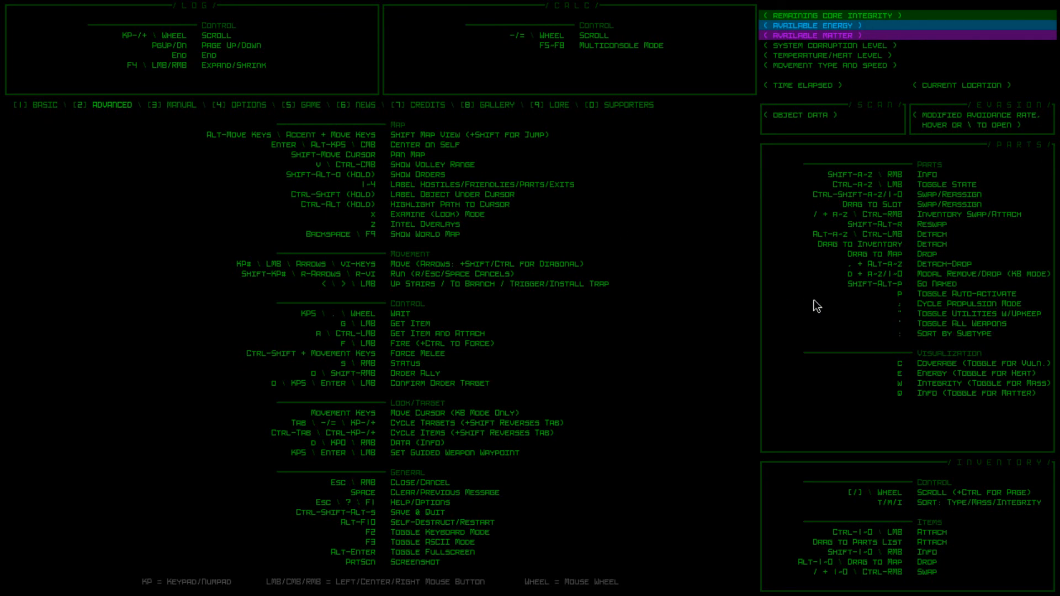
Close the help screen to begin the run before collecting the Lgt. Ion Engine
key("Escape")
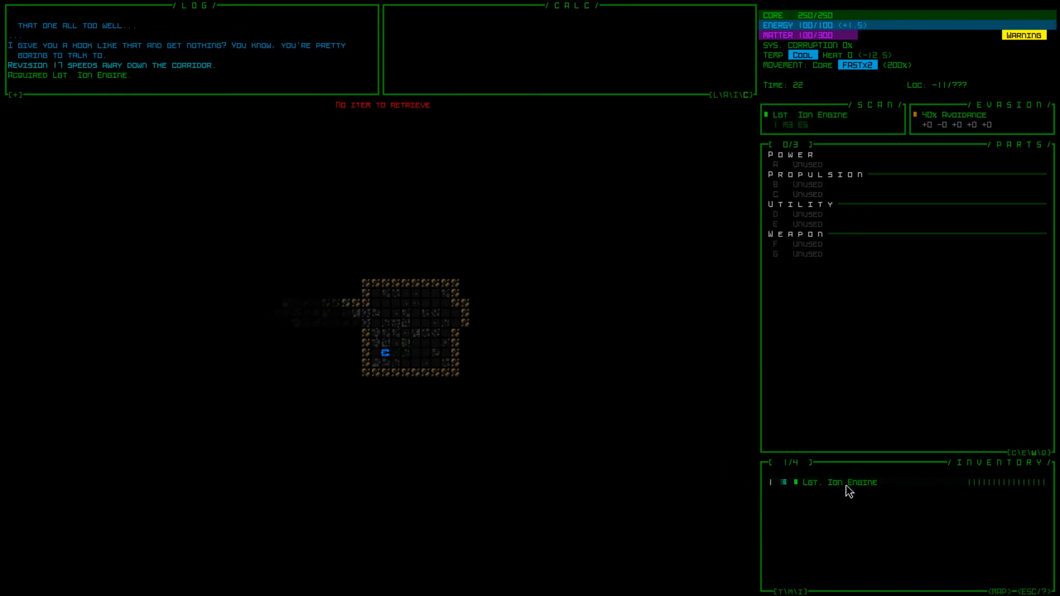
Attach the Lgt. Ion Engine from inventory as the active power part
left_click(838, 483)
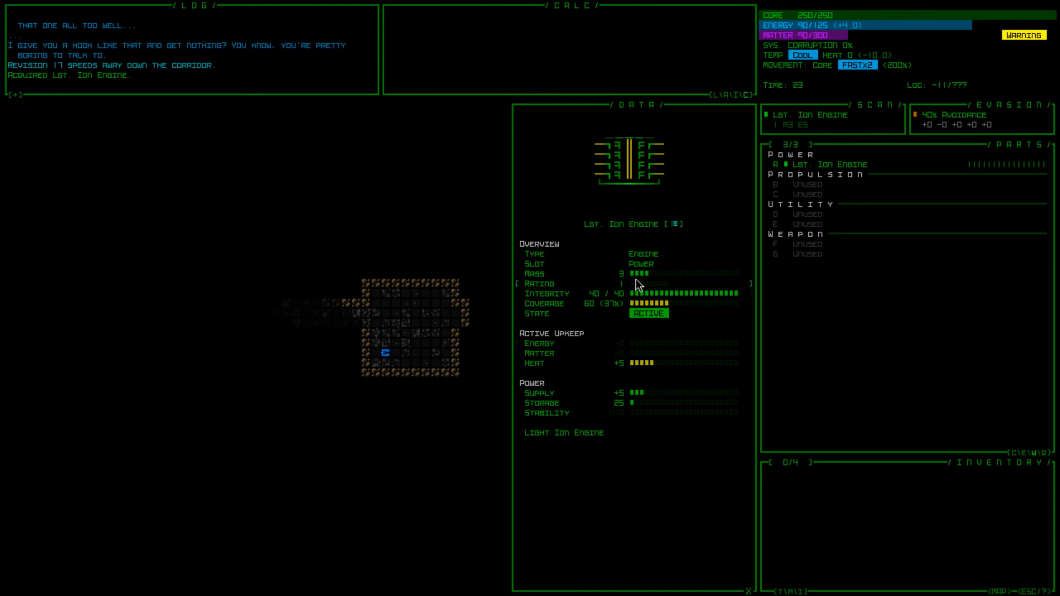
mouse_move(534, 274)
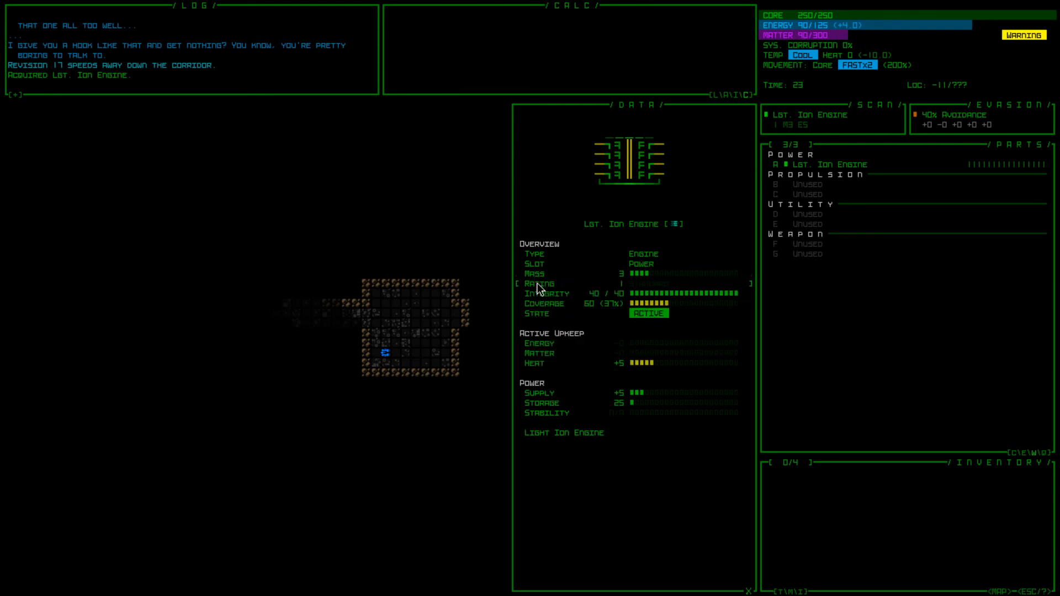
mouse_move(539, 284)
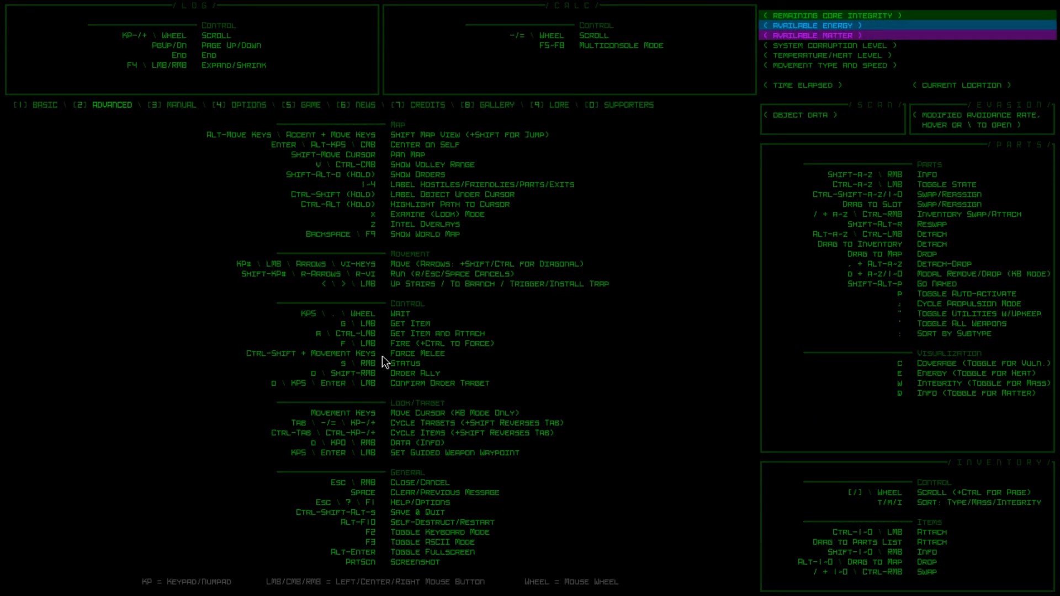
Close help, detach the Wheel and fit a second Aluminum Leg into propulsion
key("Escape")
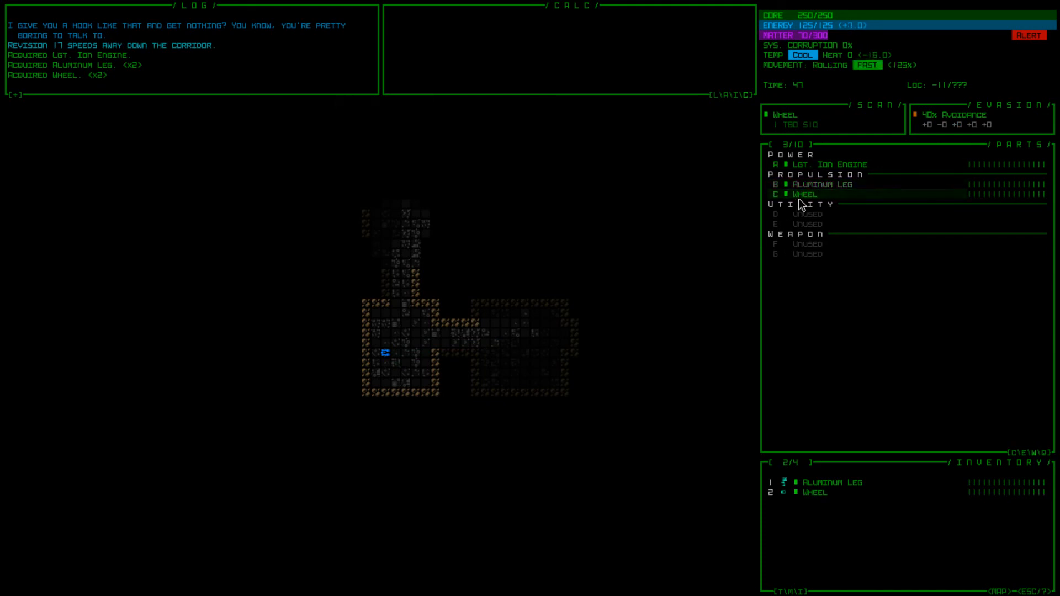
left_click(804, 195)
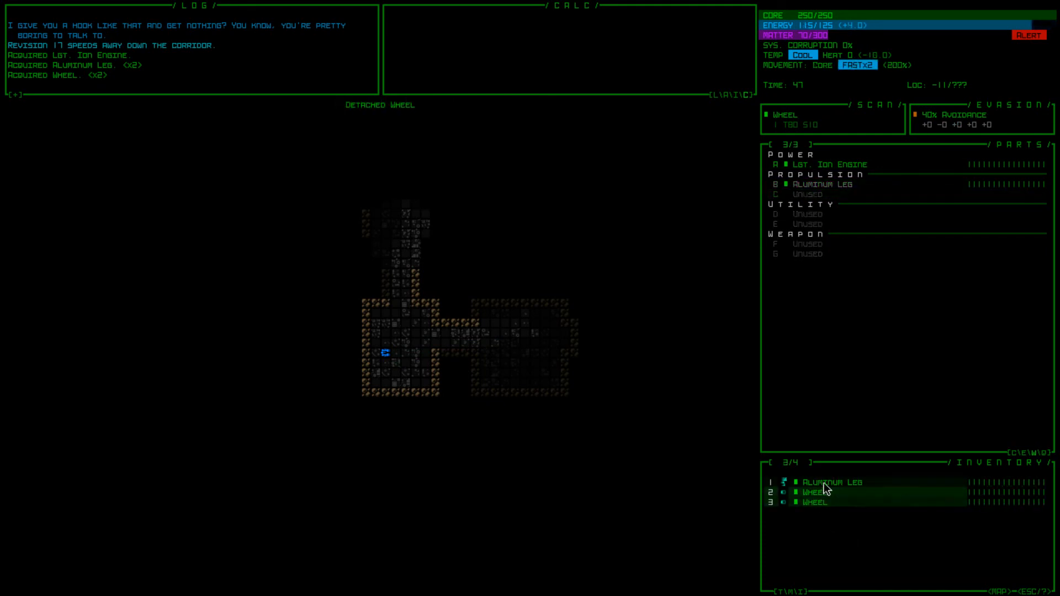
left_click(831, 482)
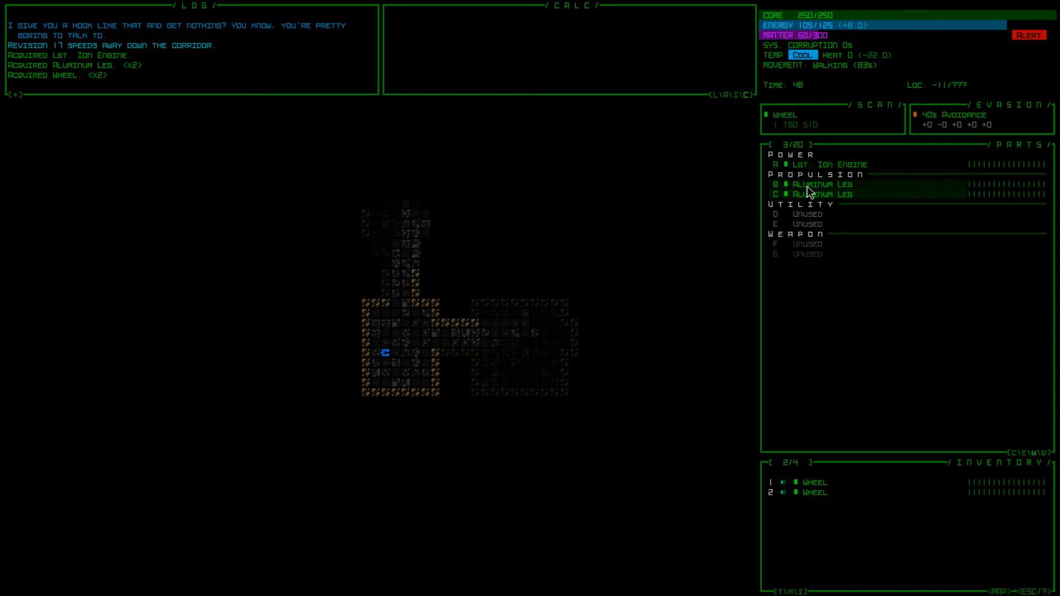
Compare the Assault Rifle and Lgt. Assault Rifle stats in the Data panel, then close it
left_click(811, 184)
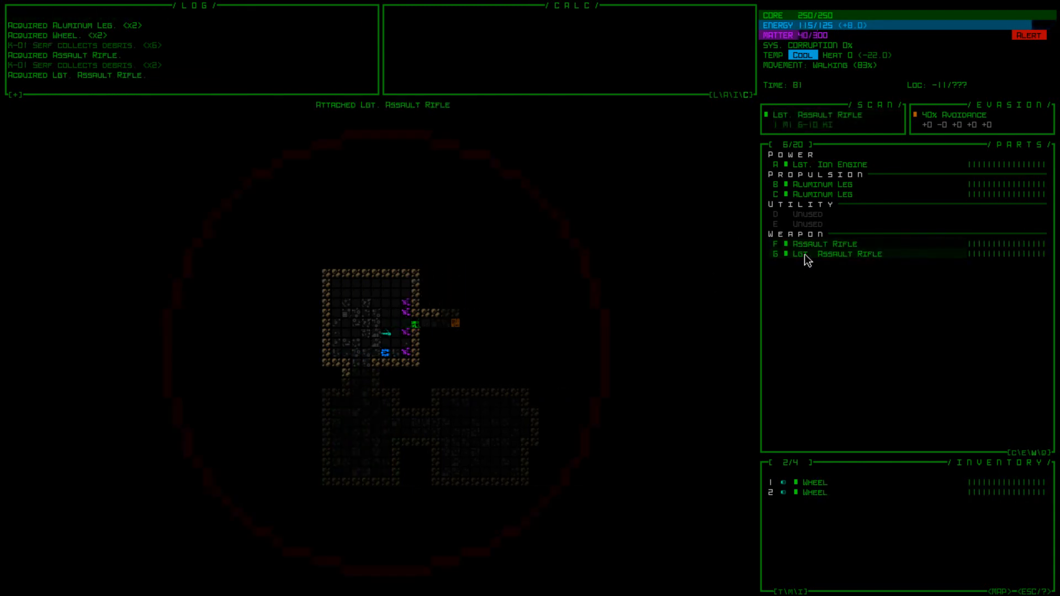
left_click(832, 254)
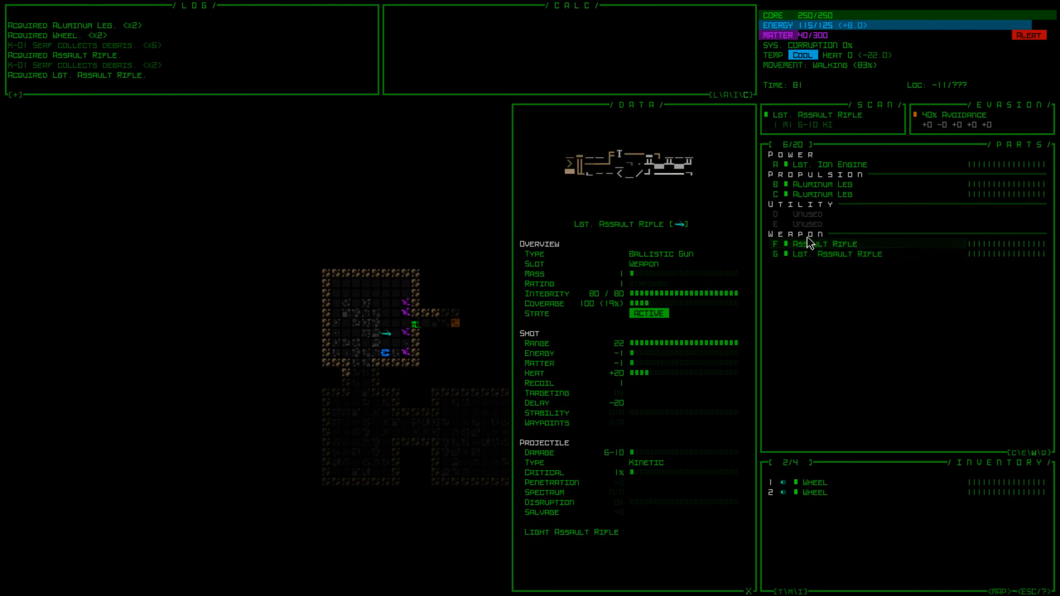
left_click(820, 243)
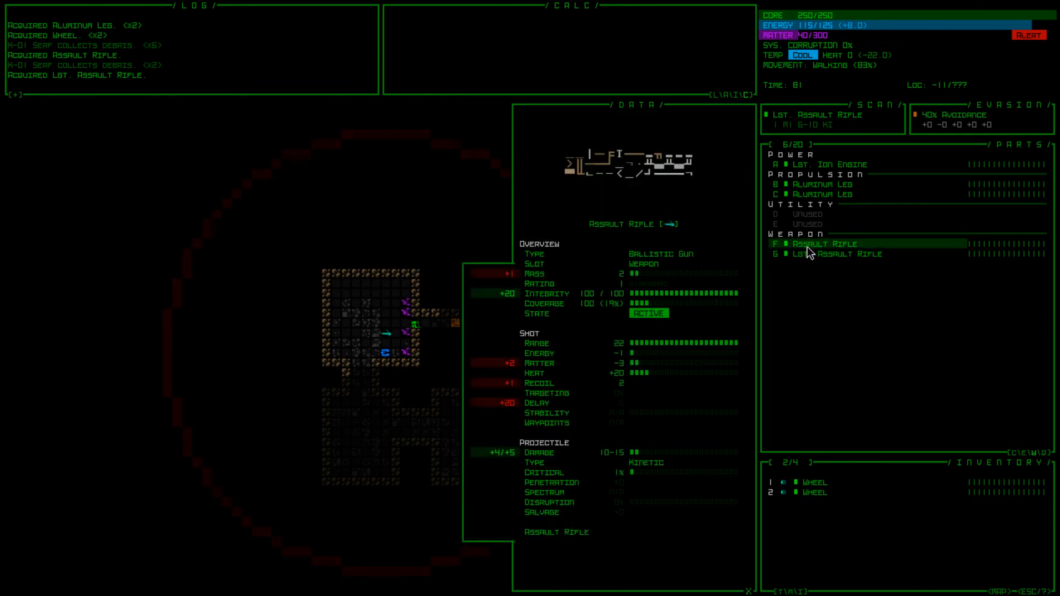
left_click(838, 254)
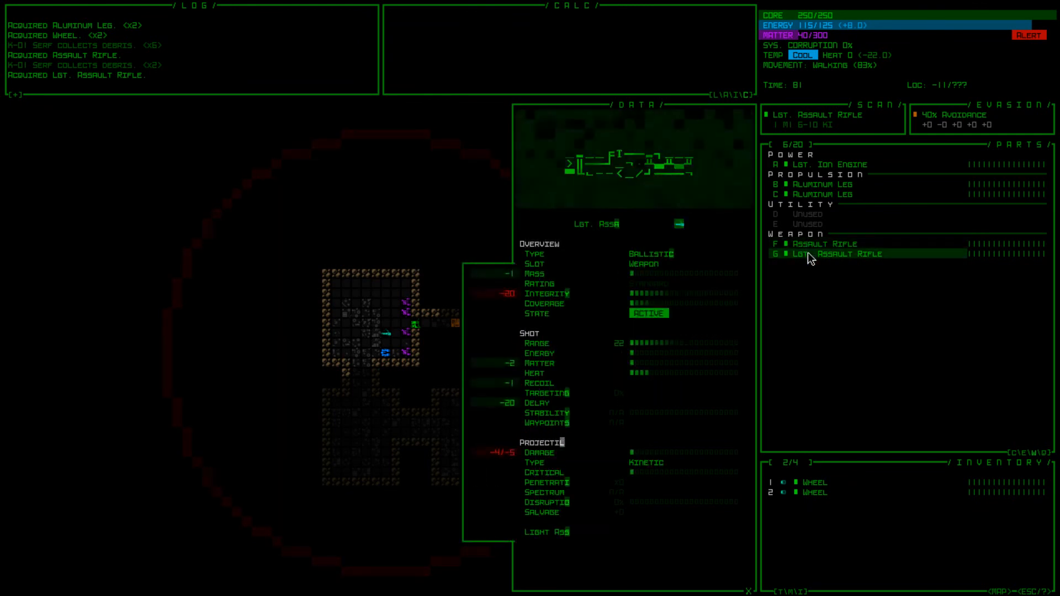
left_click(835, 254)
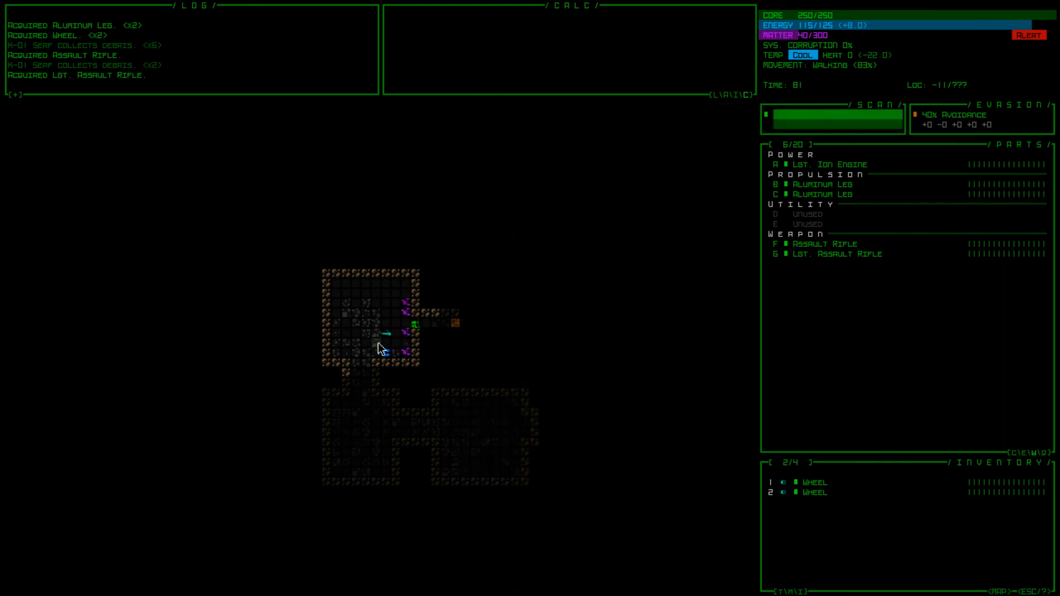
Select a part in the Parts list before bringing up the controls help
left_click(815, 185)
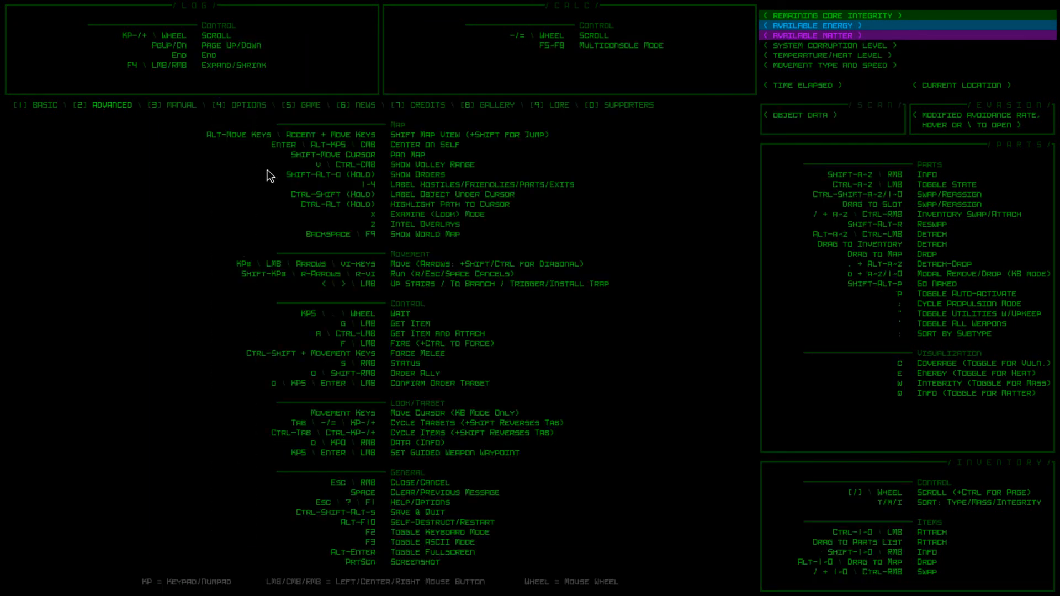
In Options, raise Master Volume to 100%, then return to the map
left_click(248, 104)
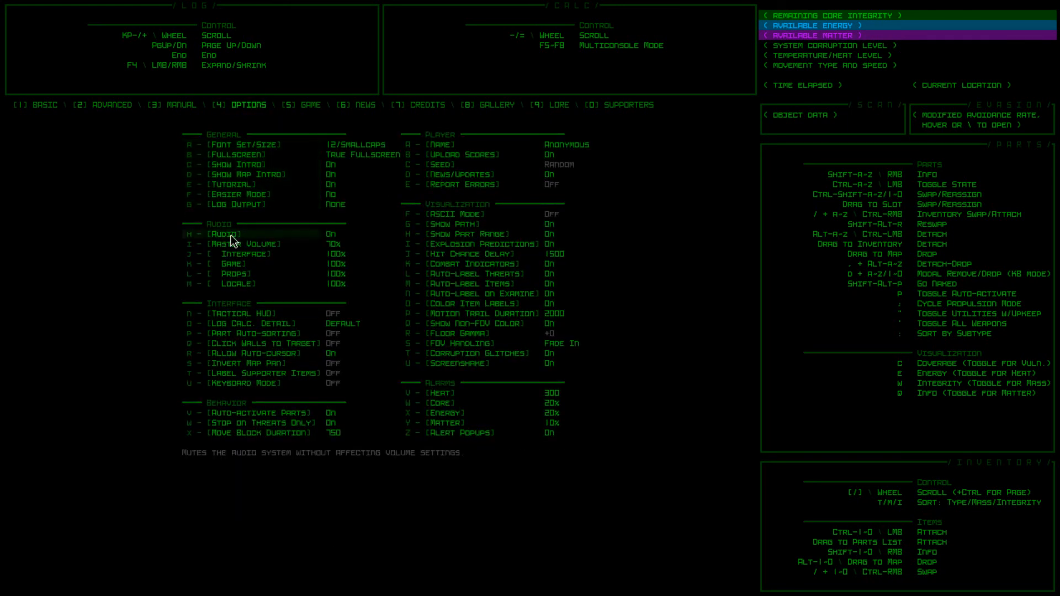
left_click(246, 244)
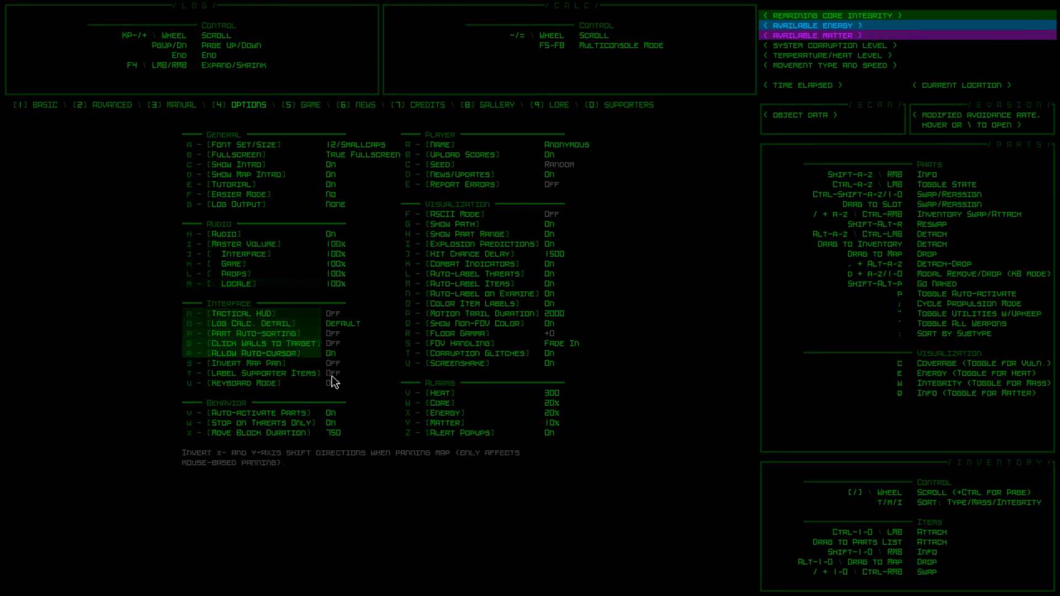
key("Escape")
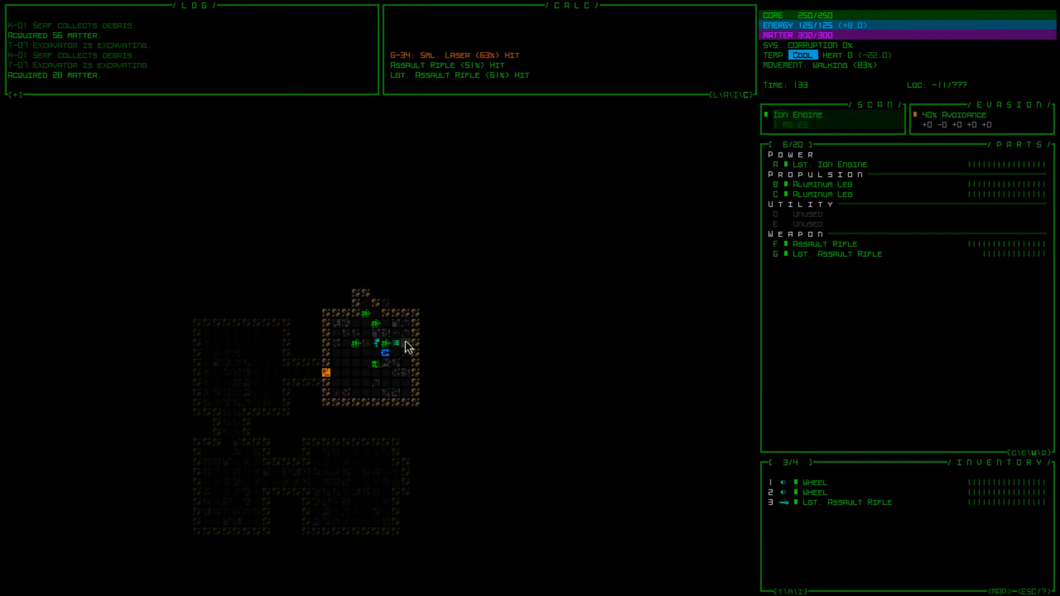
mouse_move(386, 344)
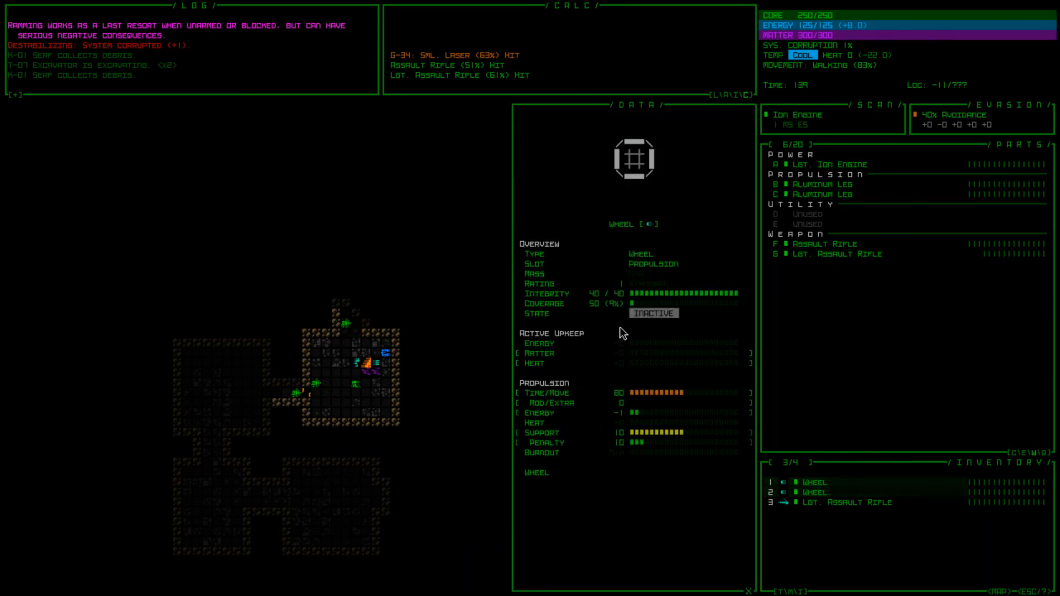
Close the spare Wheel's data panel in the inventory before exploring onward
left_click(811, 493)
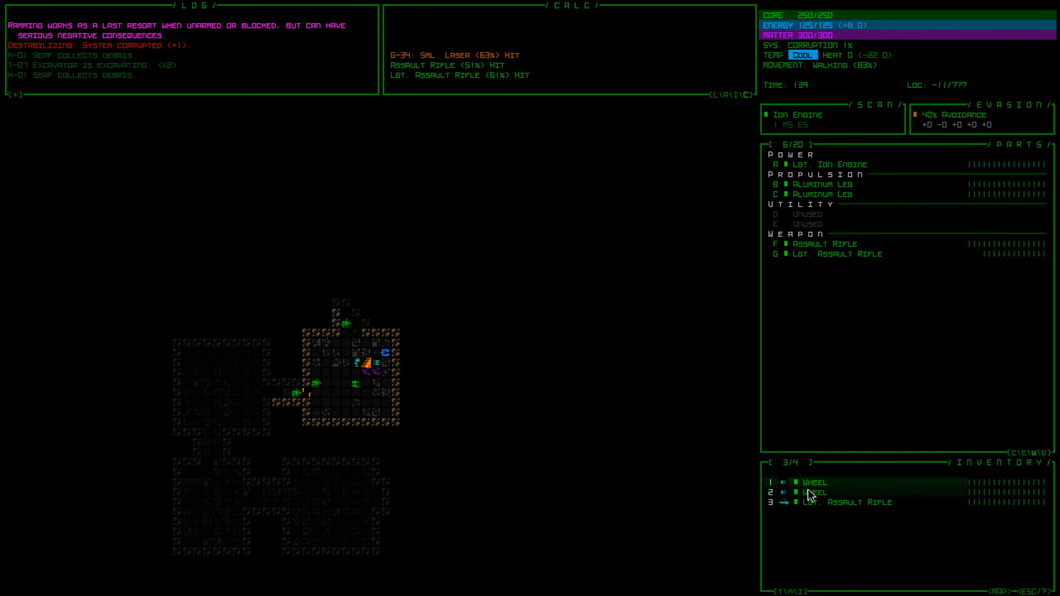
left_click(814, 493)
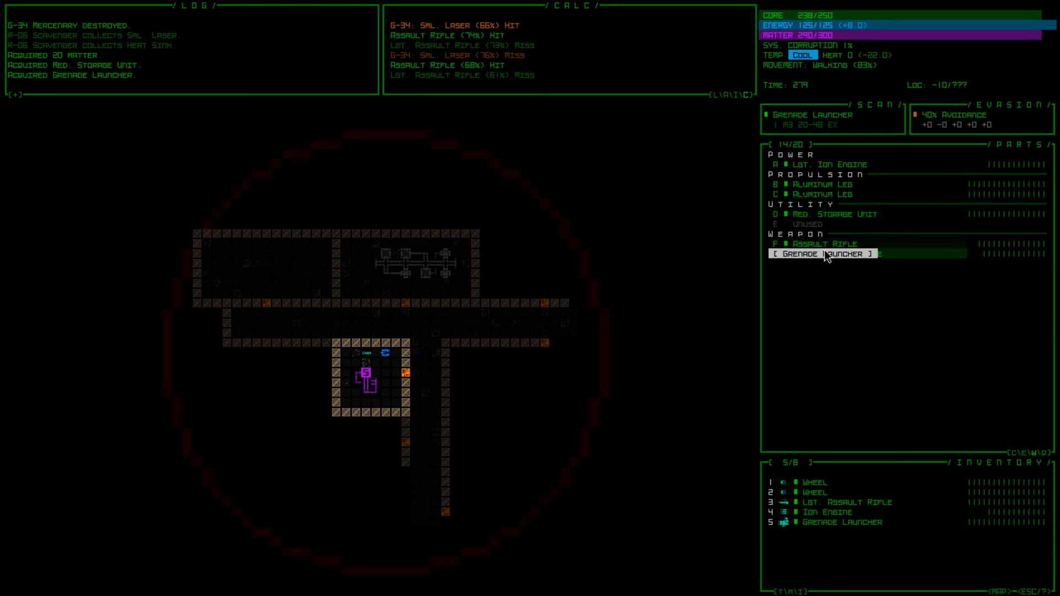
Fit the Grenade Launcher into the weapon slot in place of the light rifle
left_click(822, 254)
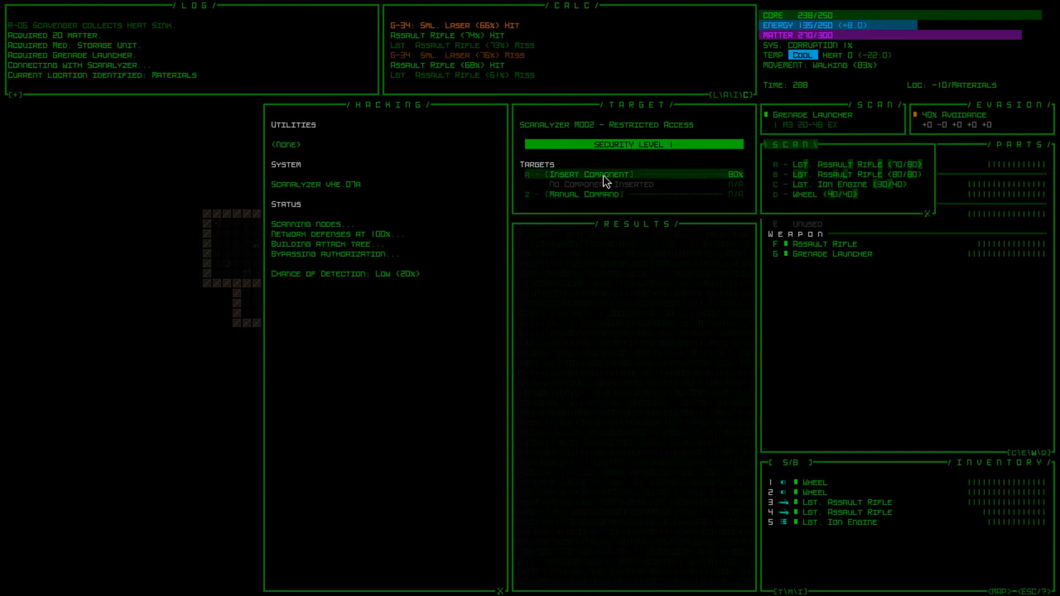
Run the Scanalyzer's Insert Component hack
left_click(580, 174)
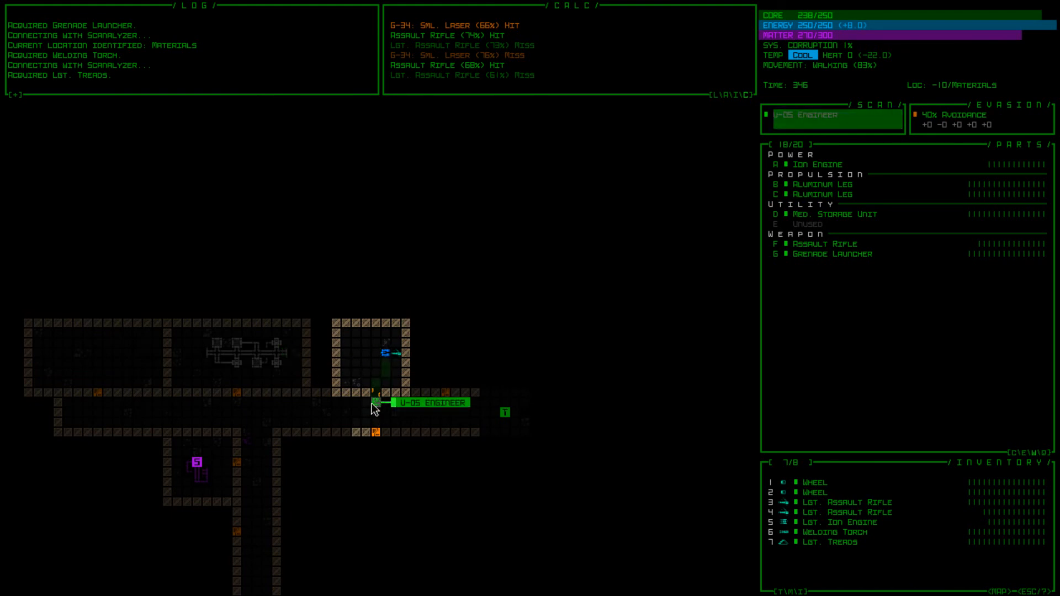
Inspect the nearby U-05 Engineer, then review the Lgt. Treads' stats in inventory
left_click(398, 402)
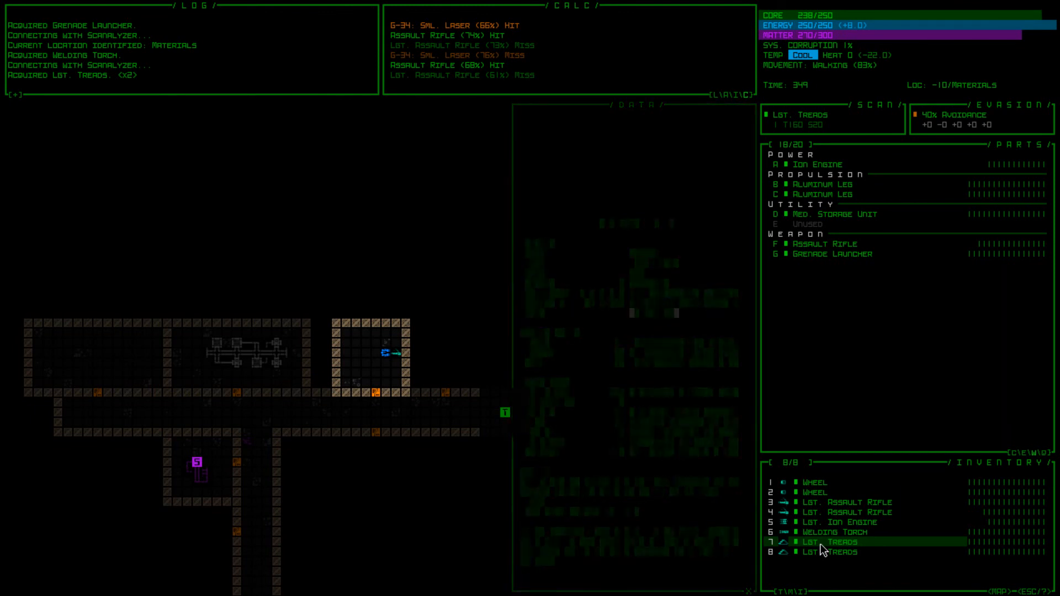
left_click(843, 541)
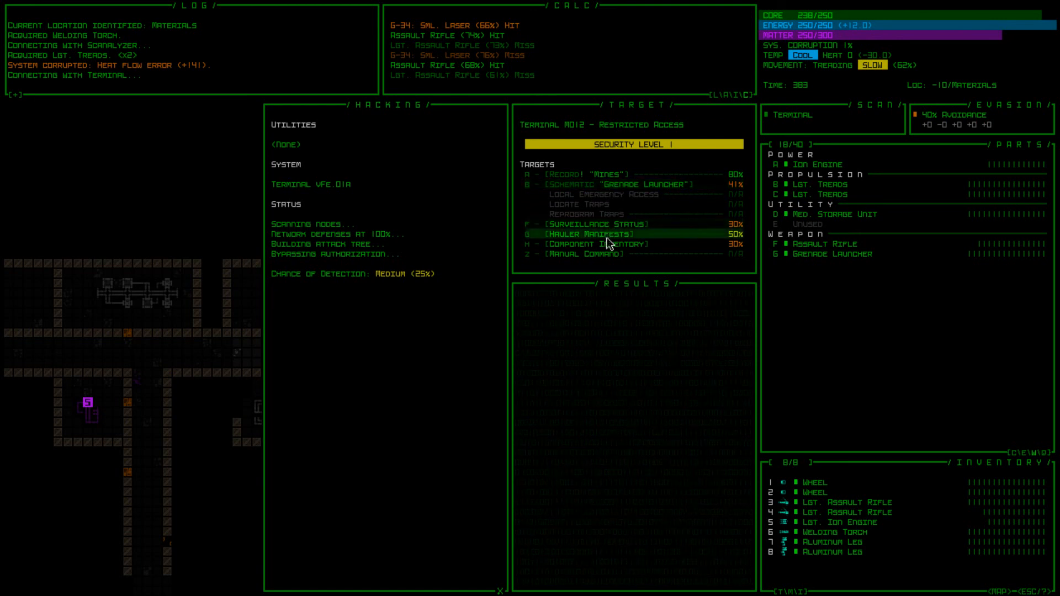
Pull the "Mines" record from the terminal's Targets list and read the result
left_click(586, 173)
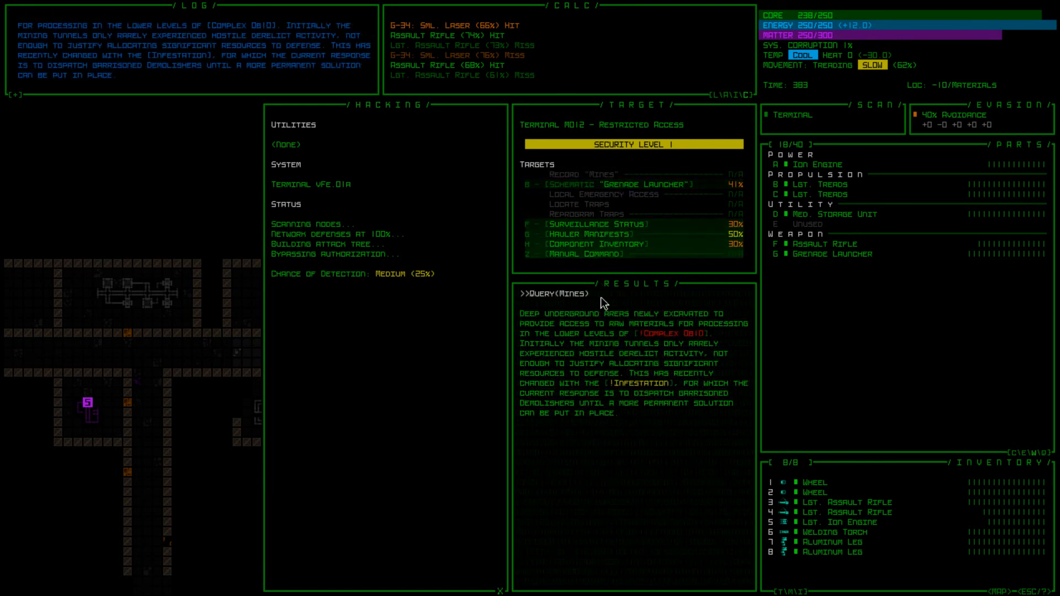
left_click(676, 332)
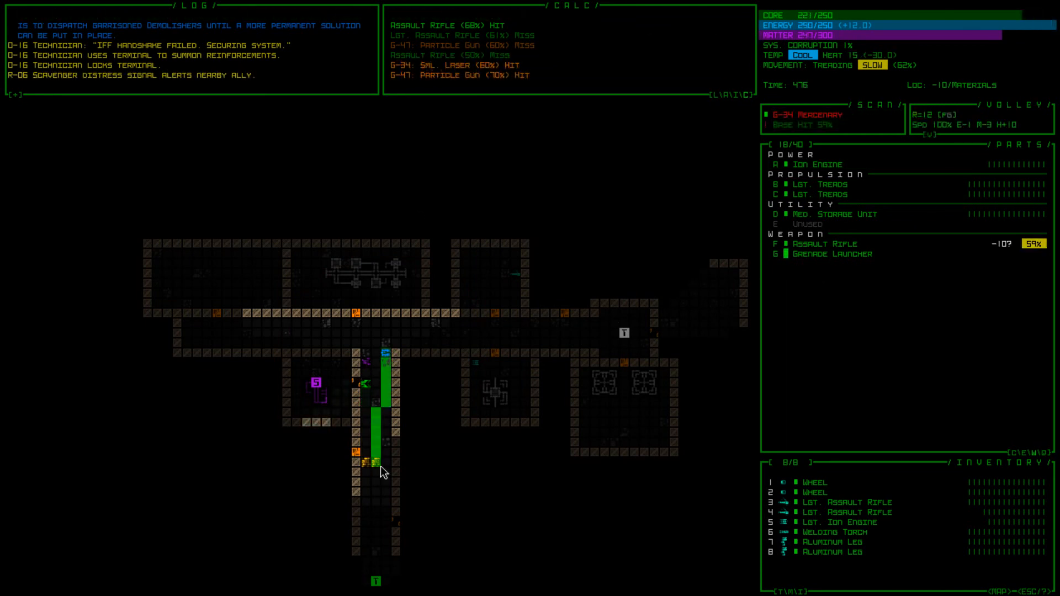
mouse_move(372, 463)
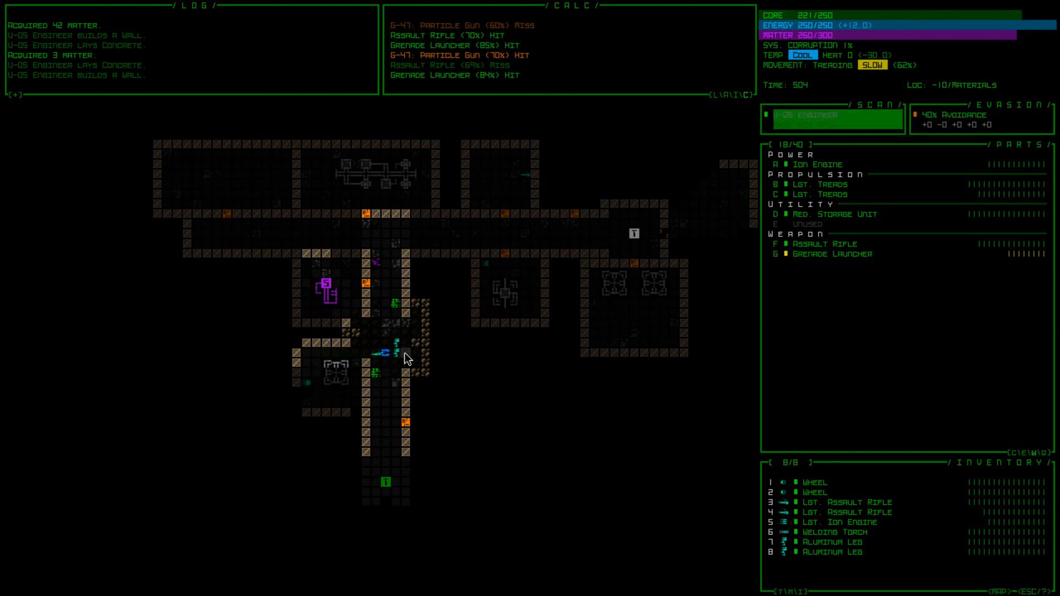
mouse_move(377, 372)
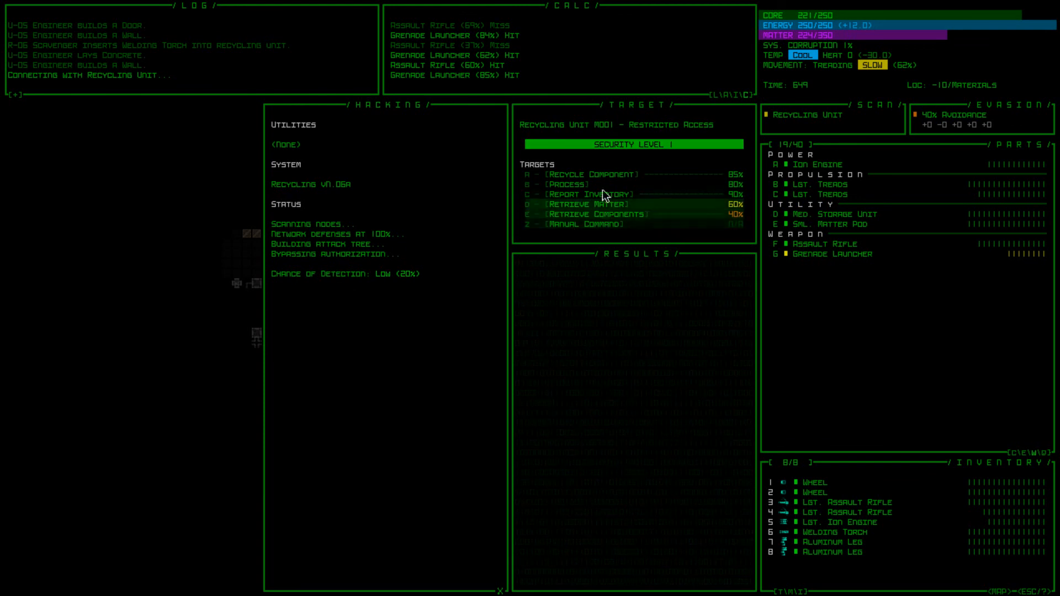
Recycle the spare Lgt. Assault Rifle and try retrieving matter from the Recycling Unit
left_click(586, 174)
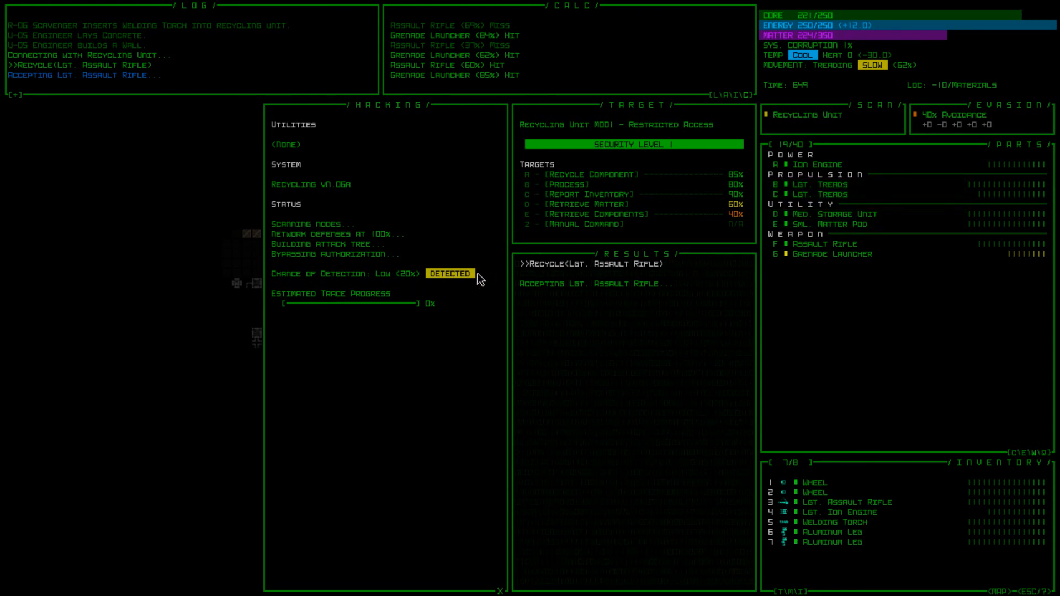
mouse_move(614, 203)
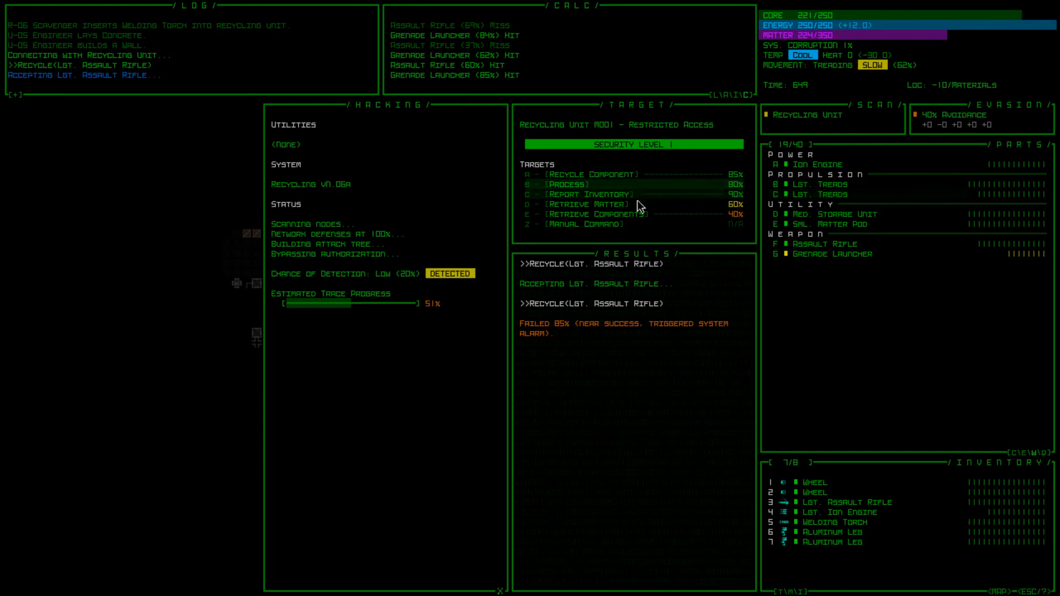
left_click(570, 184)
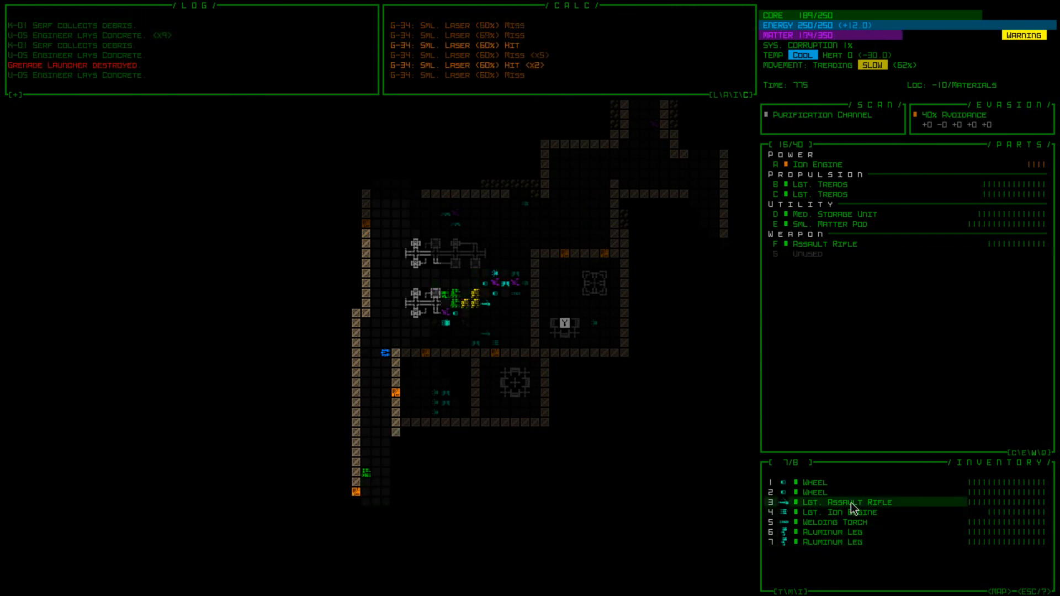
Attach the Lgt. Assault Rifle from inventory into the unused weapon slot
left_click(860, 502)
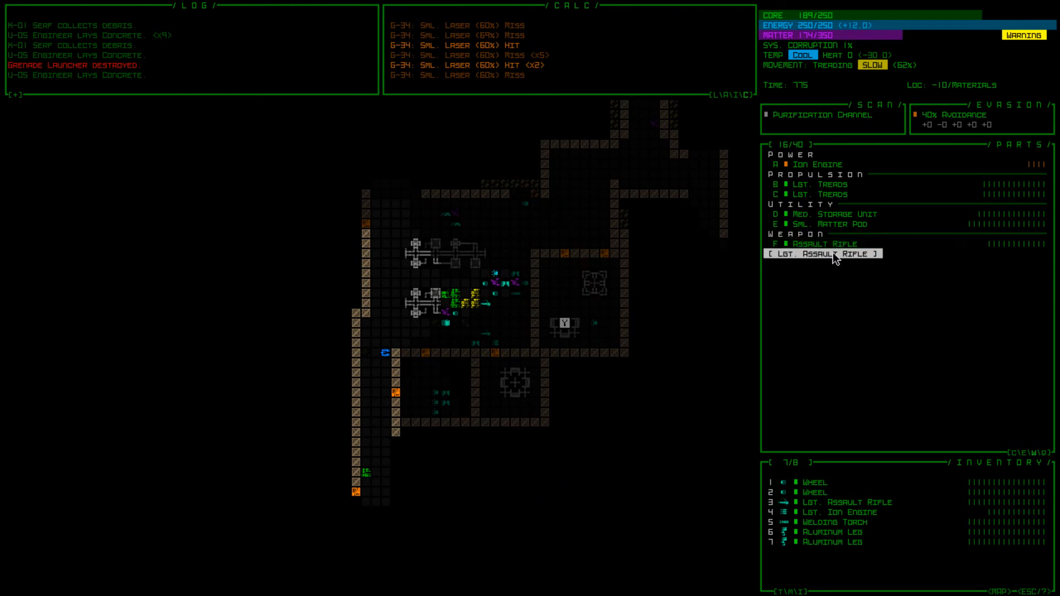
left_click(820, 254)
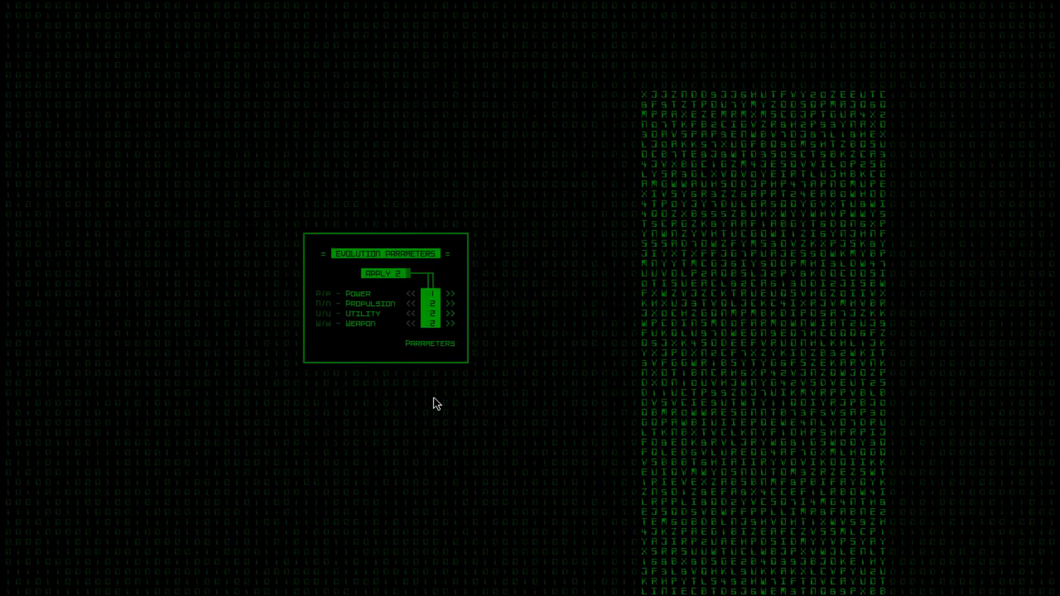
Allocate the evolution points to Power and Weapon slots and confirm the evolution
left_click(451, 294)
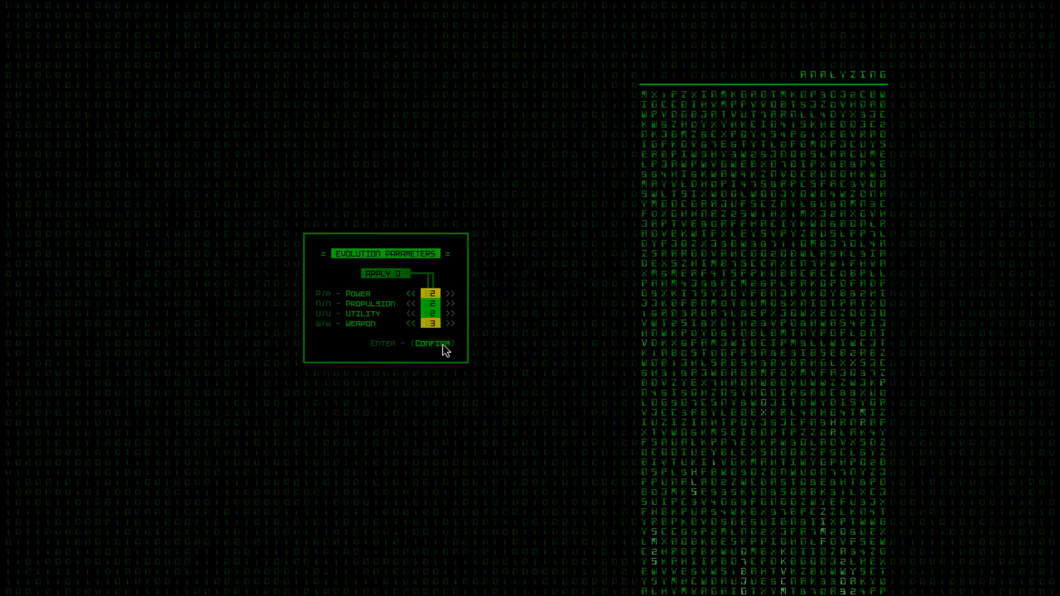
left_click(430, 344)
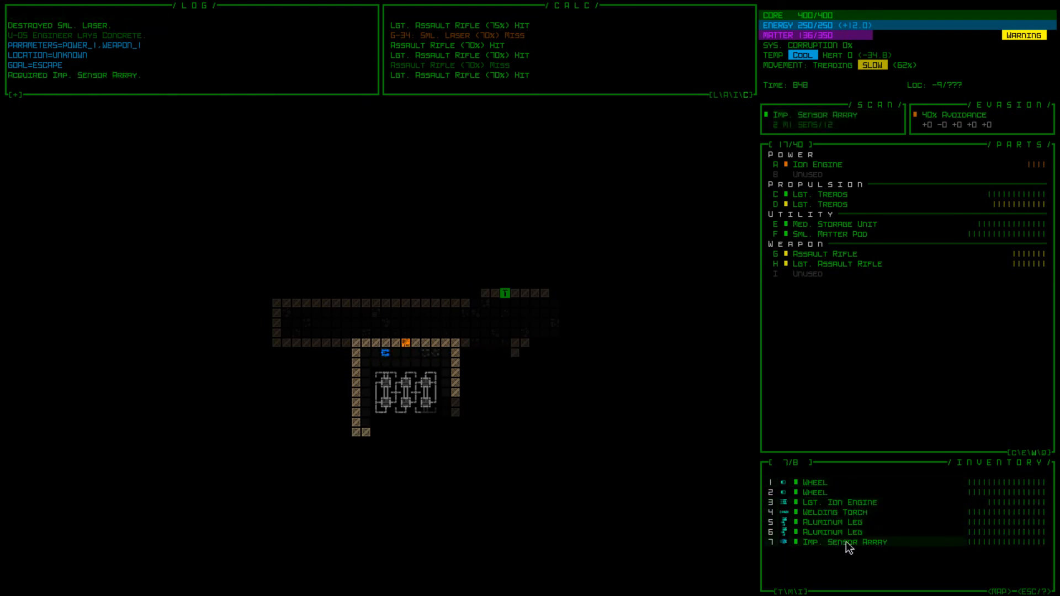
Attach the Imp. Sensor Array, swapping it in for the Sml. Matter Pod when no slot is free
left_click(845, 541)
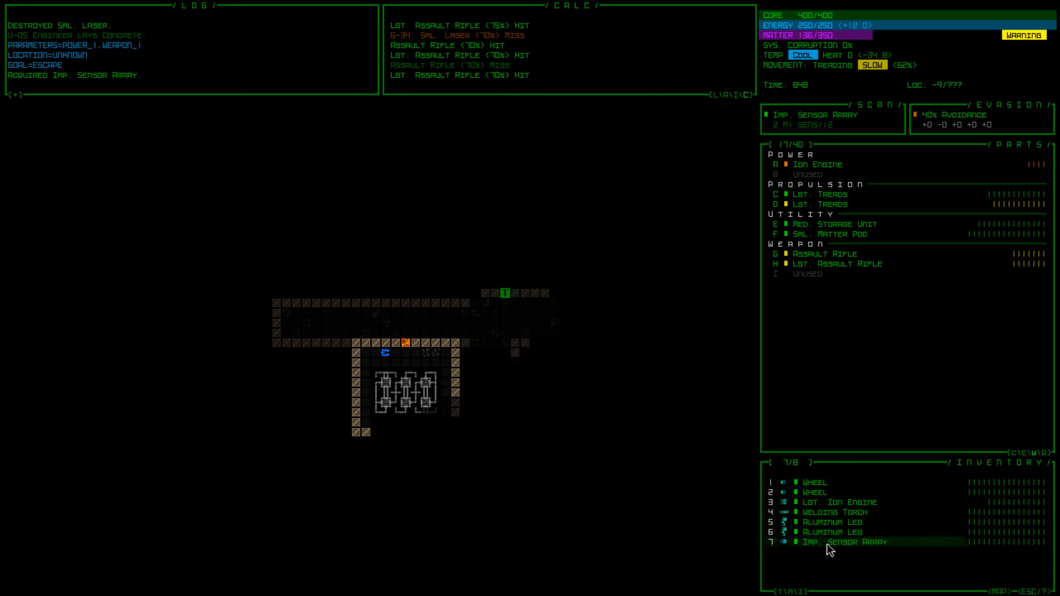
left_click(845, 541)
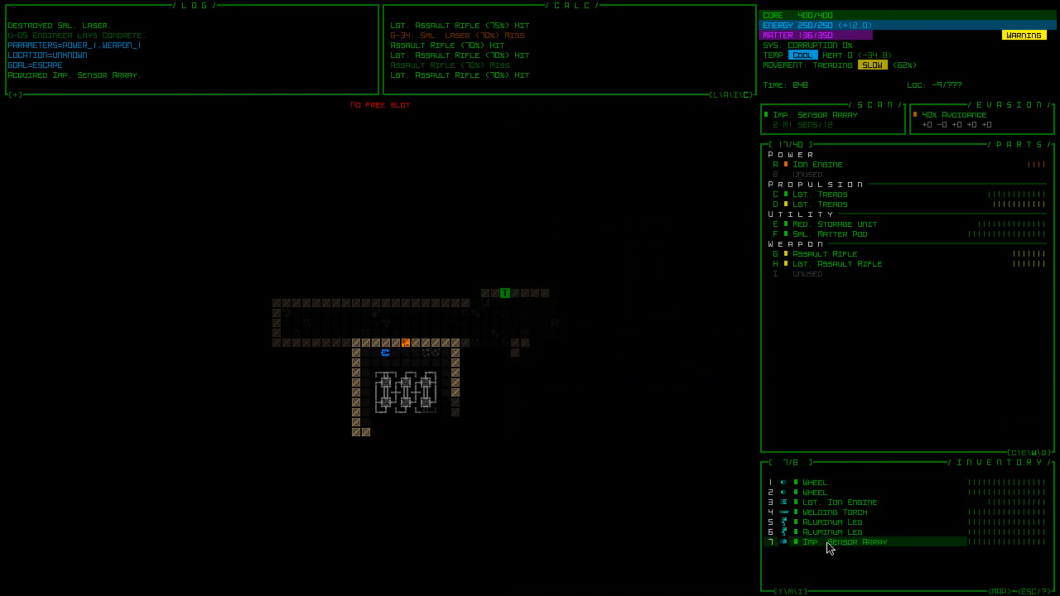
left_click(828, 541)
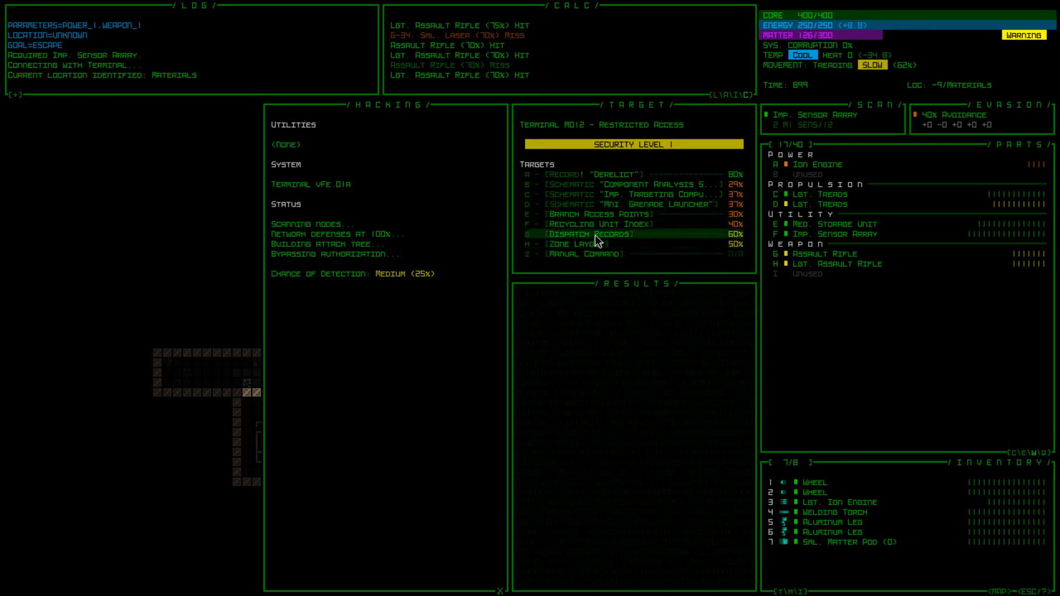
mouse_move(600, 174)
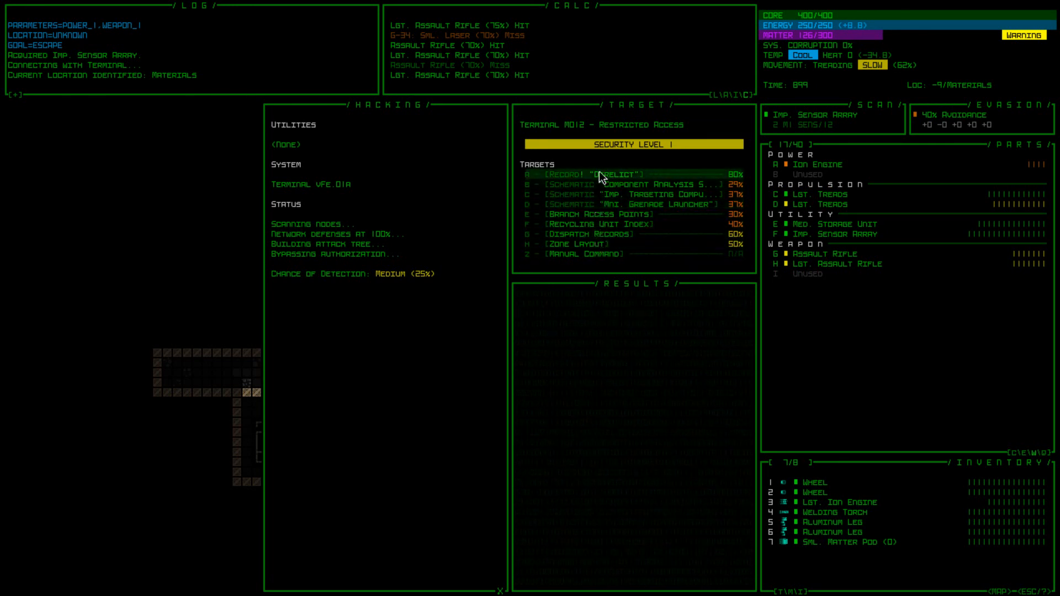
Select the Record "Derelict" hacking target and read its query result
left_click(595, 174)
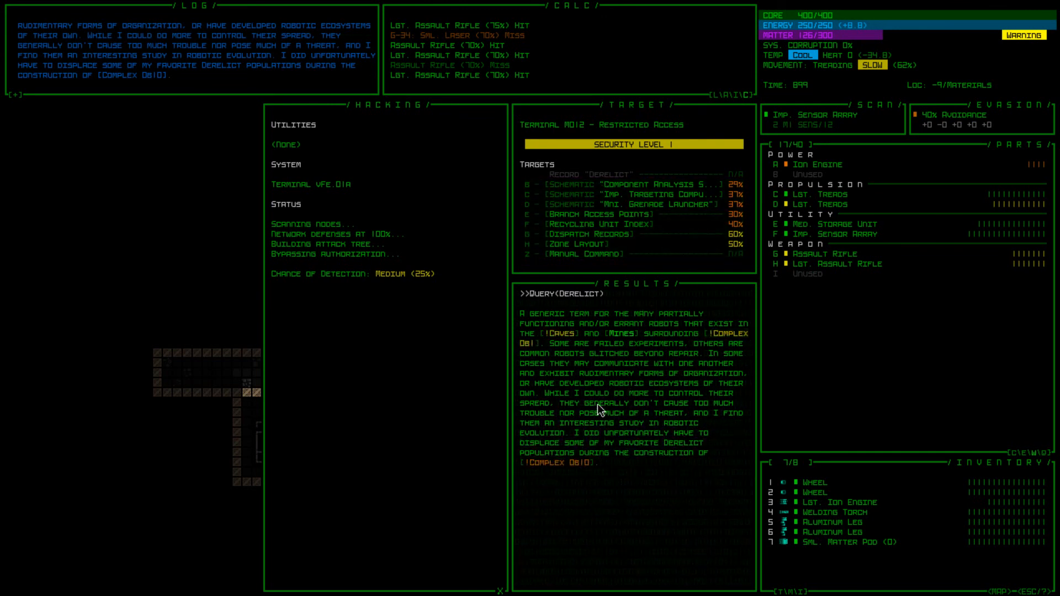
mouse_move(574, 175)
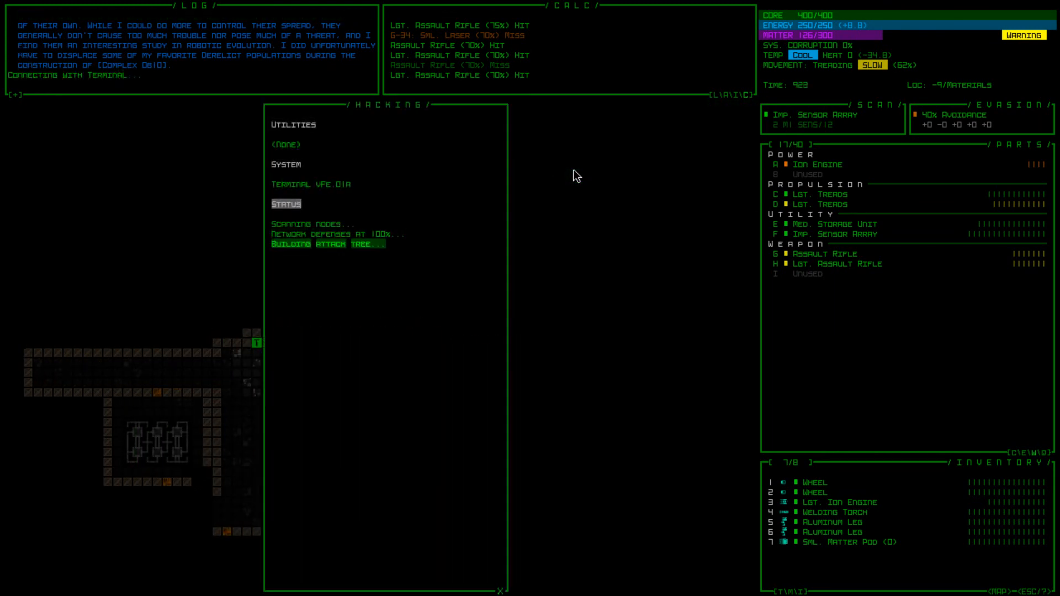
Query terminal MD11 for the Alert Level and the assault status
left_click(285, 205)
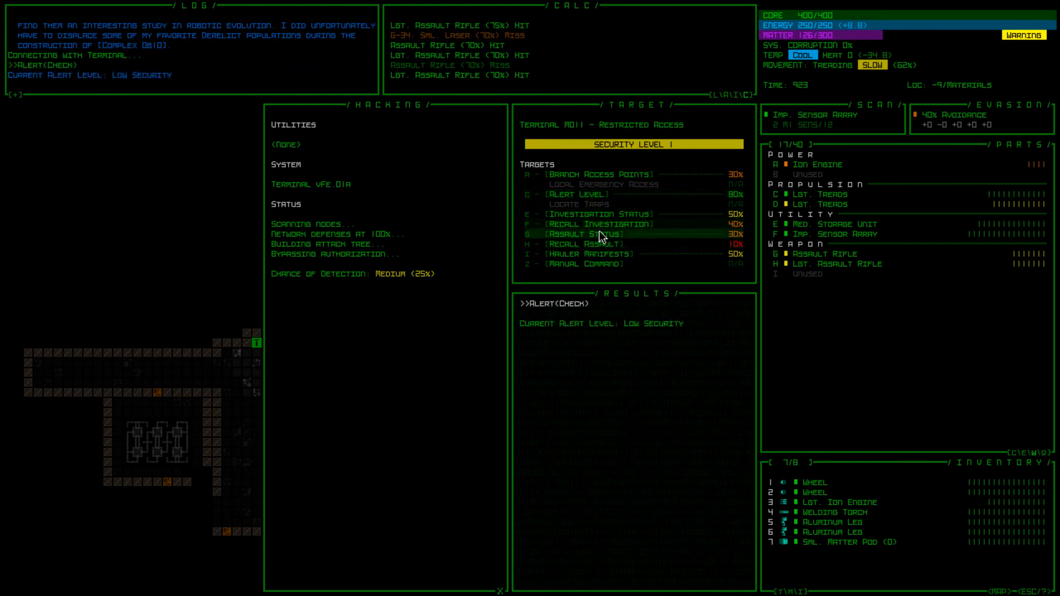
left_click(589, 224)
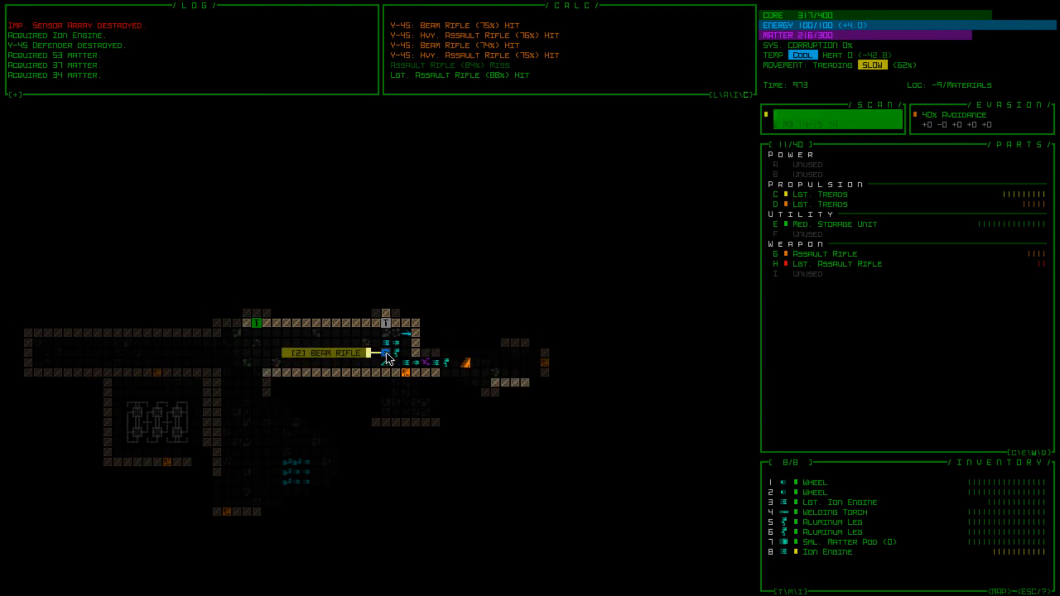
Pick up the dropped Beam Rifle and Hvy. Assault Rifle from the map
left_click(385, 354)
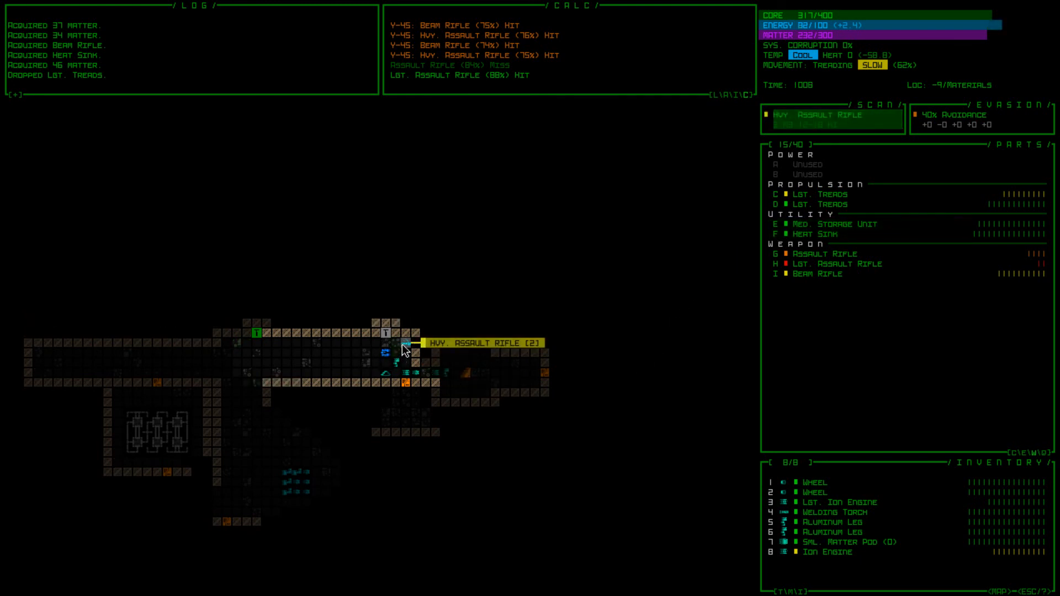
left_click(386, 344)
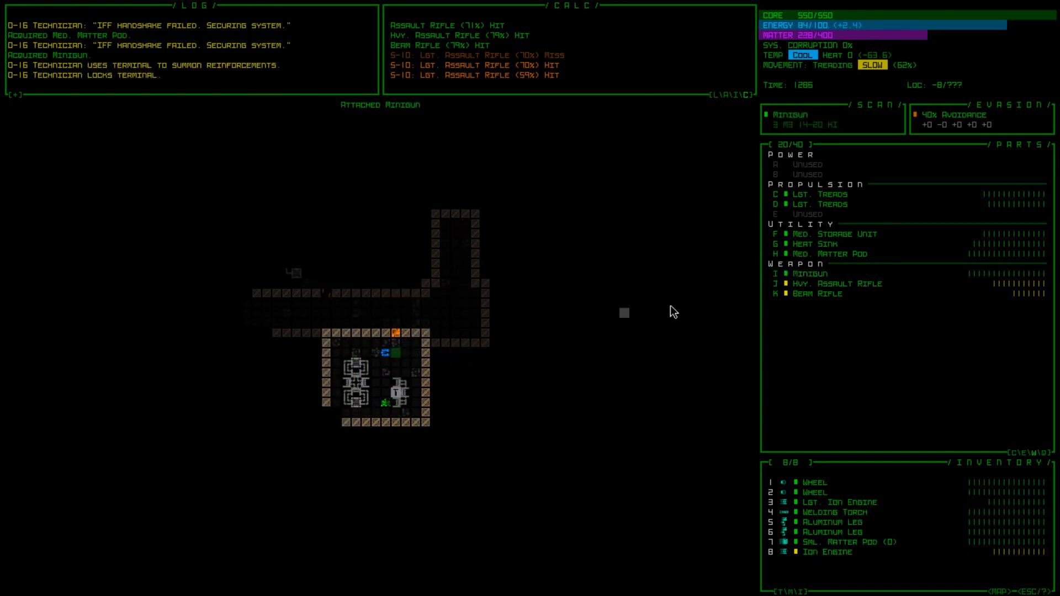
Head east across the depth -8 map toward the troopers
left_click(808, 274)
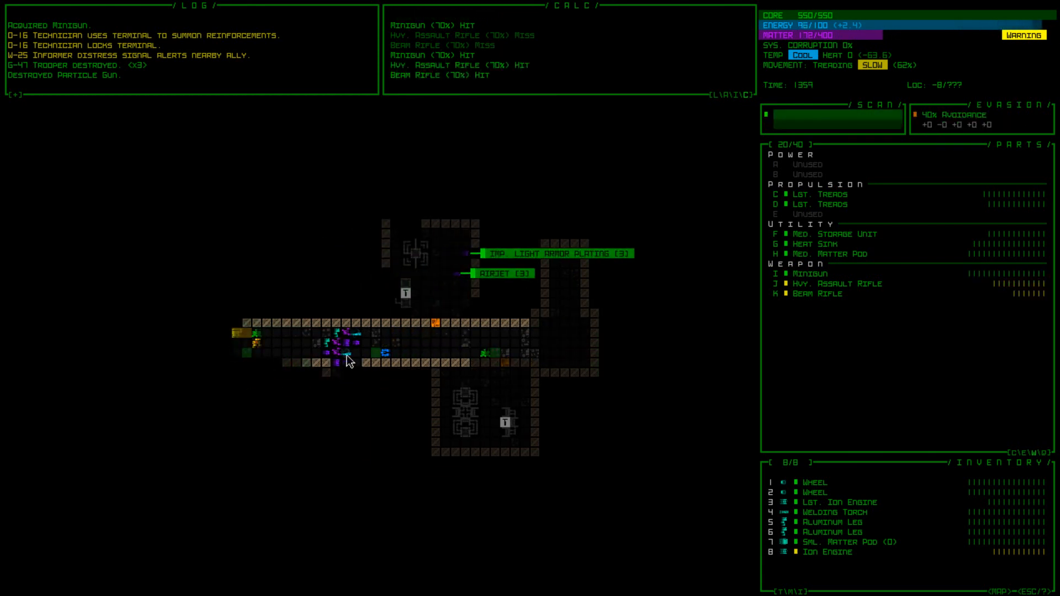
Fire at the troopers to the west, then try equipping the Welding Torch as a weapon
left_click(260, 350)
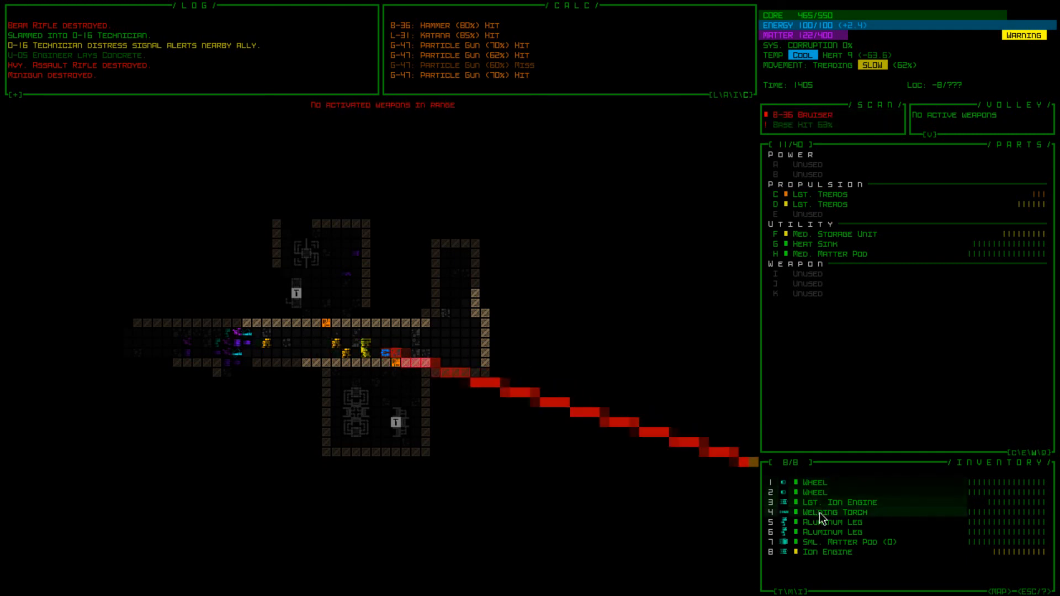
mouse_move(830, 522)
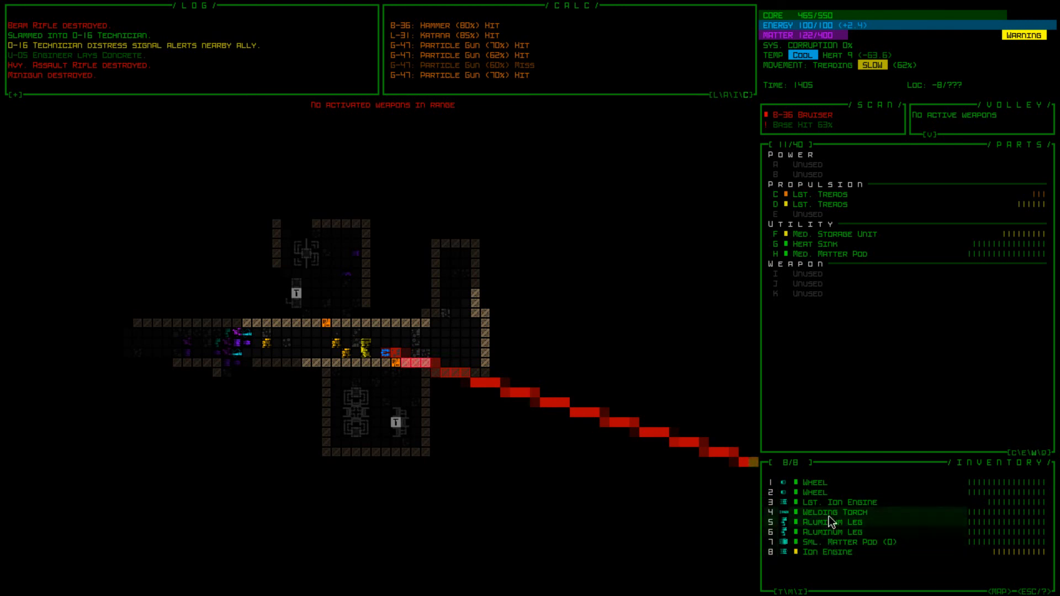
left_click(832, 511)
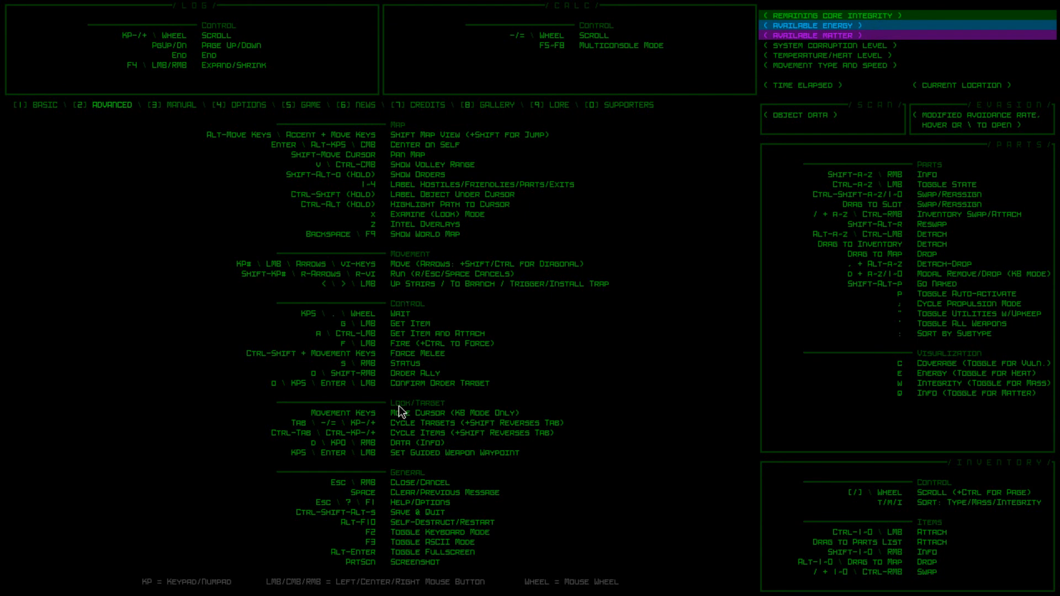
mouse_move(426, 566)
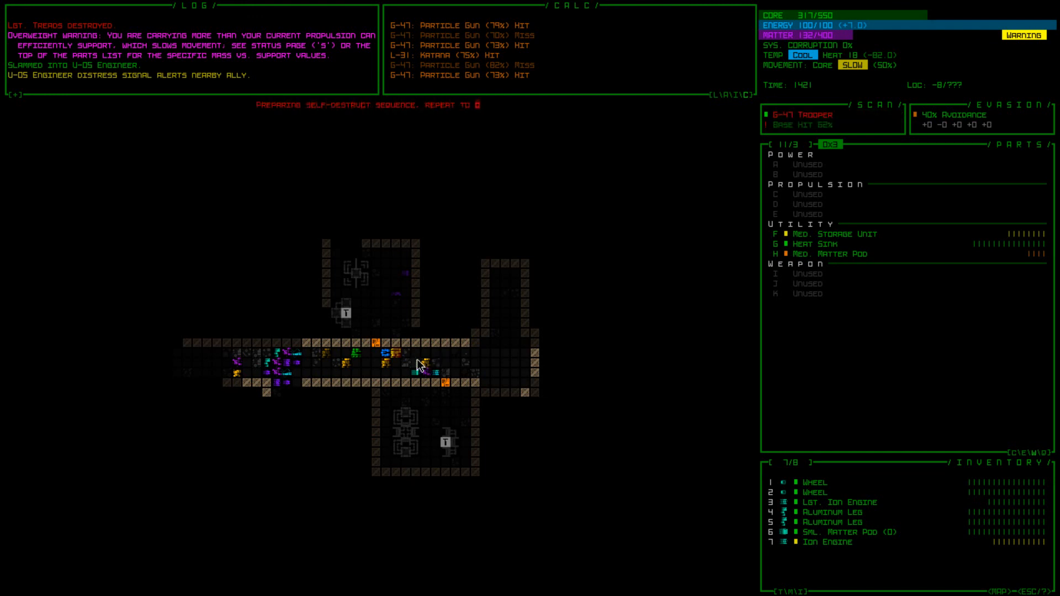
Leave the controls reference and begin the self-destruct sequence awaiting confirmation
key("0")
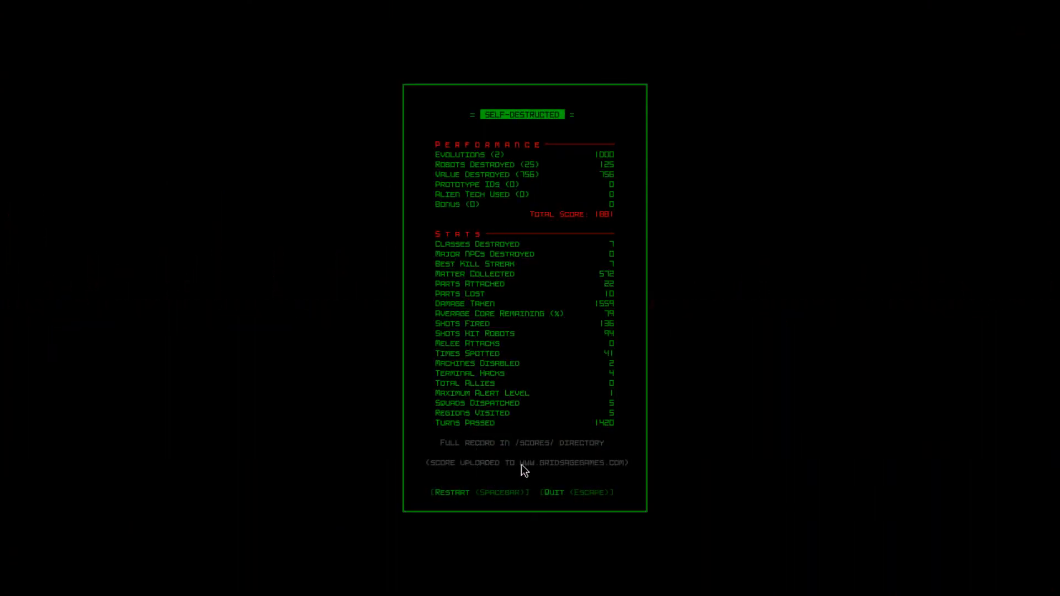
Confirm self-destruct, ending the run at depth -8 with the score summary shown
key("space")
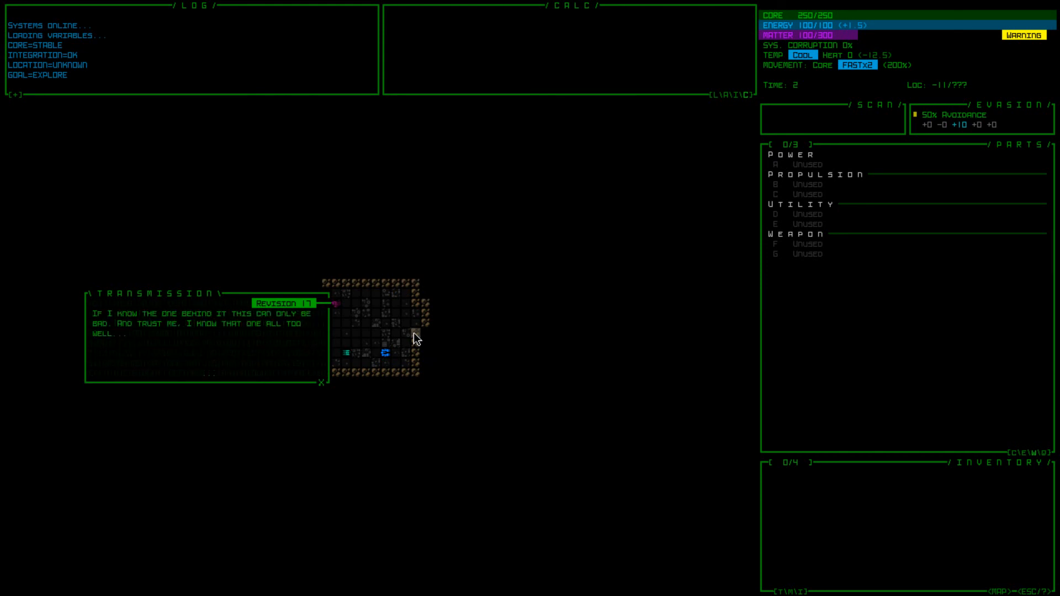
Dismiss the opening transmission so the starter parts can be walked over and attached
left_click(322, 383)
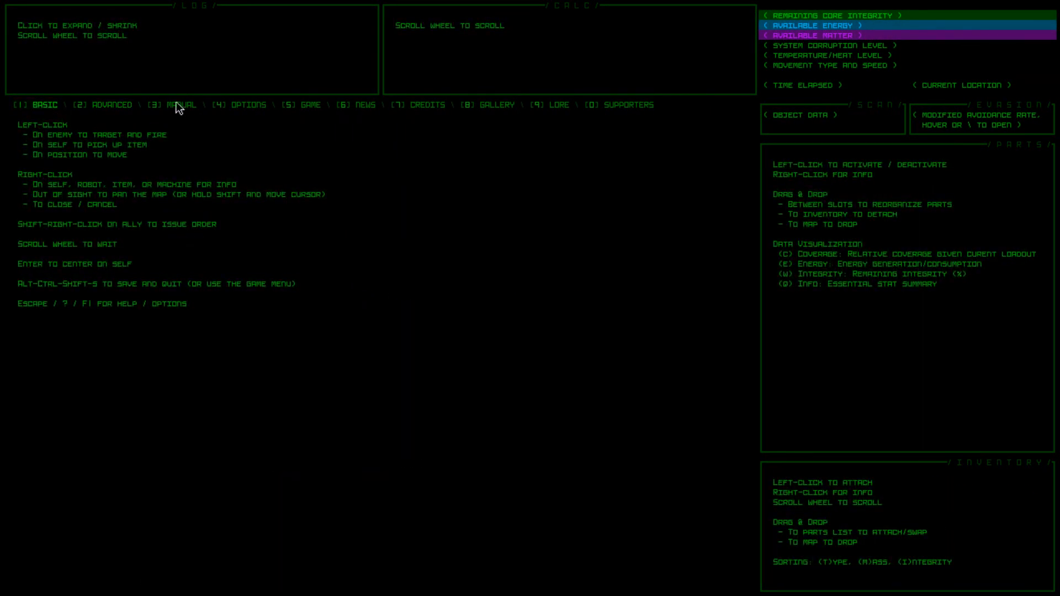
mouse_move(231, 229)
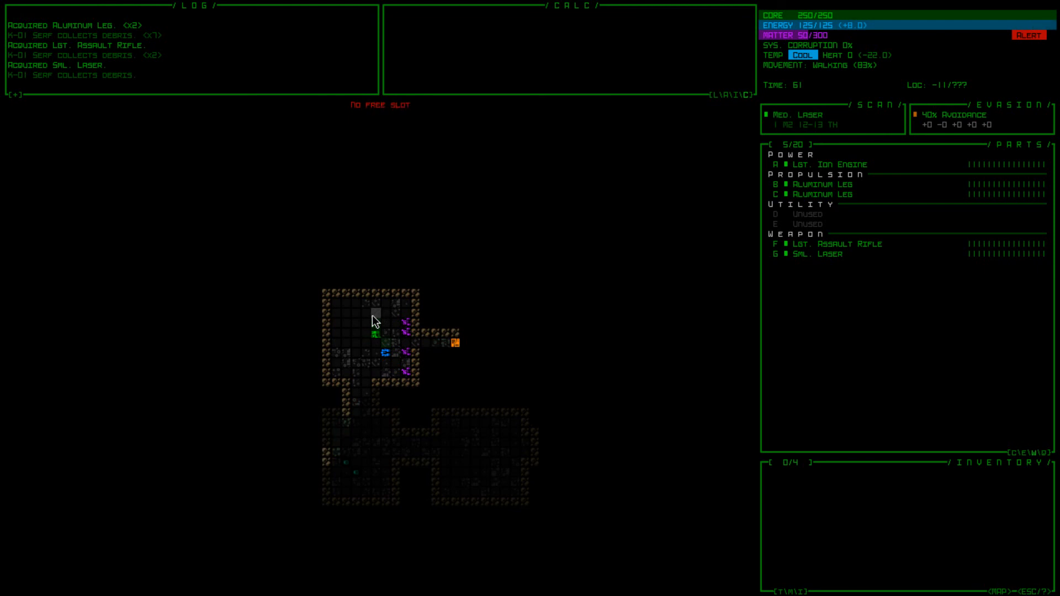
Move through the scrapyard collecting matter to 300 and the spare Med. Laser
key("z")
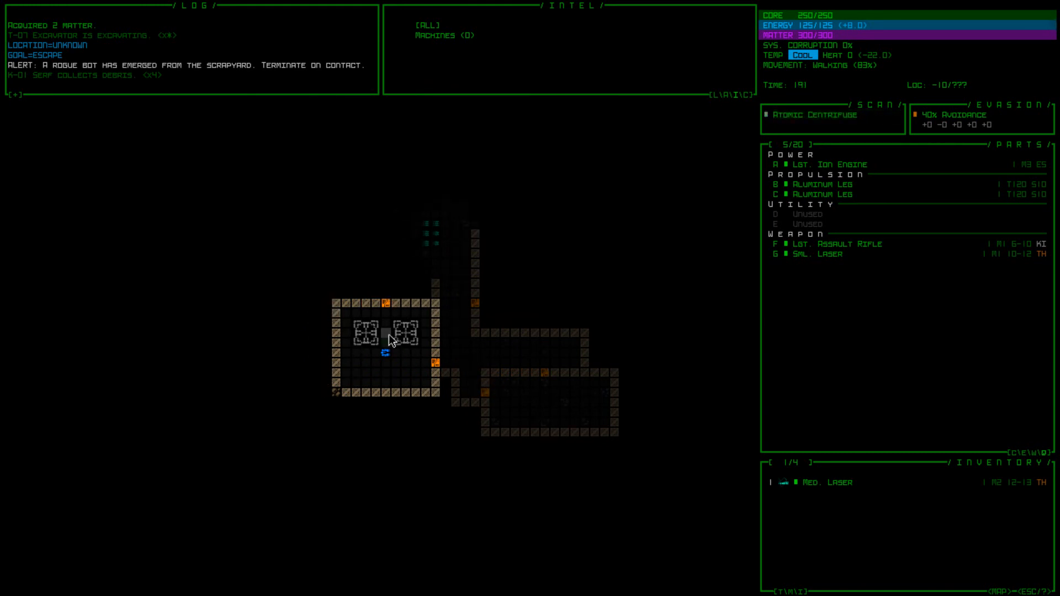
key("up")
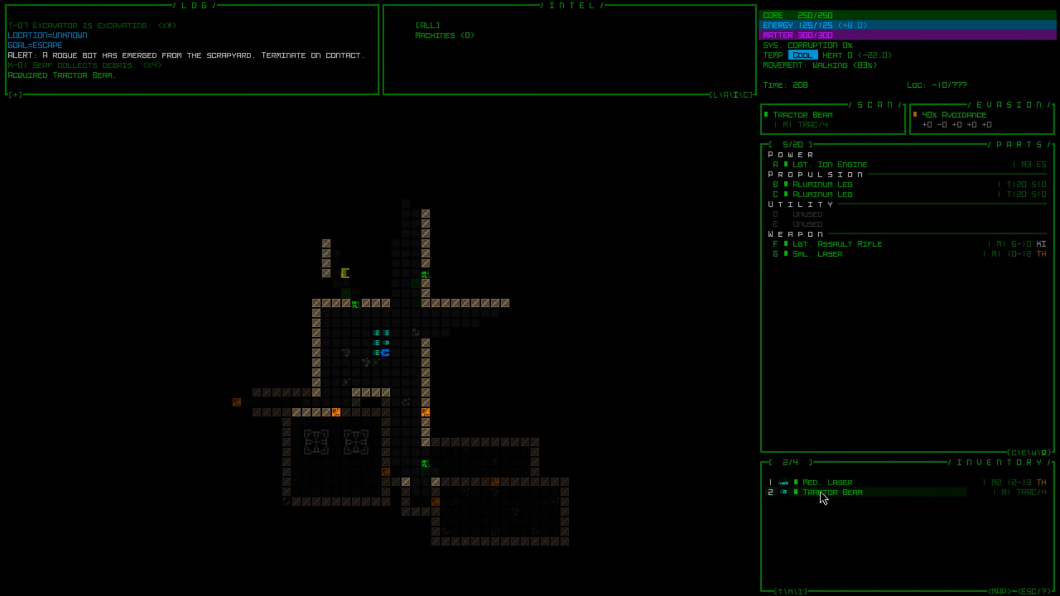
Review the Tractor Beam's stats and attach it as a utility part
left_click(829, 492)
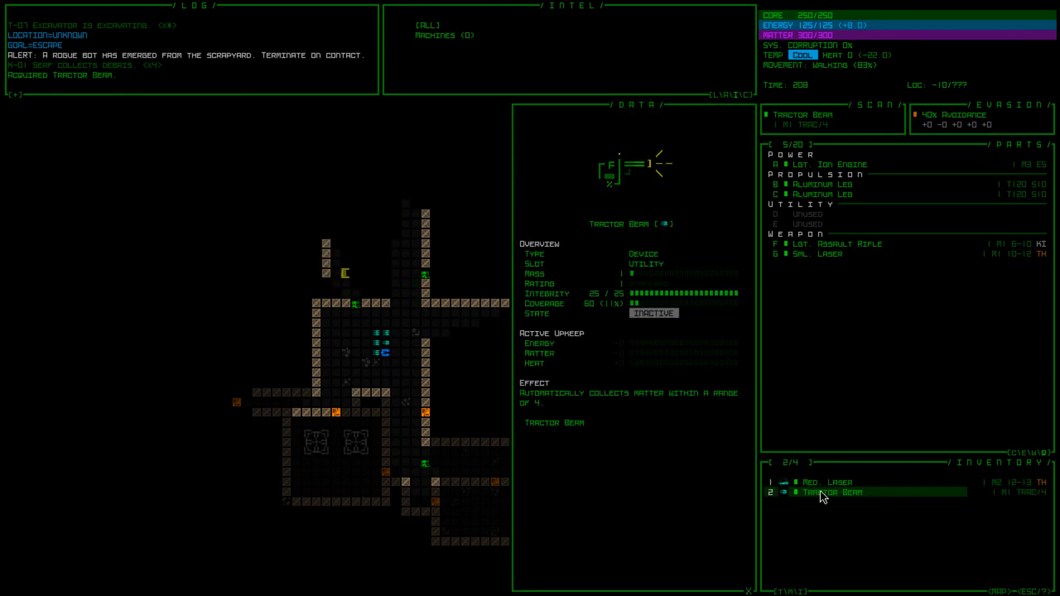
left_click(822, 491)
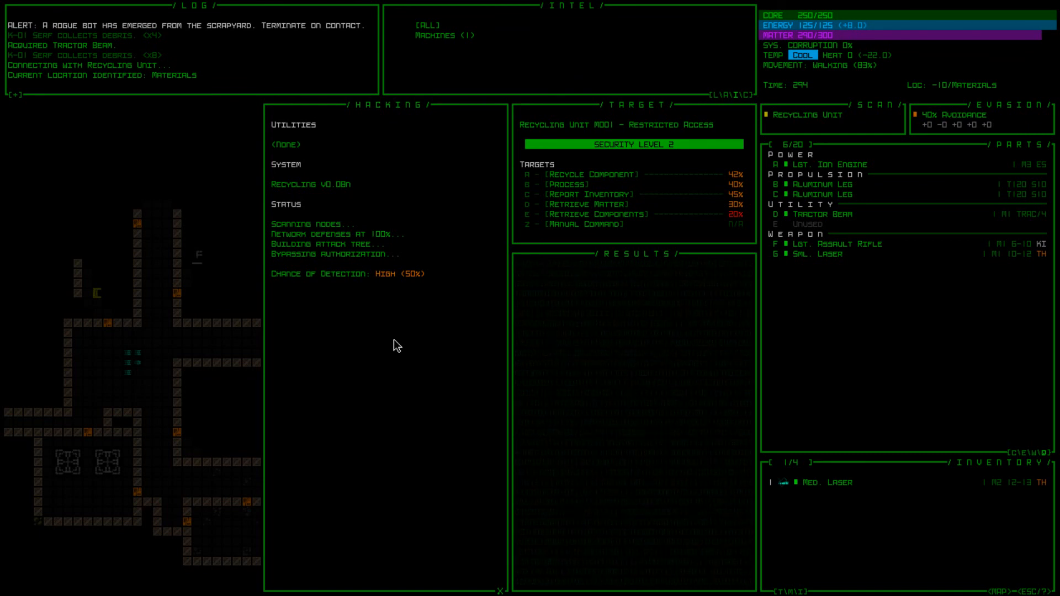
Hack the recycling units to report inventory and retrieve components
left_click(580, 194)
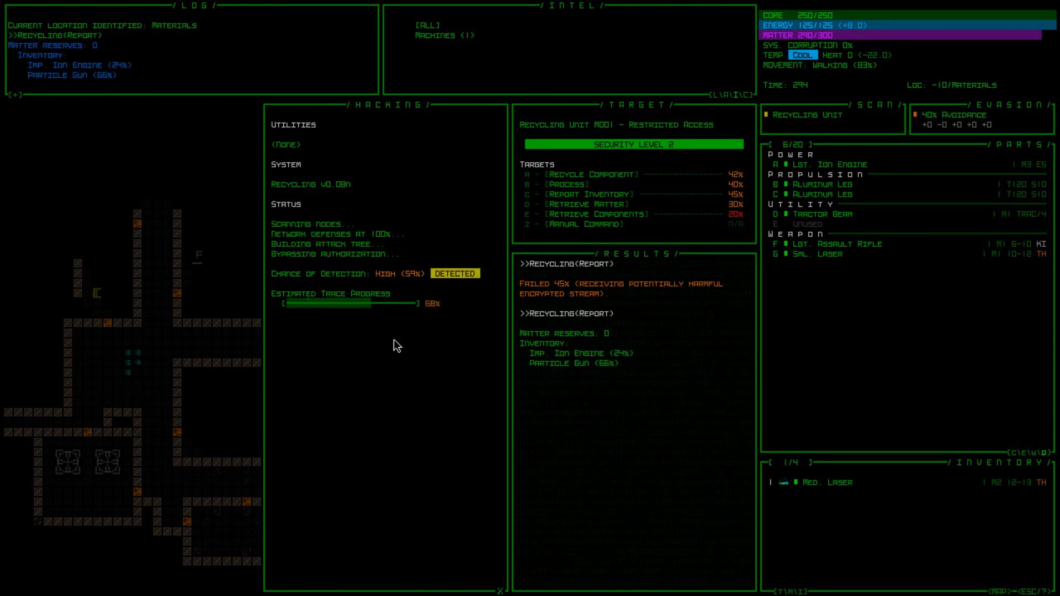
mouse_move(573, 366)
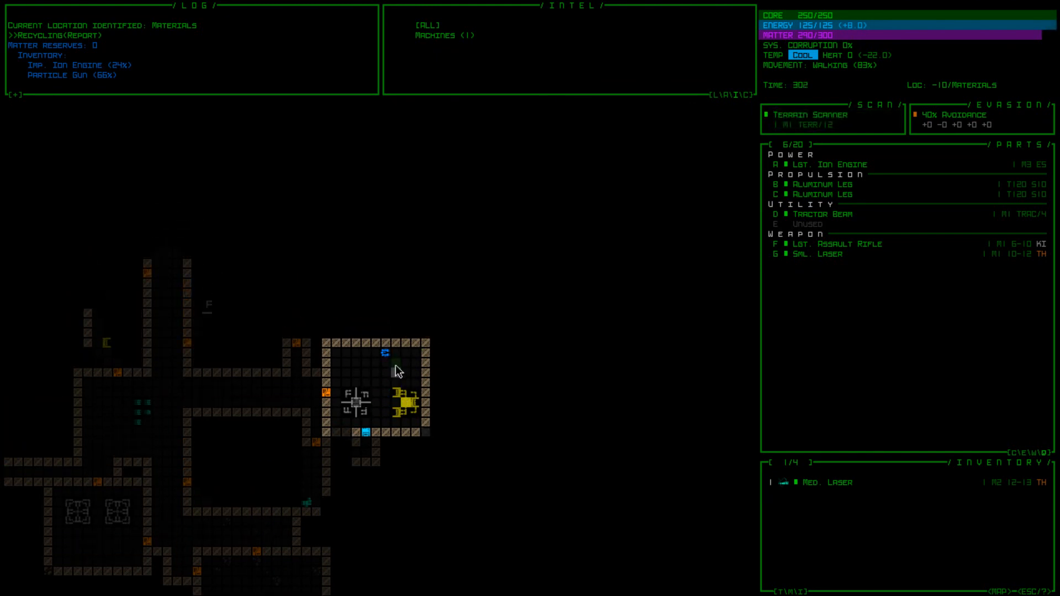
left_click(385, 356)
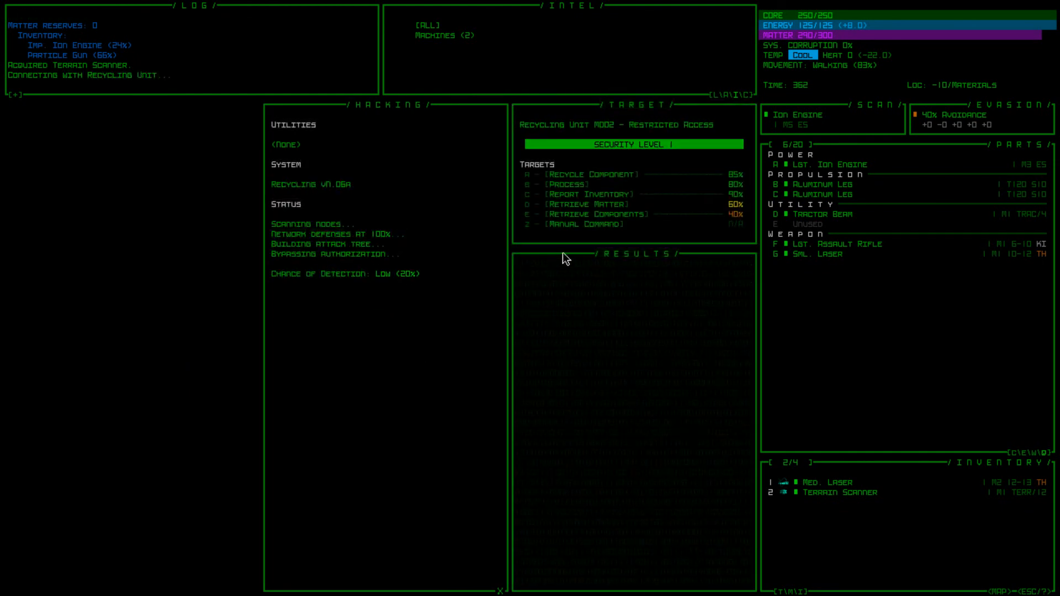
left_click(598, 213)
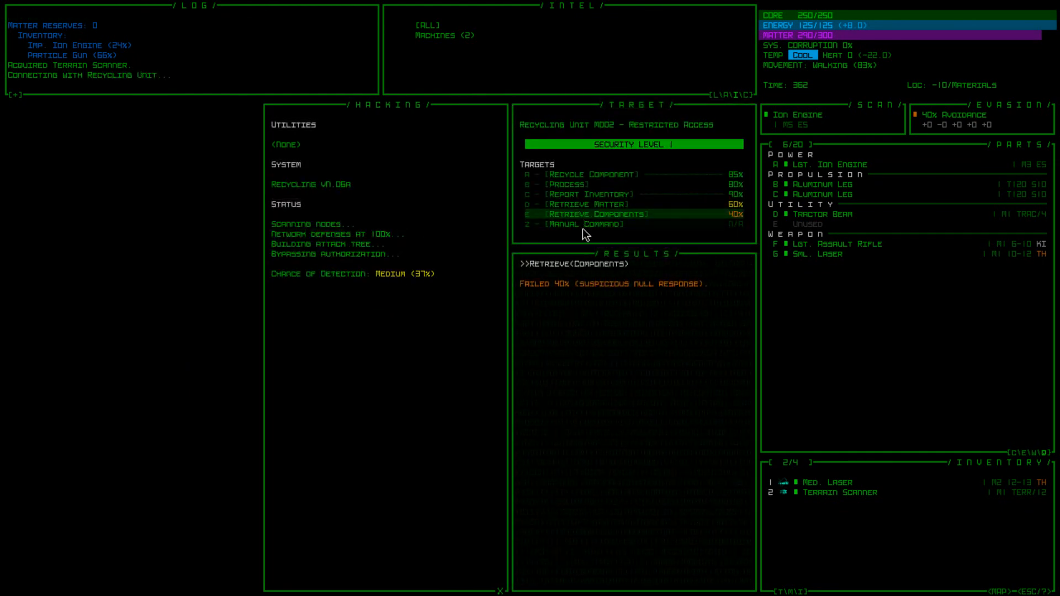
left_click(580, 205)
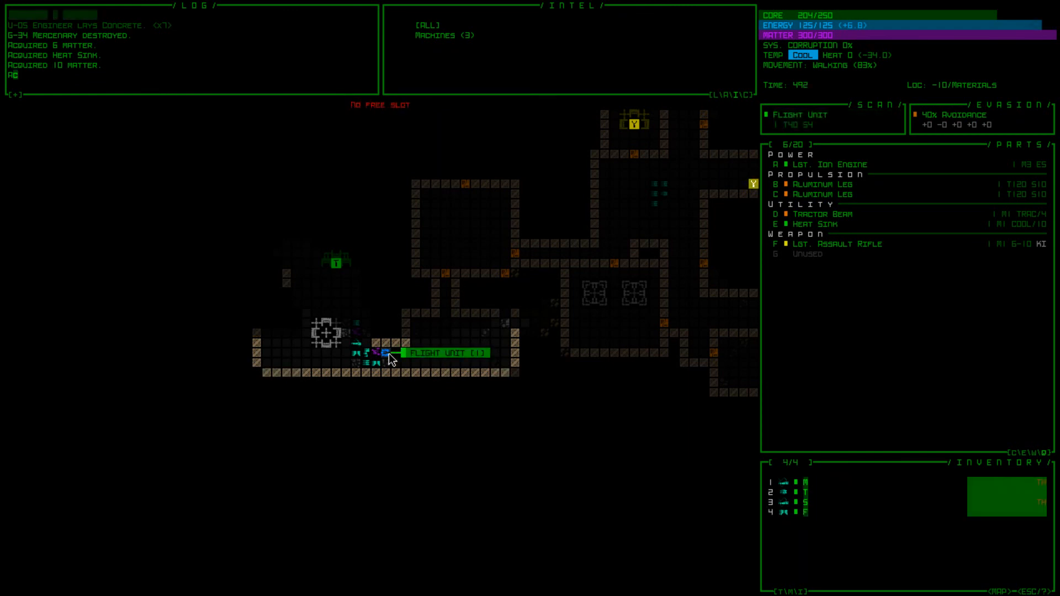
Pick up the Flight Unit and fit it to propulsion in place of the Aluminum Legs
left_click(842, 511)
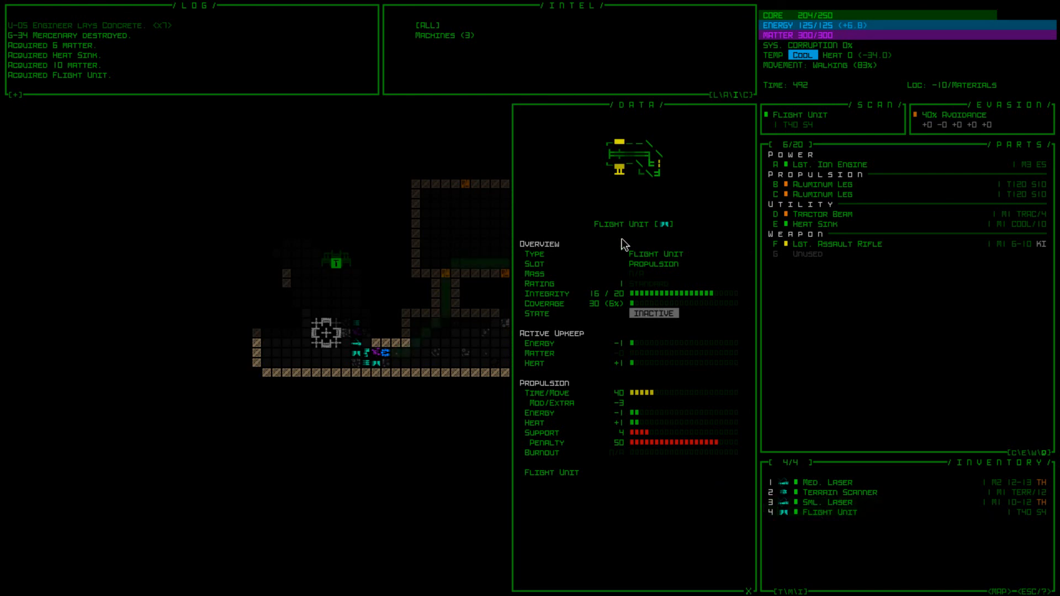
mouse_move(644, 270)
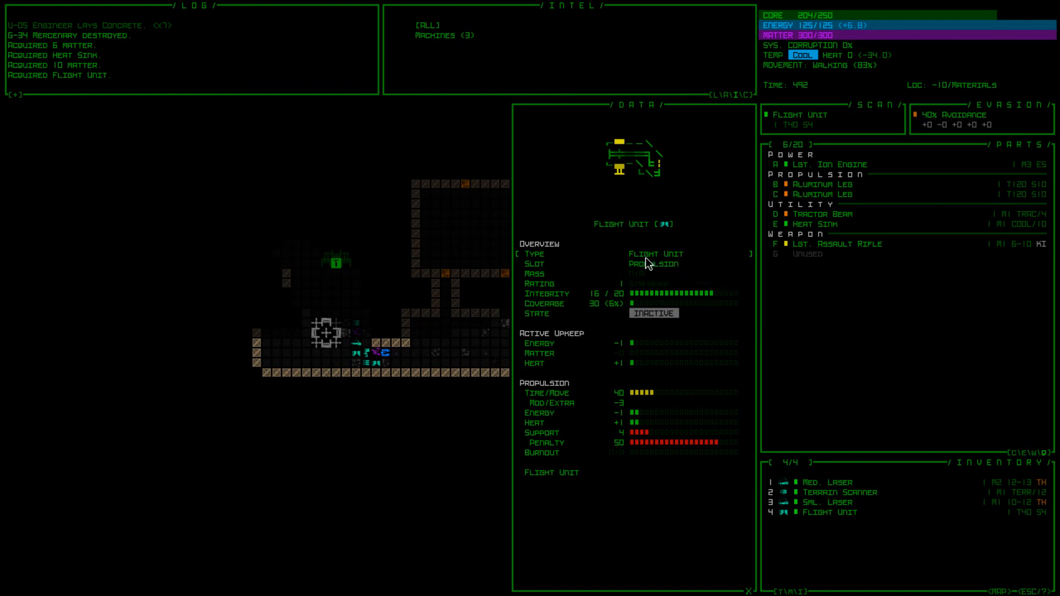
mouse_move(777, 502)
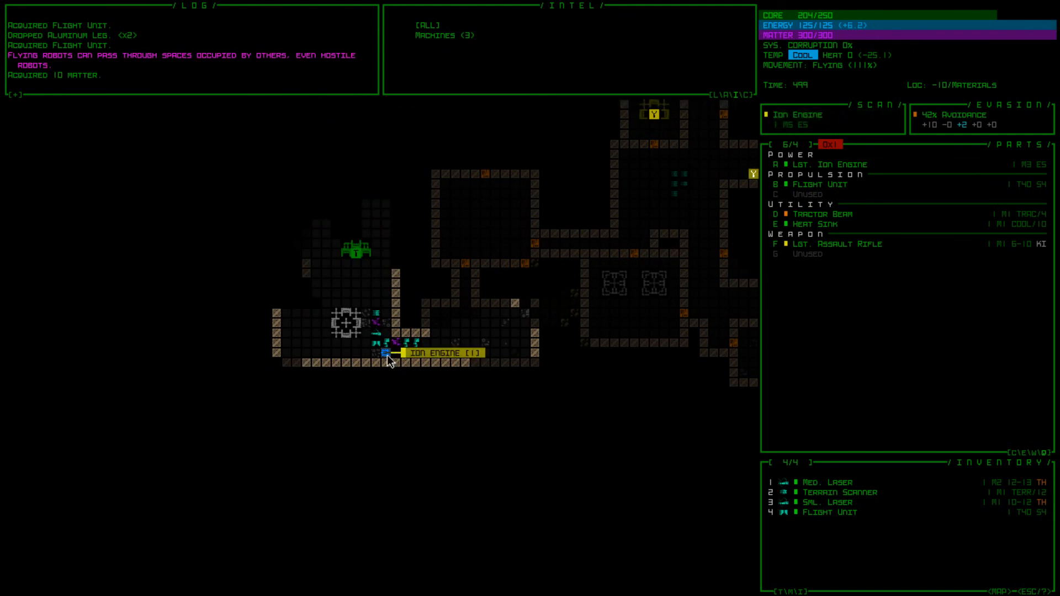
left_click(389, 352)
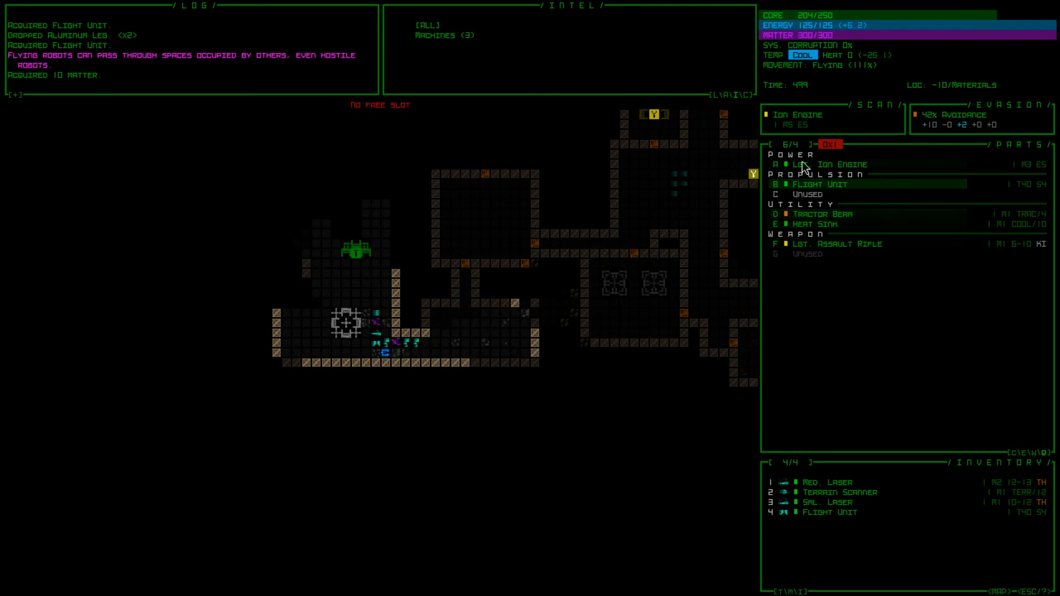
left_click(825, 163)
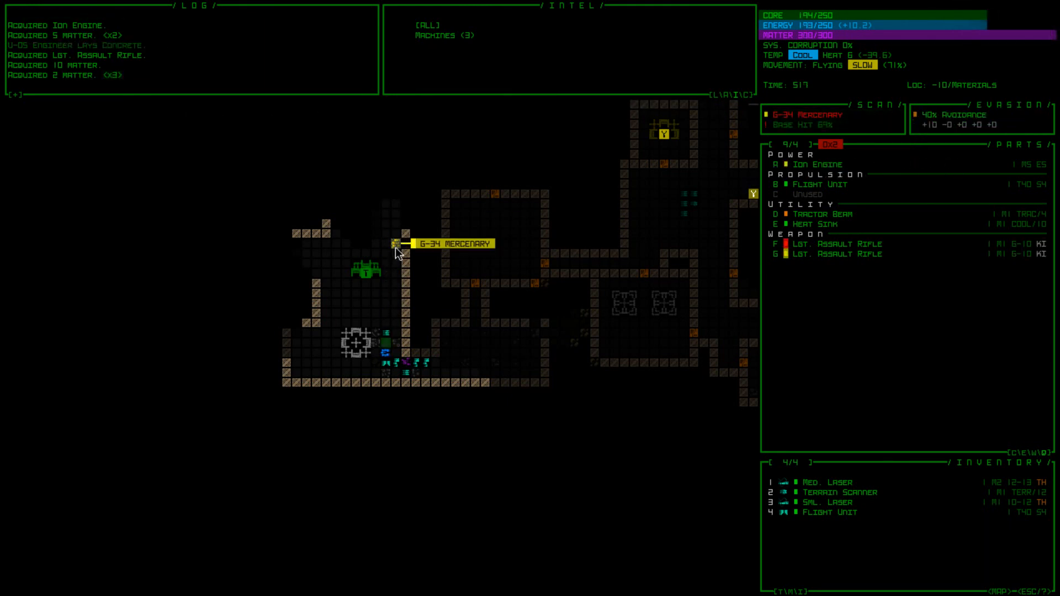
Mount the Med. Laser in place of a Lgt. Assault Rifle and discard the Sml. Laser
left_click(395, 243)
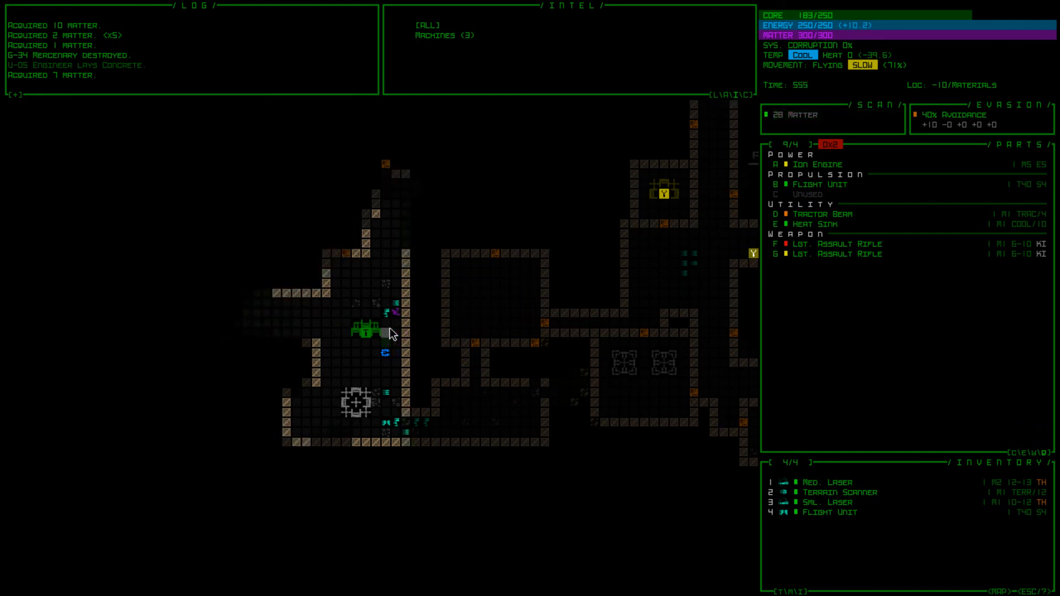
left_click(815, 482)
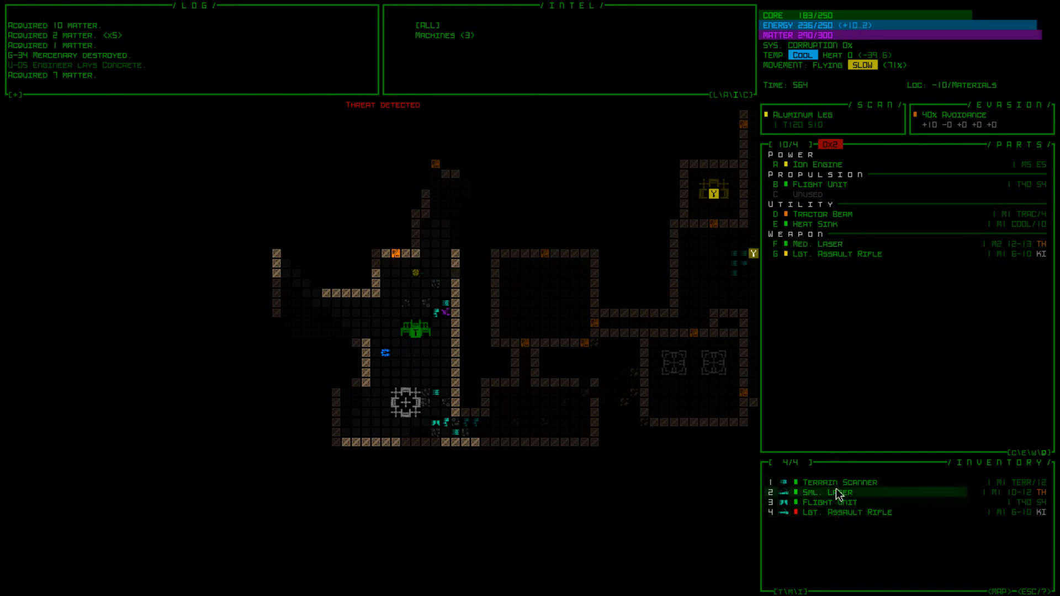
left_click(838, 493)
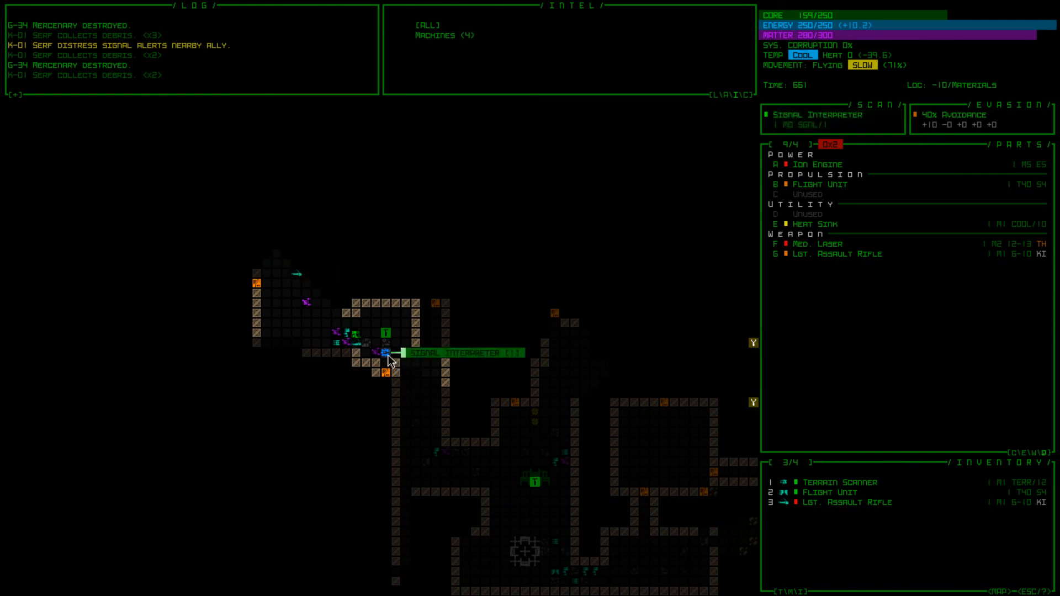
Pick up the Signal Interpreter, fit it in the empty utility slot and view its data
left_click(387, 352)
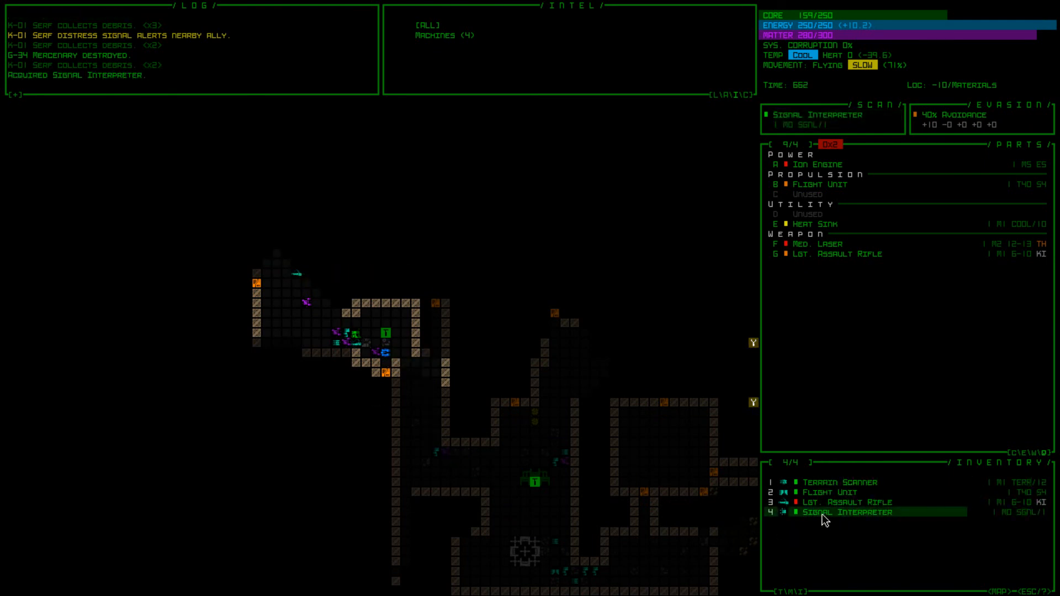
left_click(826, 511)
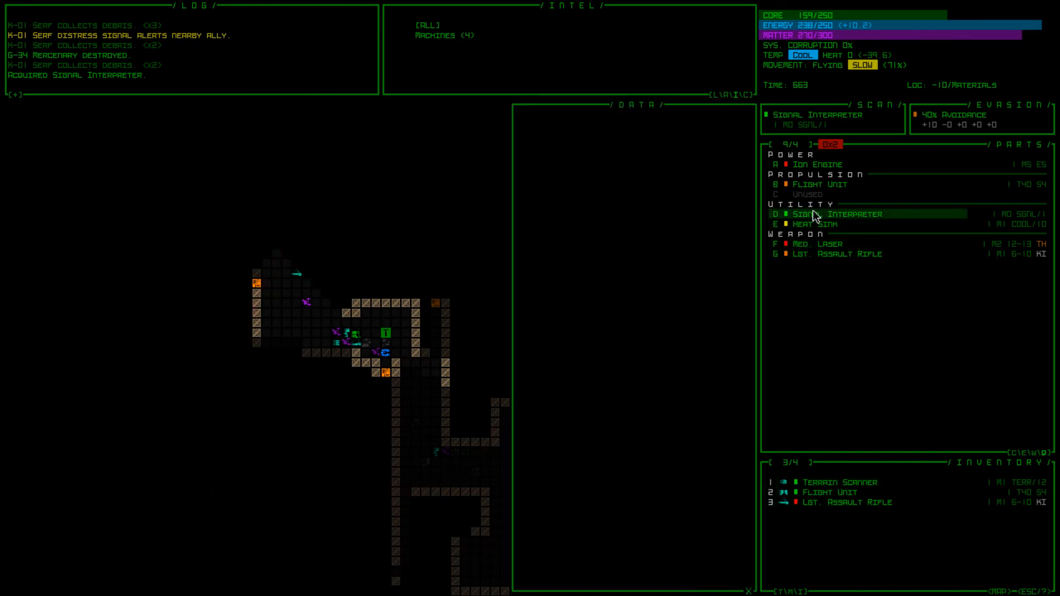
left_click(832, 213)
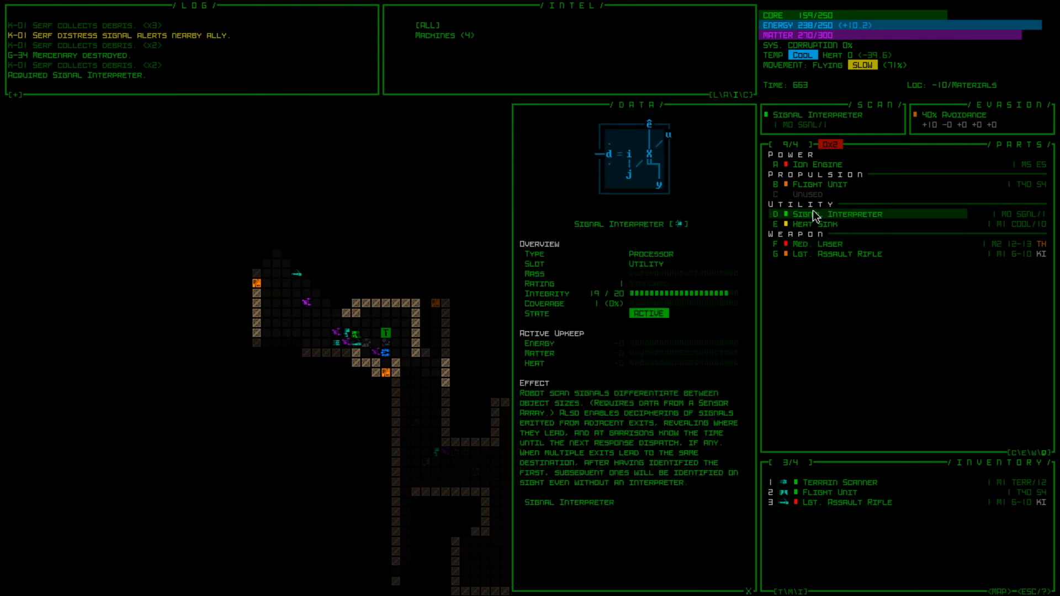
mouse_move(785, 222)
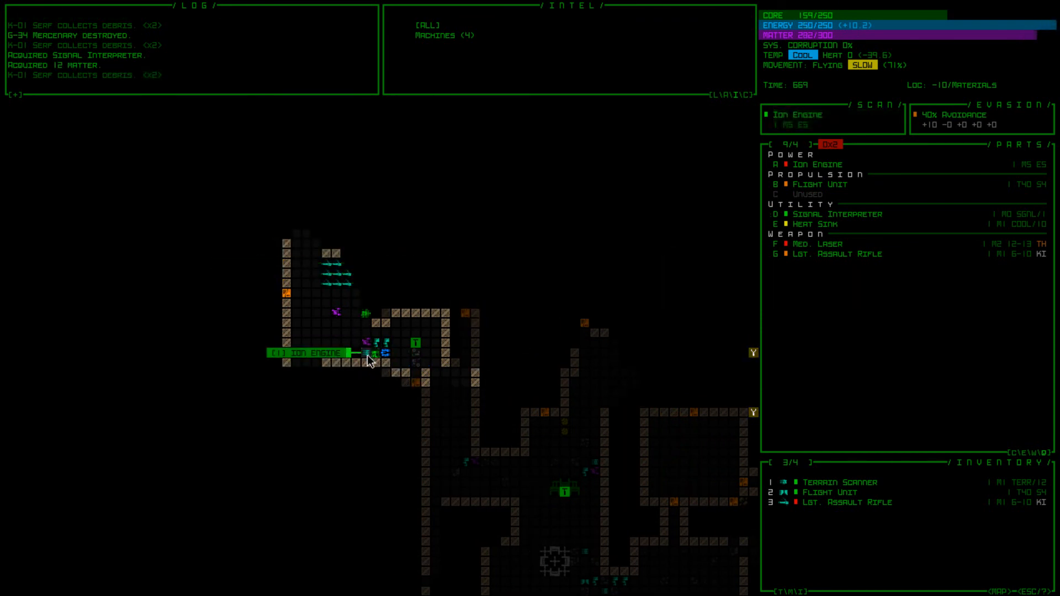
Attach the second Flight Unit from inventory to the other propulsion slot
left_click(822, 493)
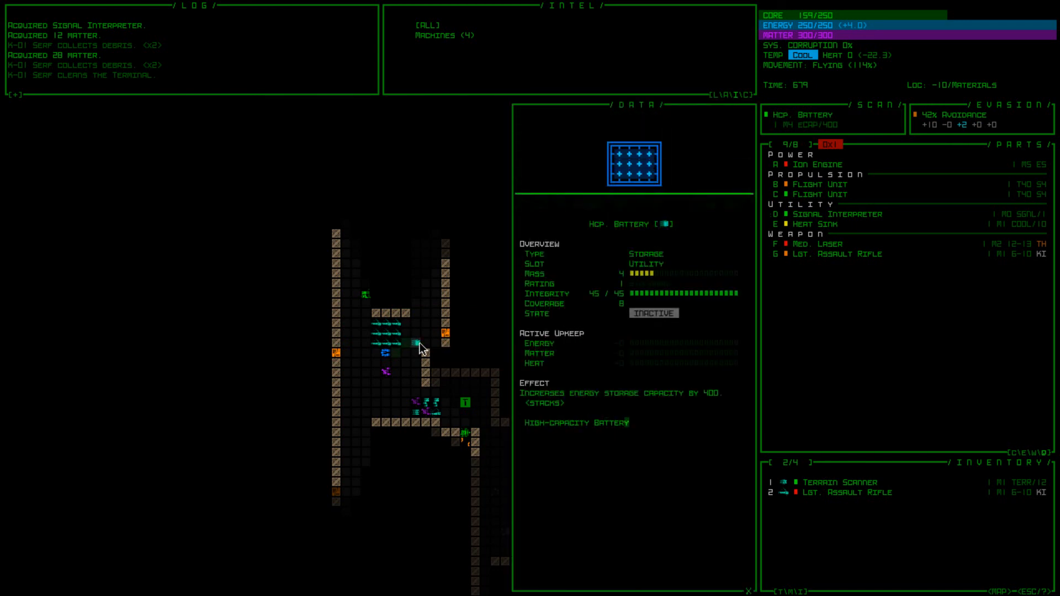
mouse_move(416, 366)
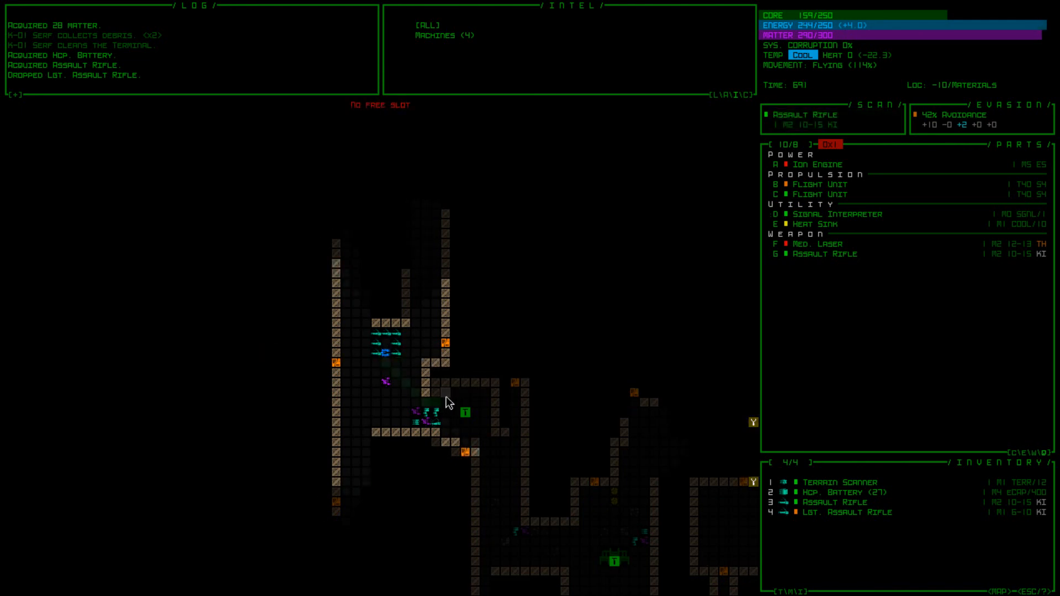
mouse_move(835, 77)
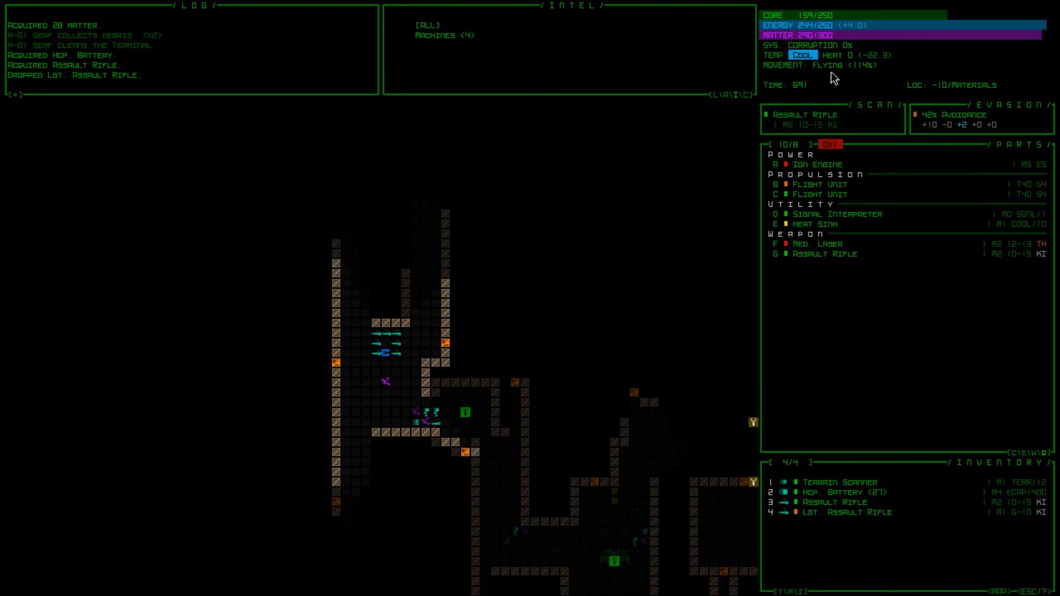
mouse_move(851, 493)
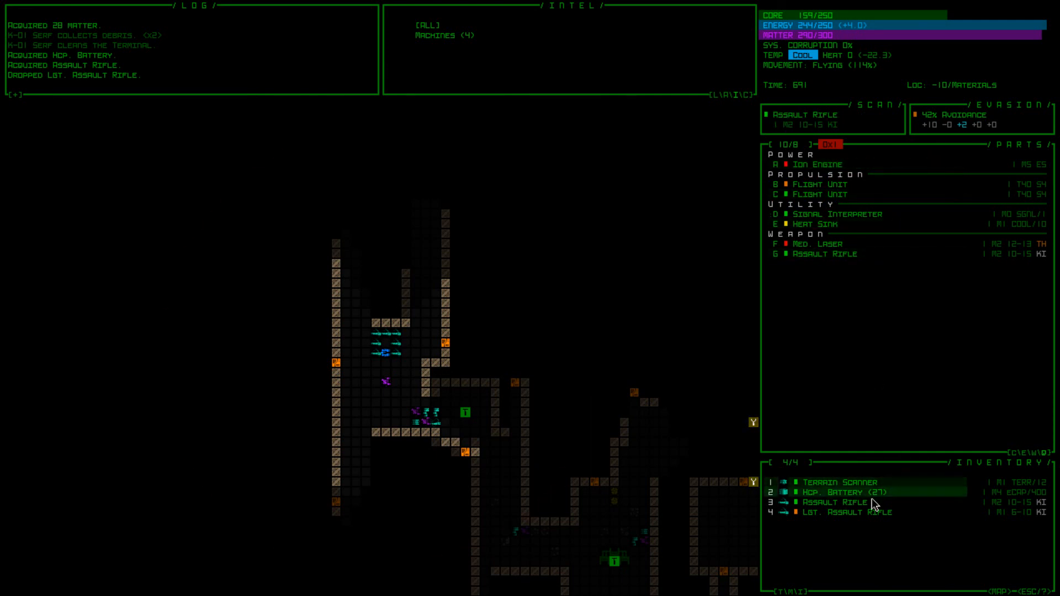
mouse_move(1028, 176)
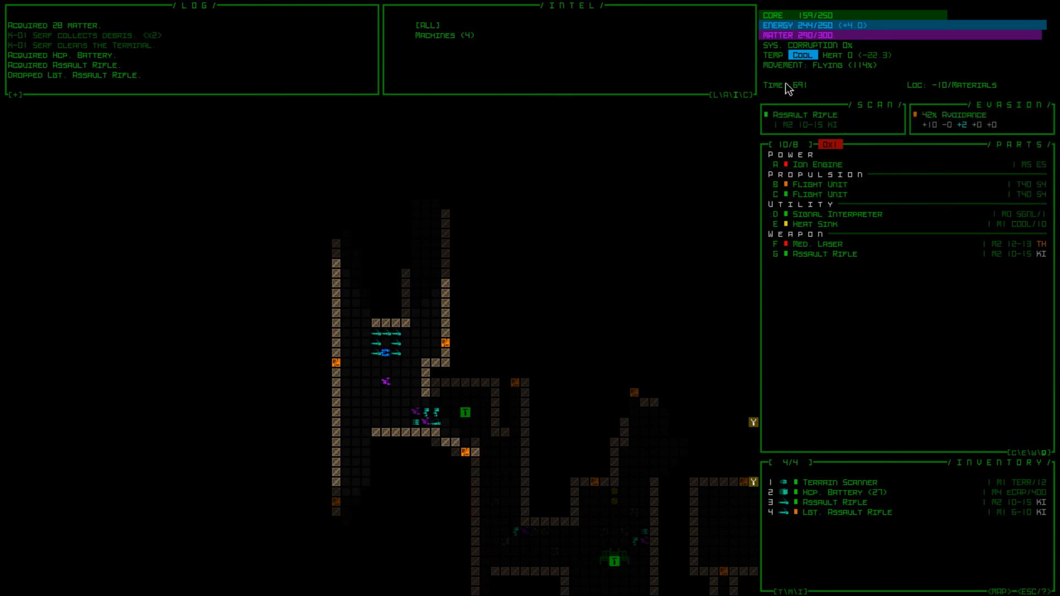
mouse_move(832, 68)
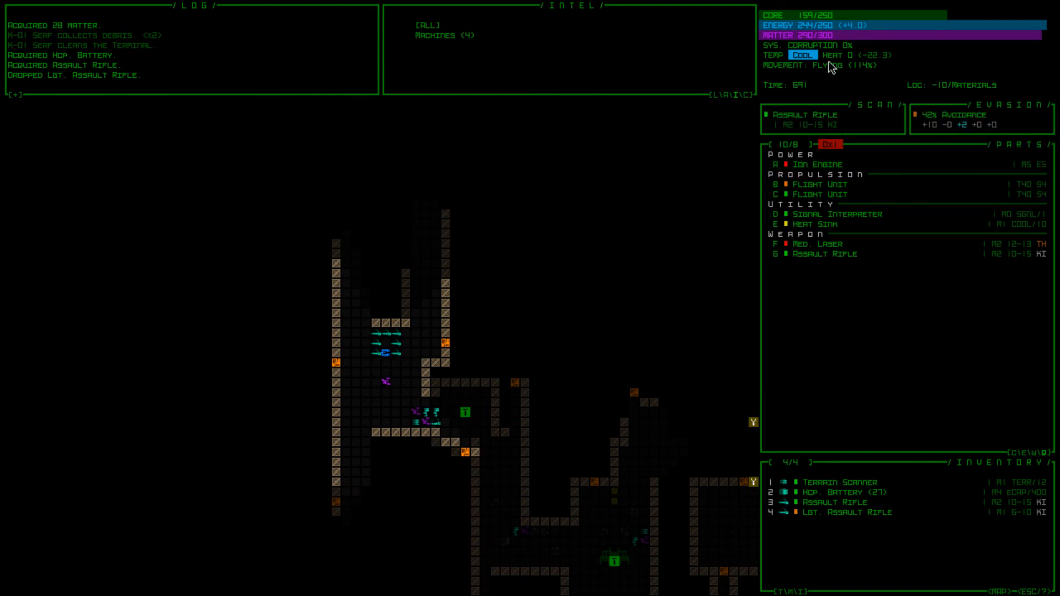
mouse_move(318, 414)
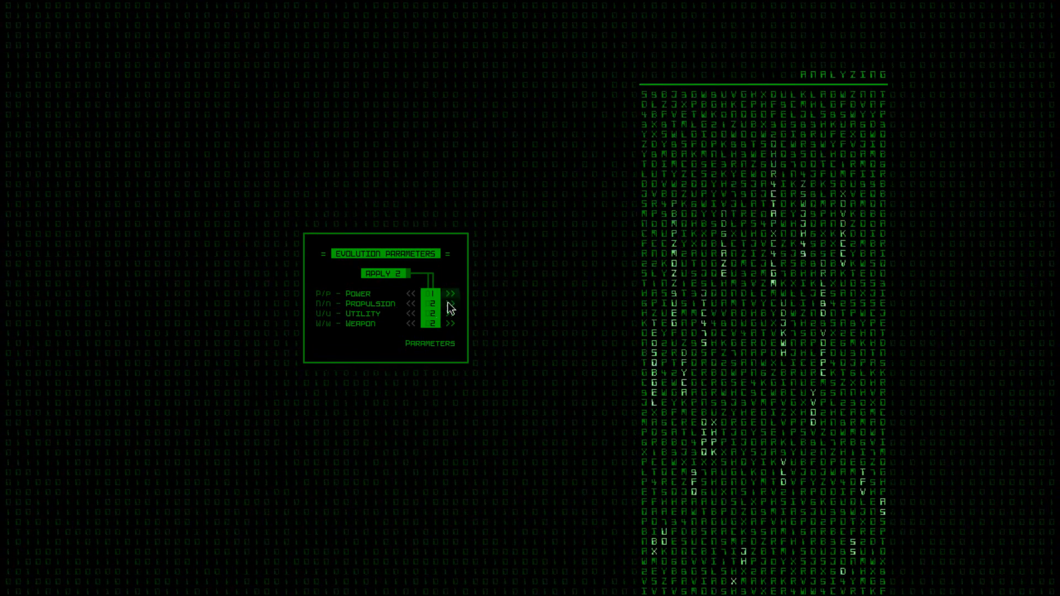
Assign an evolution point to a new slot on the Evolution Parameters screen
left_click(451, 323)
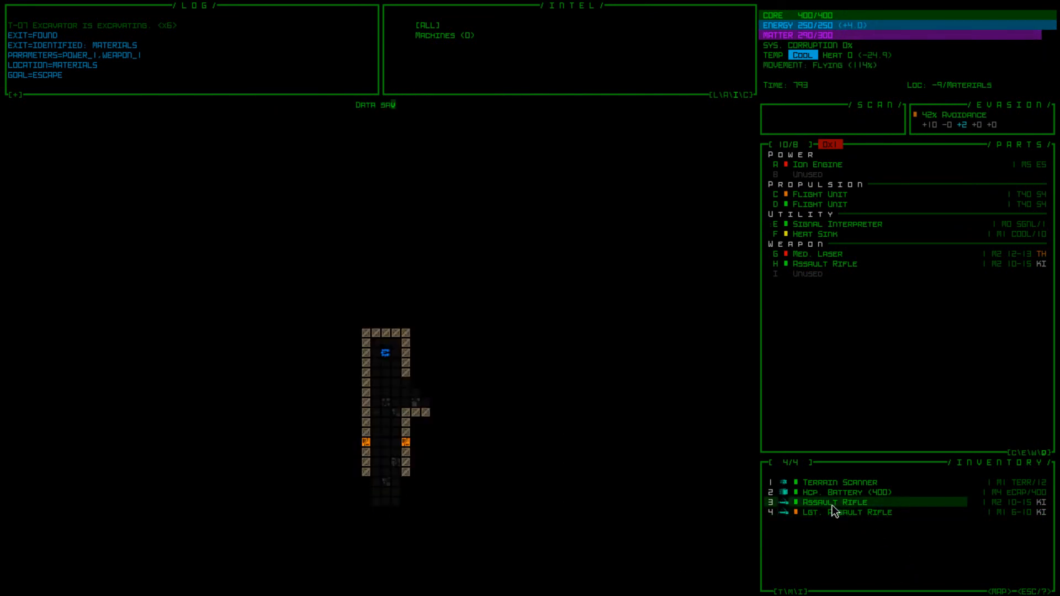
Attach the spare Assault Rifle to the new weapon slot and discard the Signal Interpreter
left_click(838, 502)
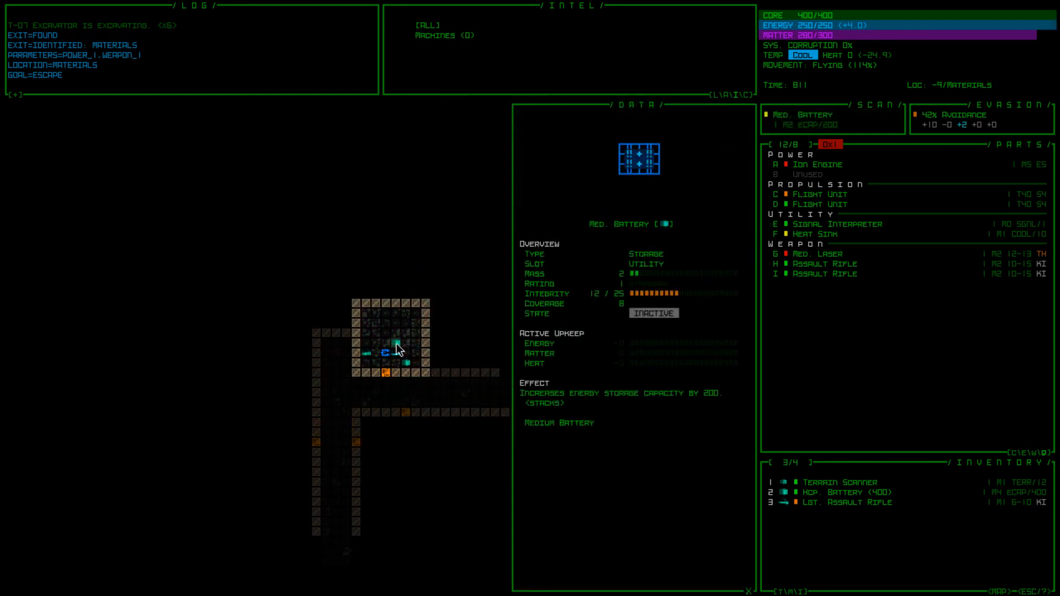
mouse_move(636, 299)
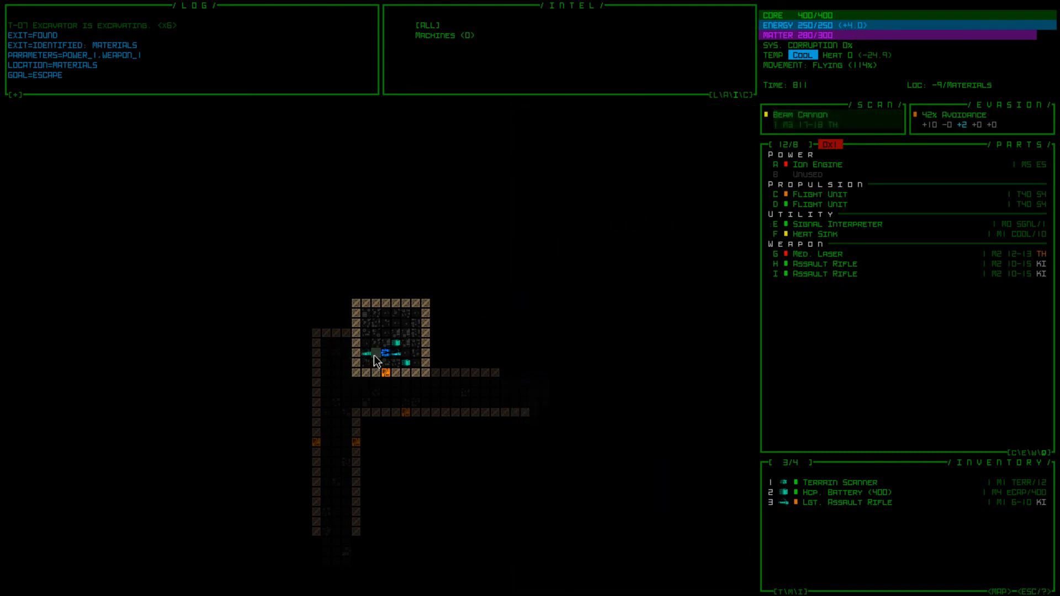
mouse_move(416, 369)
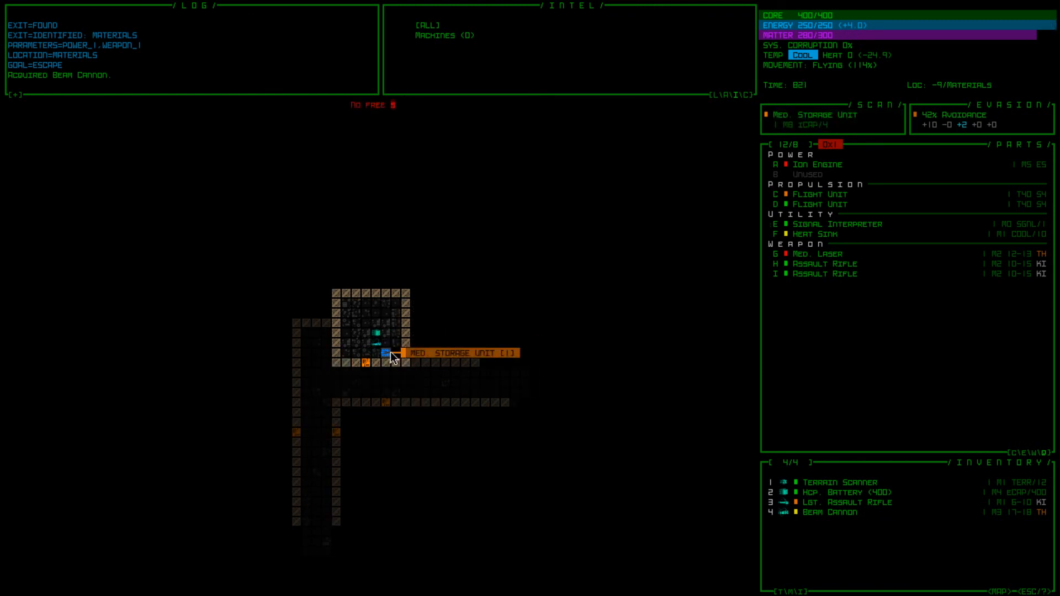
mouse_move(805, 225)
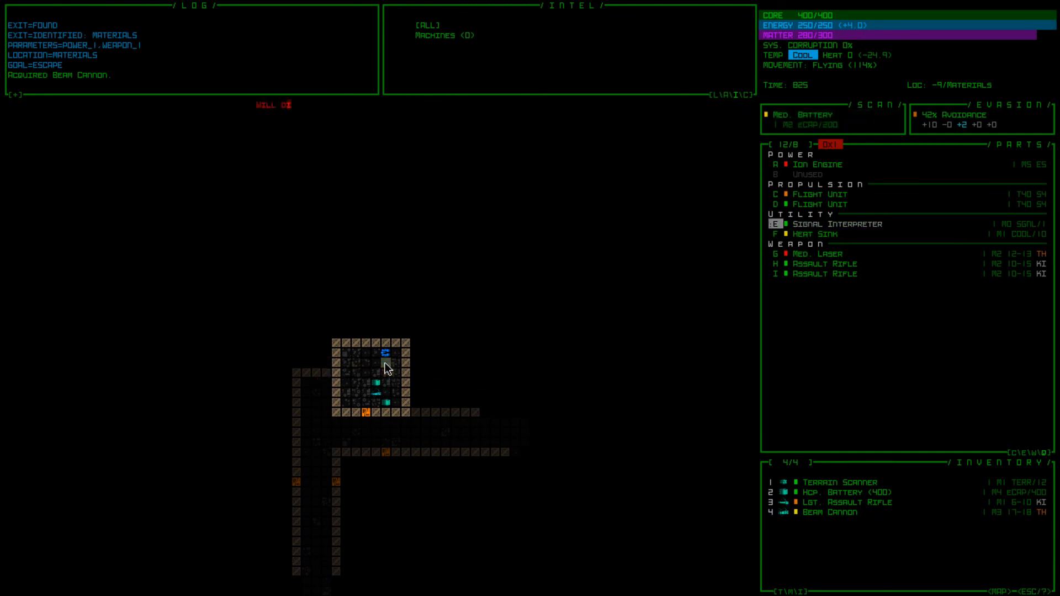
left_click(388, 364)
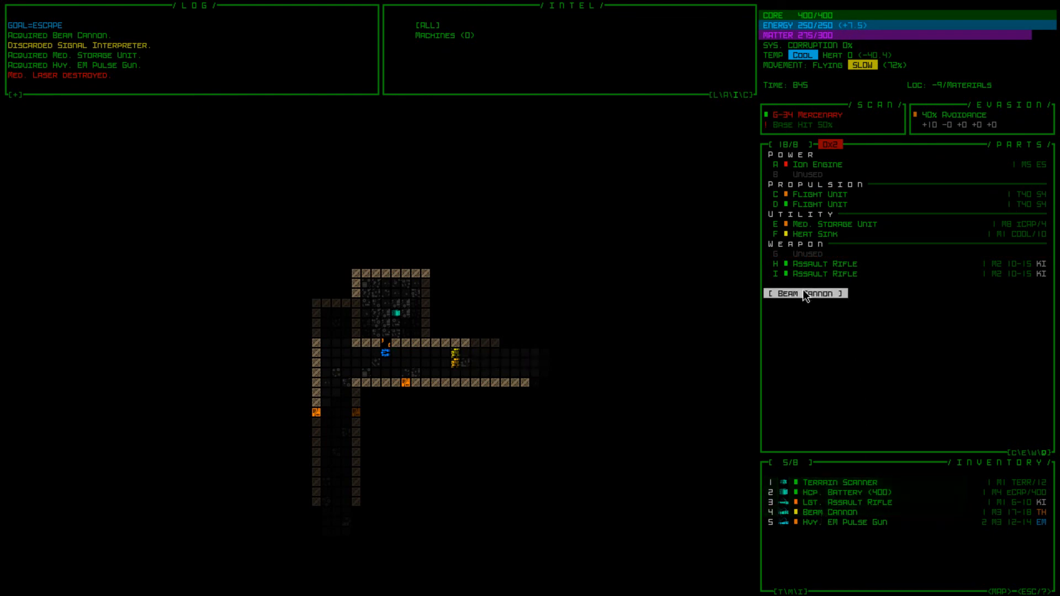
Mount the Beam Cannon as a weapon, fight, then attach the Lgt. Assault Rifle from inventory
left_click(805, 293)
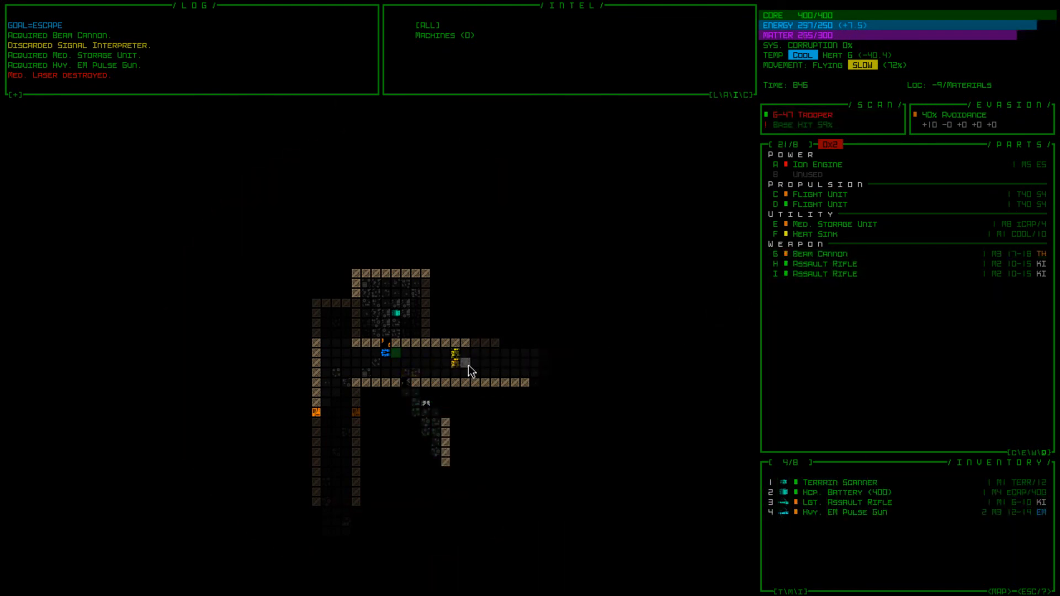
left_click(466, 362)
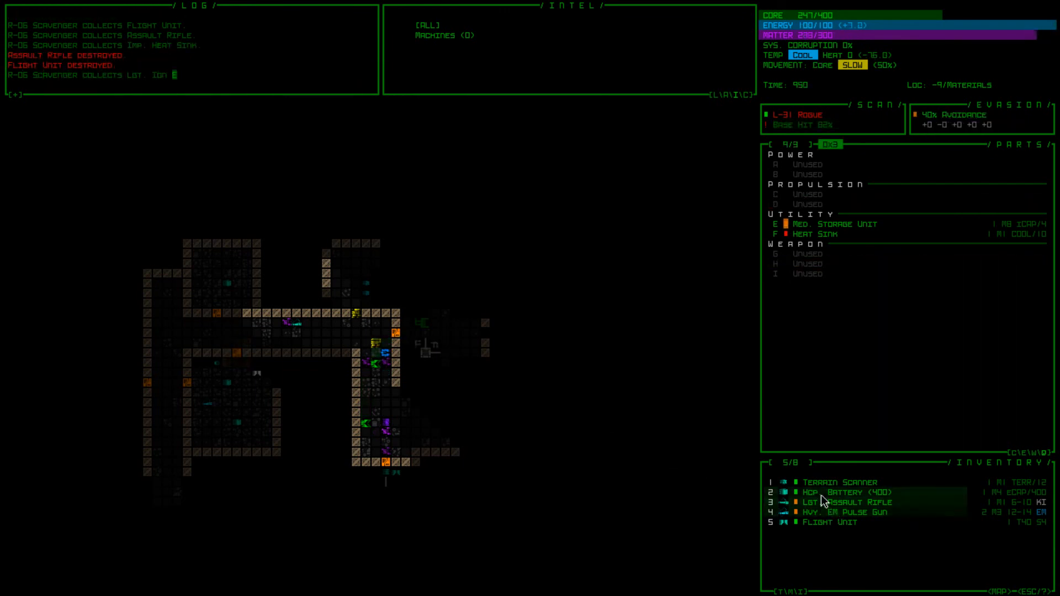
left_click(845, 503)
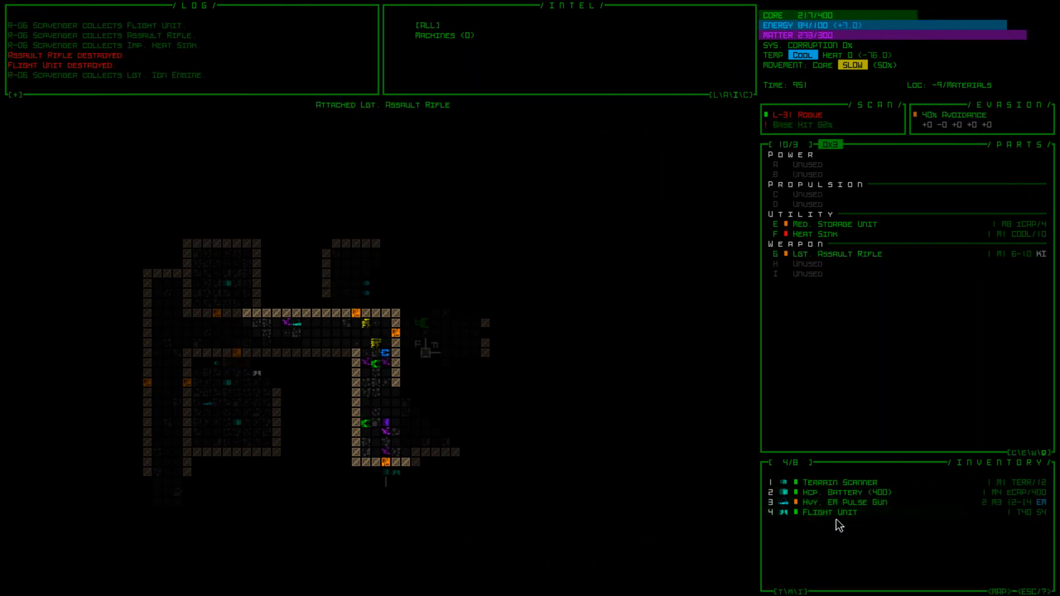
left_click(828, 511)
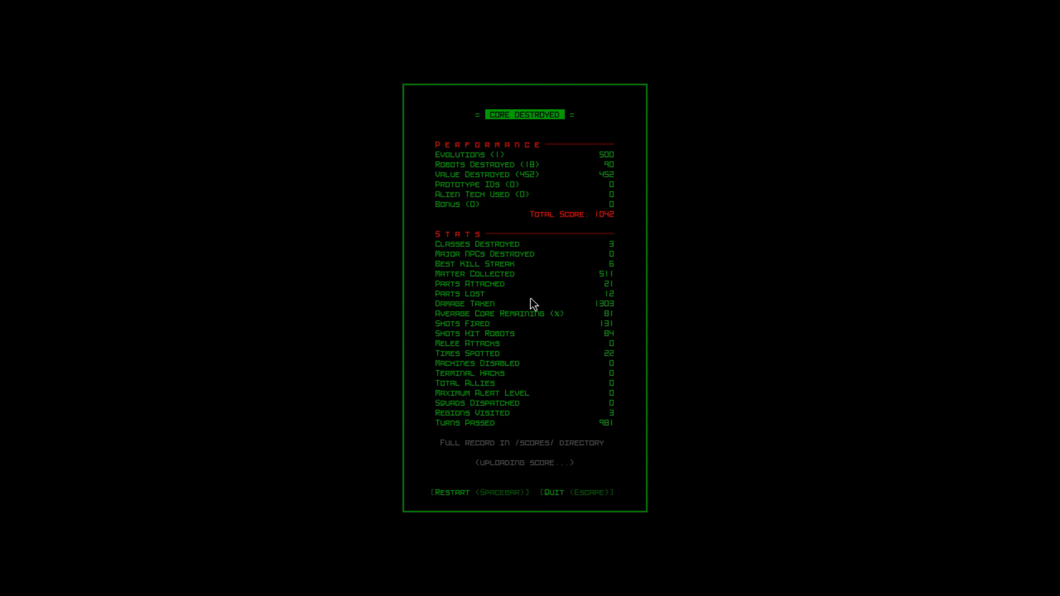
mouse_move(745, 248)
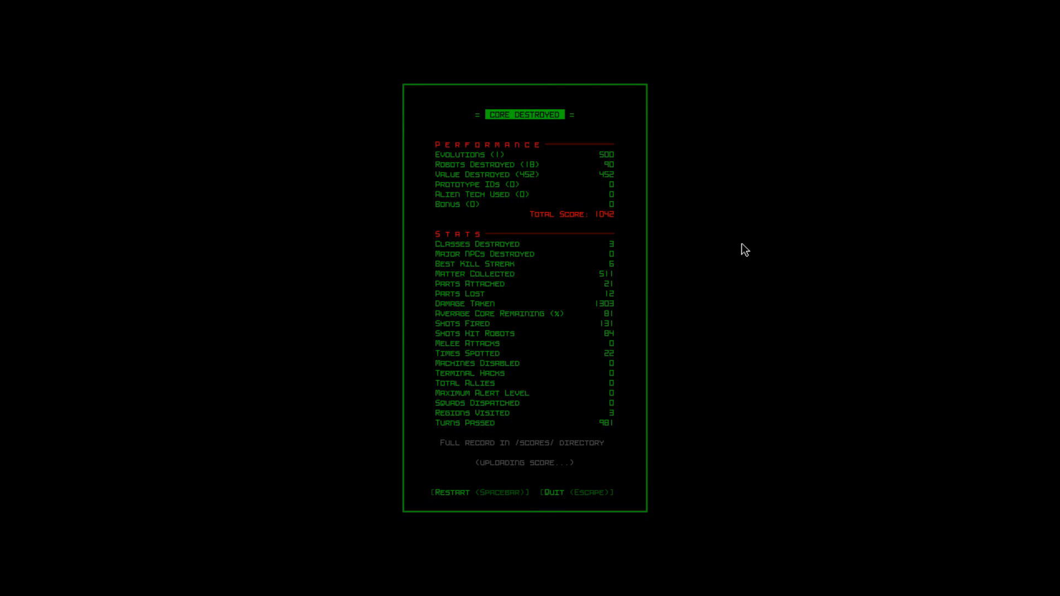
Dismiss the Core Destroyed score summary
key("space")
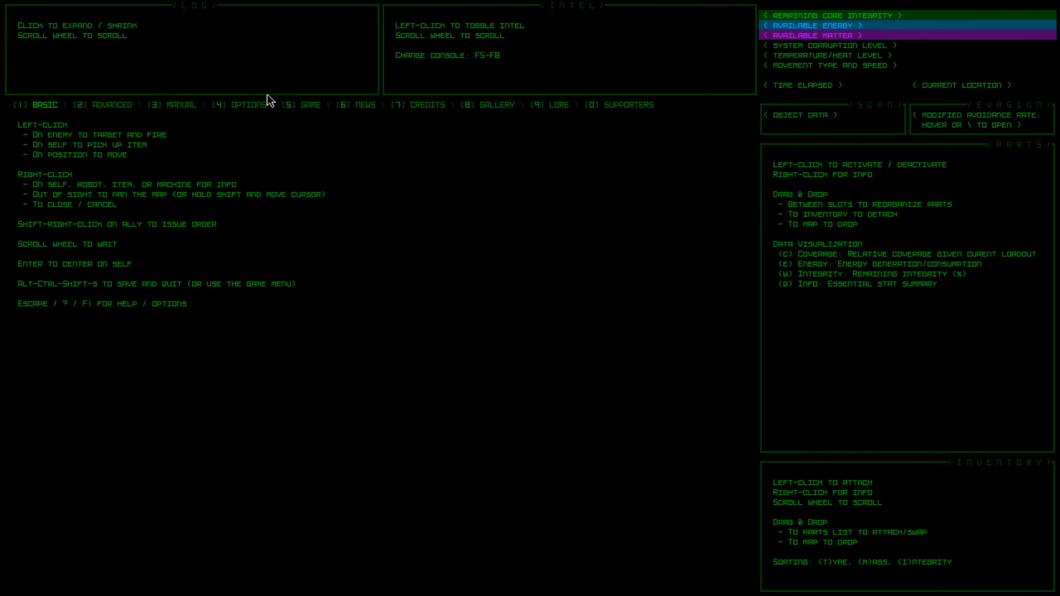
Switch the help screen to the in-game manual at its Intro section
left_click(182, 105)
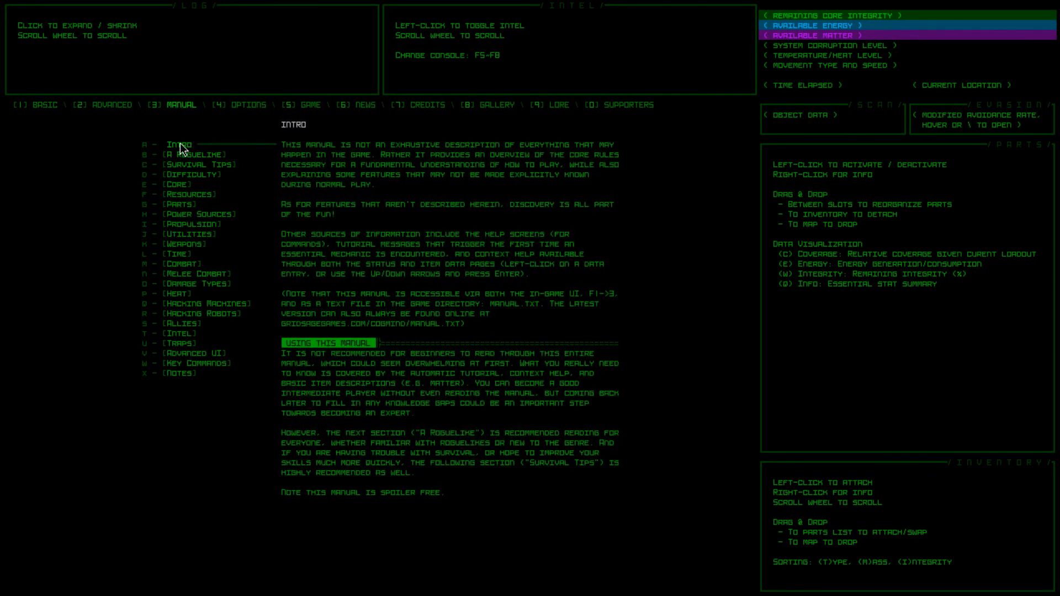
mouse_move(351, 362)
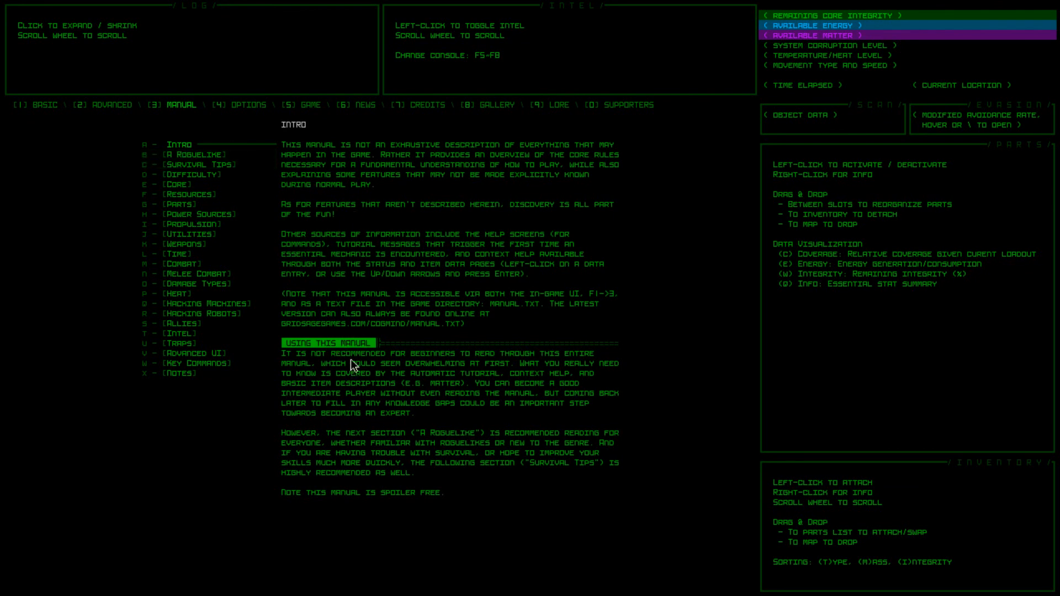
mouse_move(424, 396)
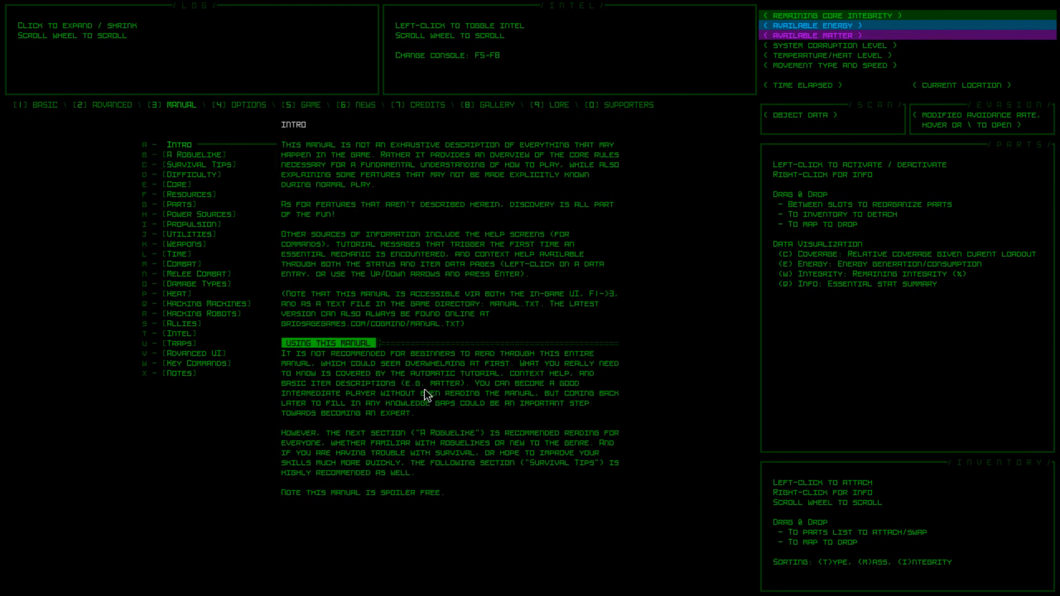
Read through the manual's Survival Tips section to its end
left_click(197, 163)
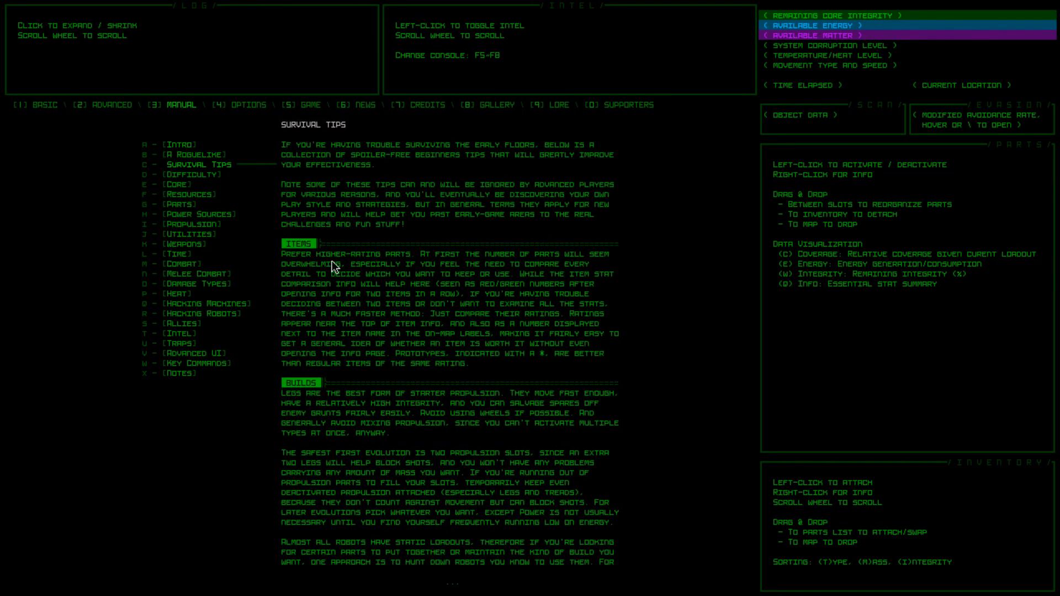
mouse_move(363, 358)
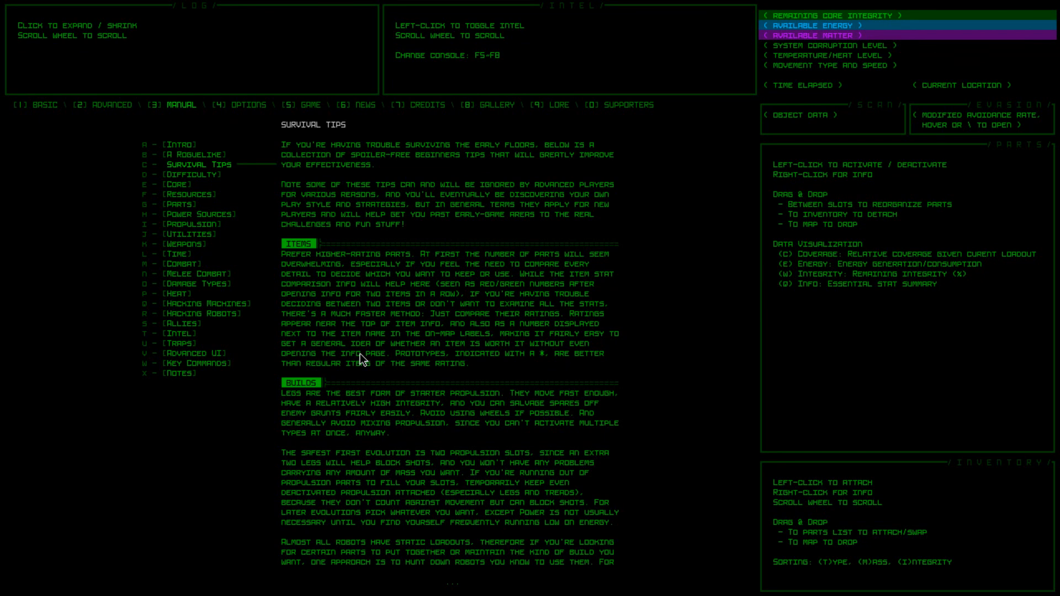
mouse_move(407, 453)
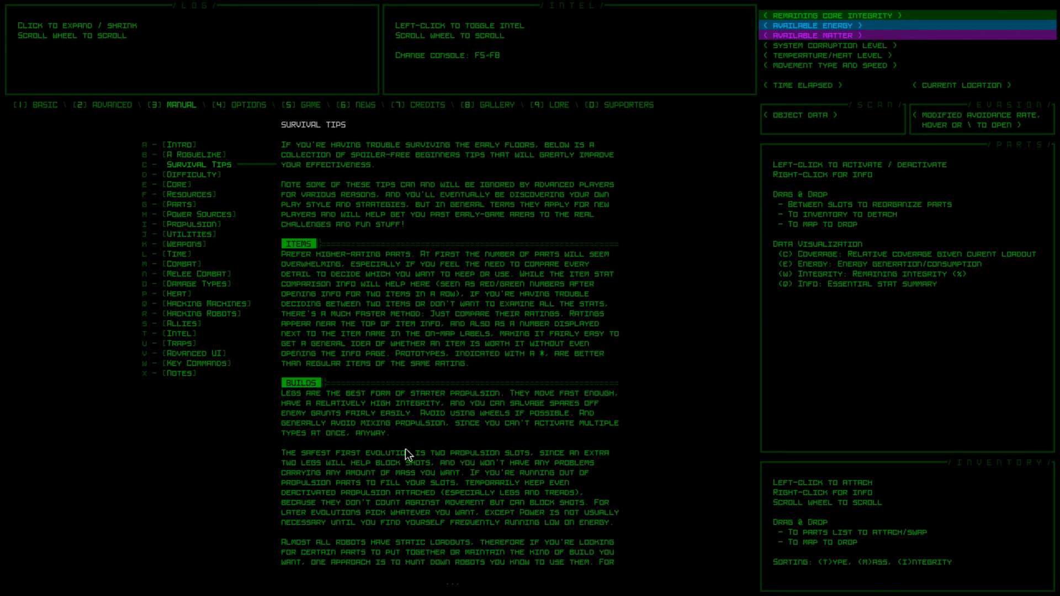
scroll("down", 3)
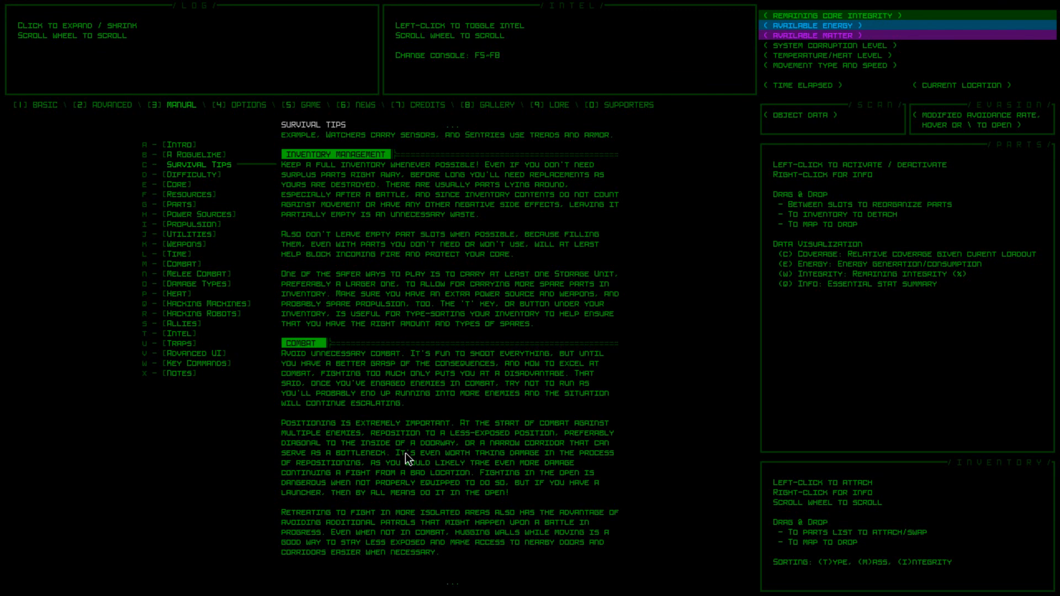
mouse_move(414, 417)
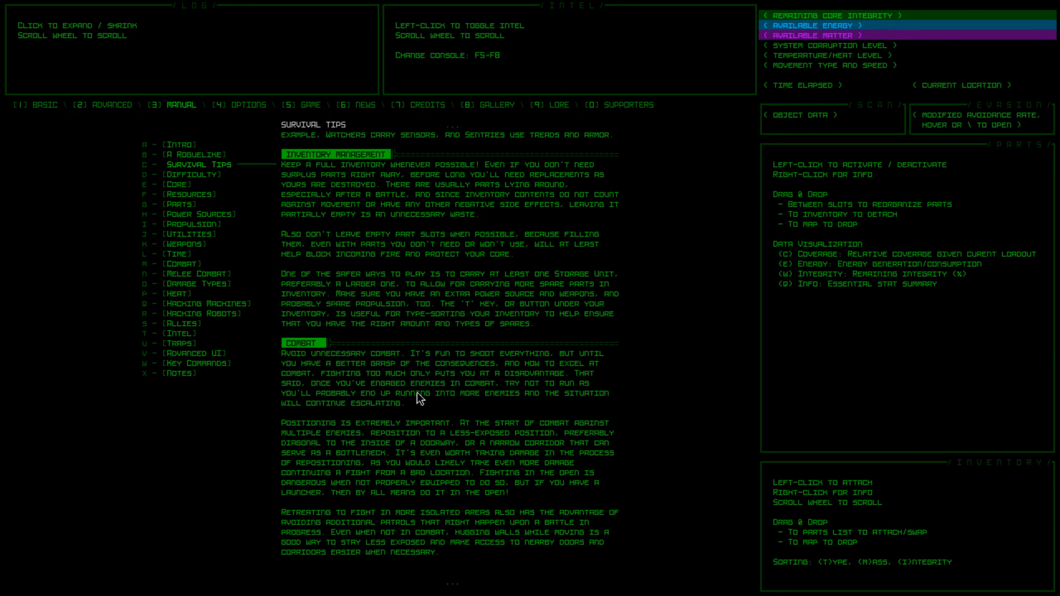
scroll("down", 3)
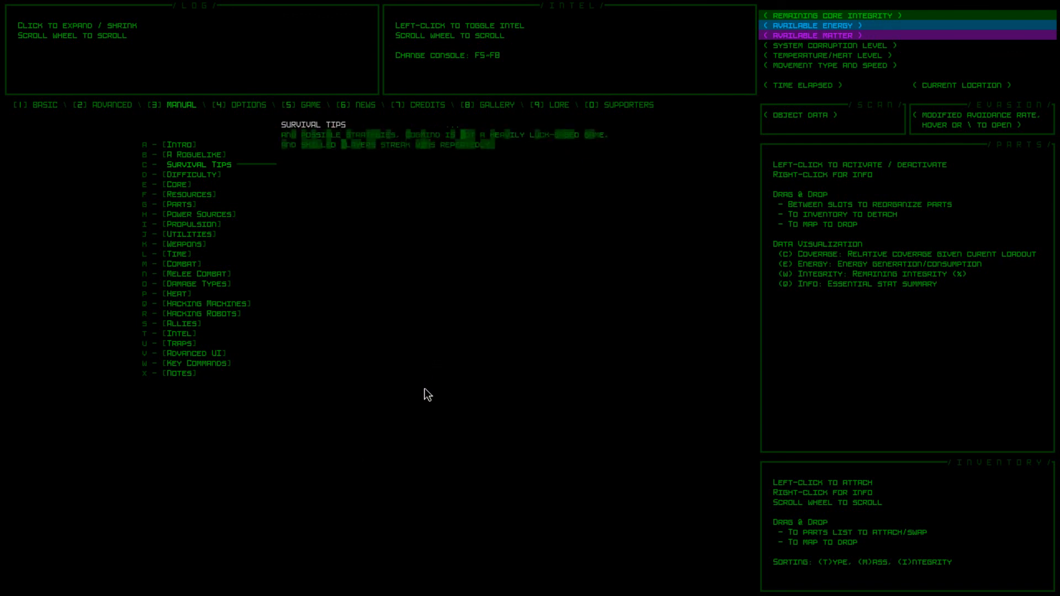
mouse_move(220, 303)
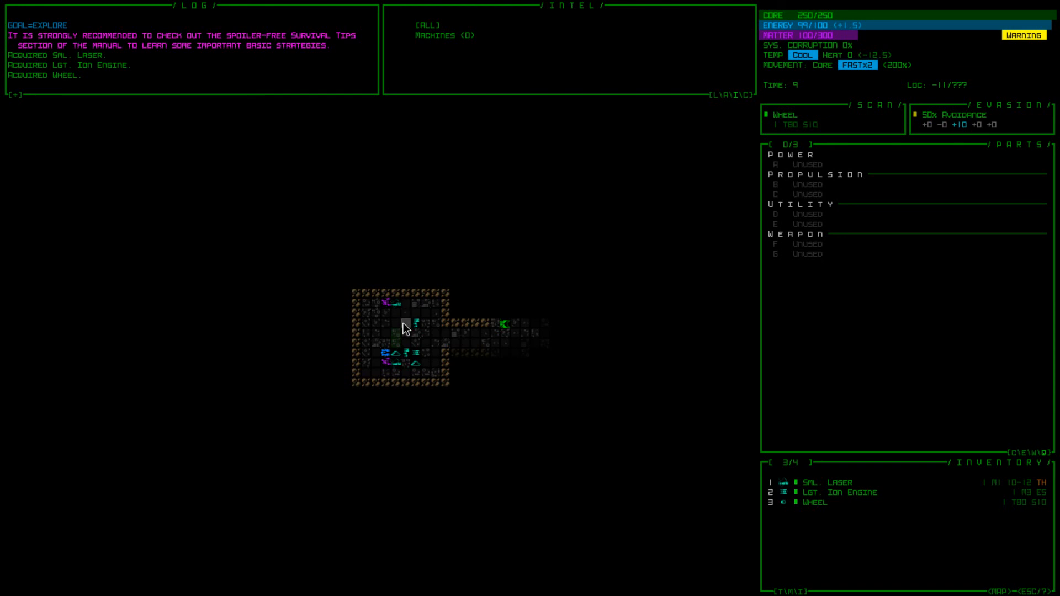
Move toward the parts lying in the starting room
left_click(405, 348)
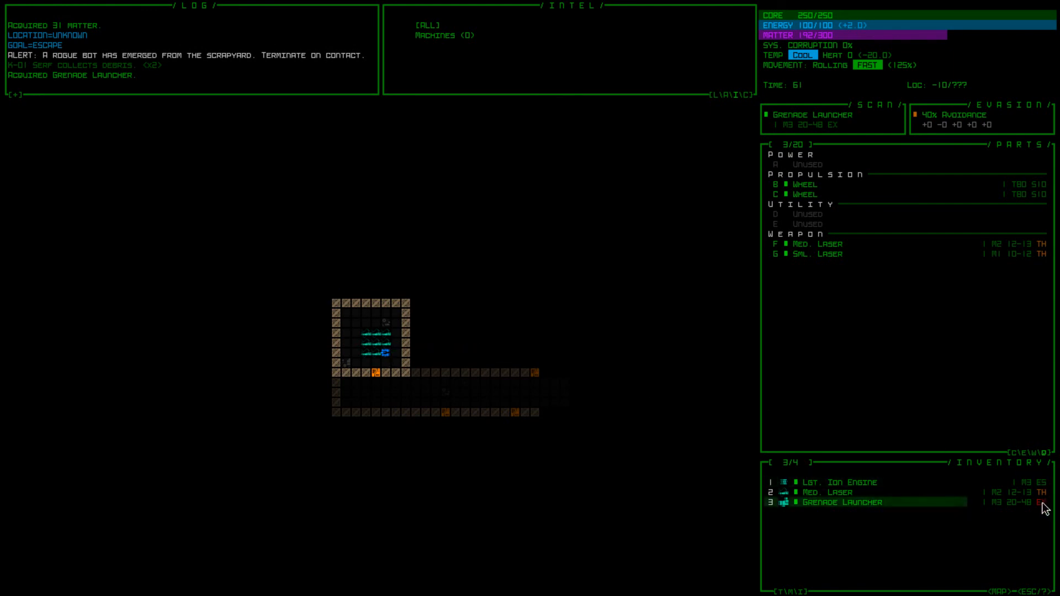
Pick up and attach the small laser, then mount the Grenade Launcher as a weapon
key("z")
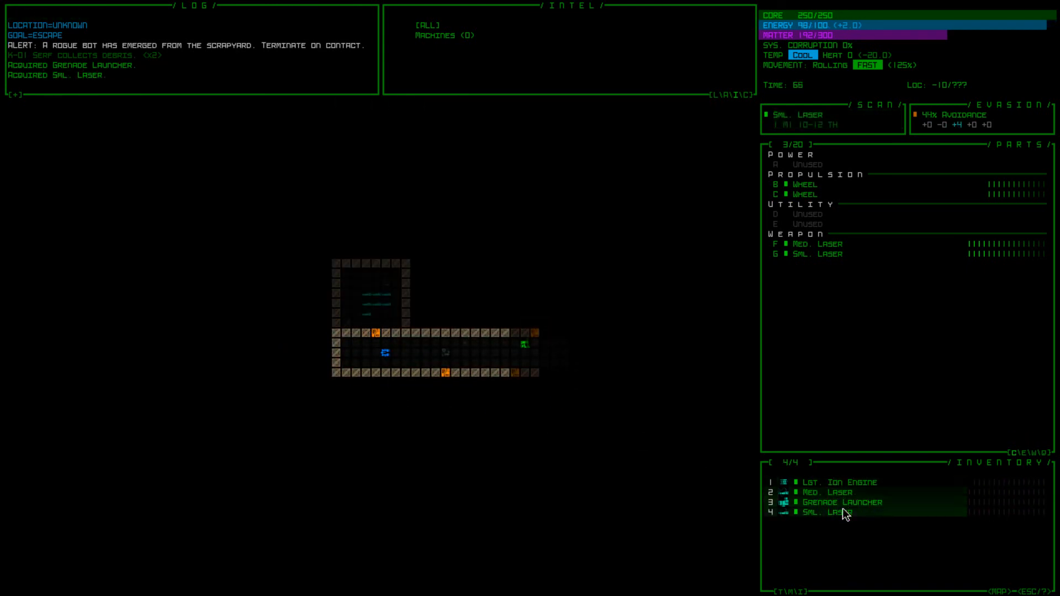
left_click(823, 511)
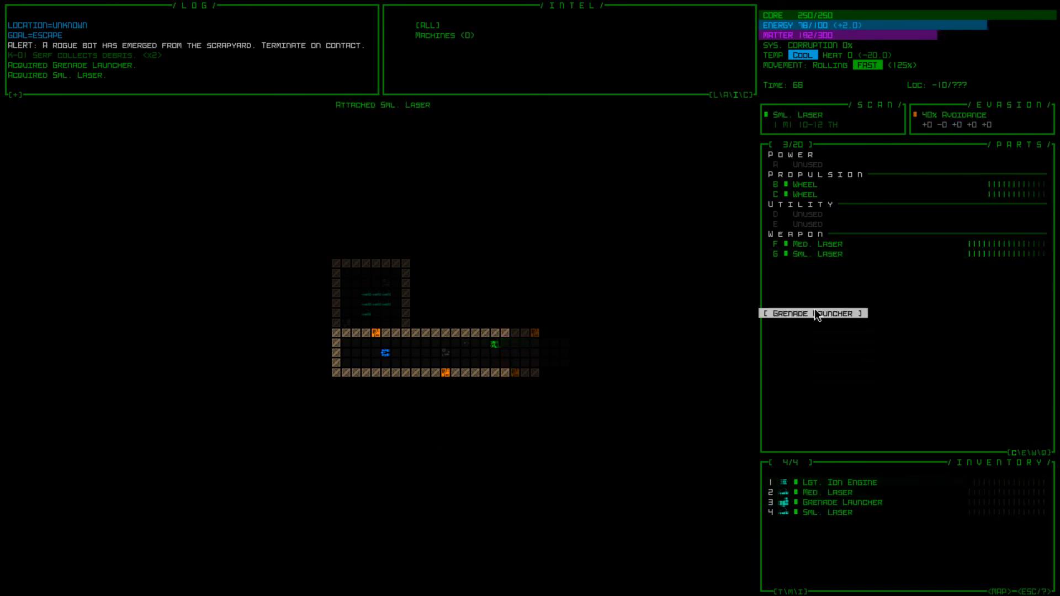
left_click(814, 312)
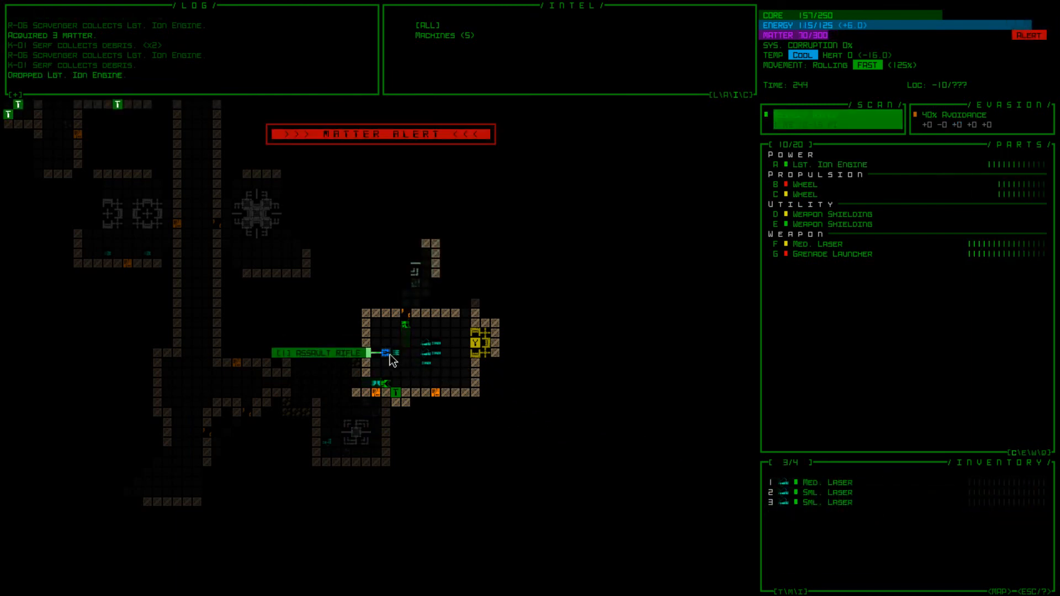
Pick up the Assault Rifle lying on the floor
left_click(385, 353)
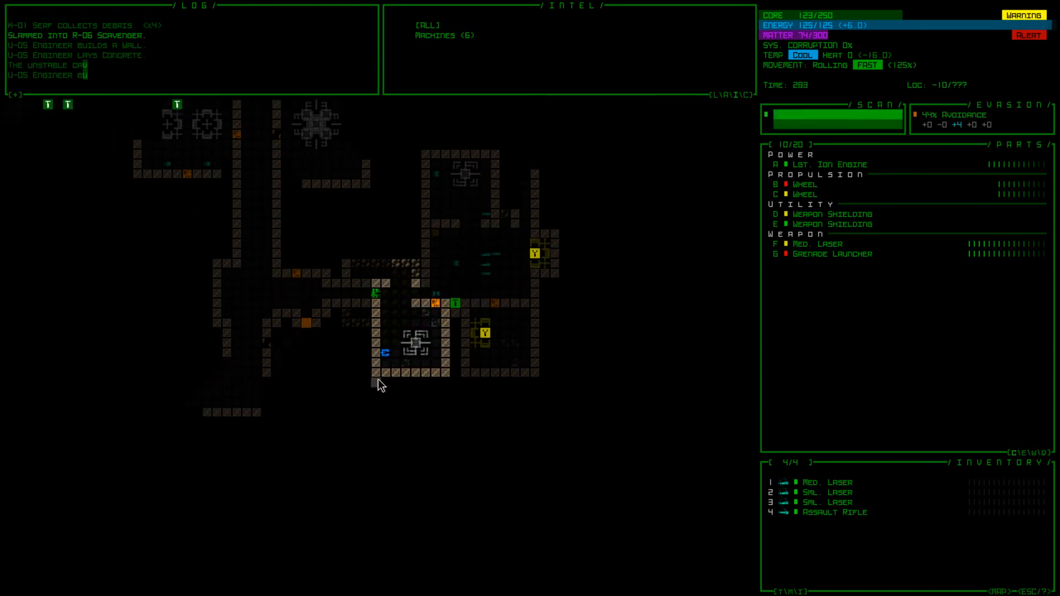
mouse_move(386, 352)
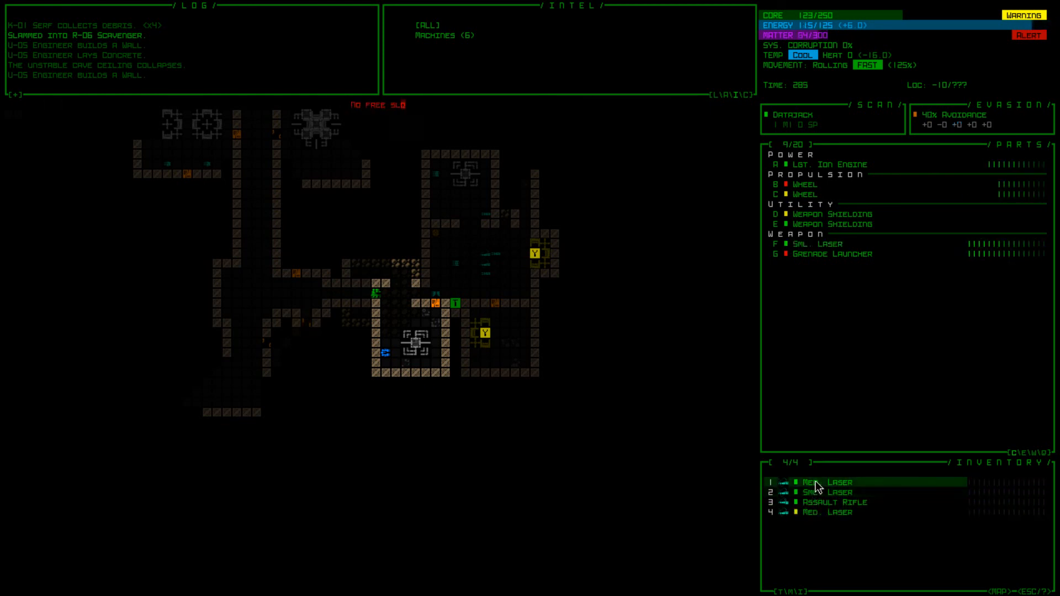
Drop the Med. Laser from inventory to free space for the Datajack
left_click(818, 513)
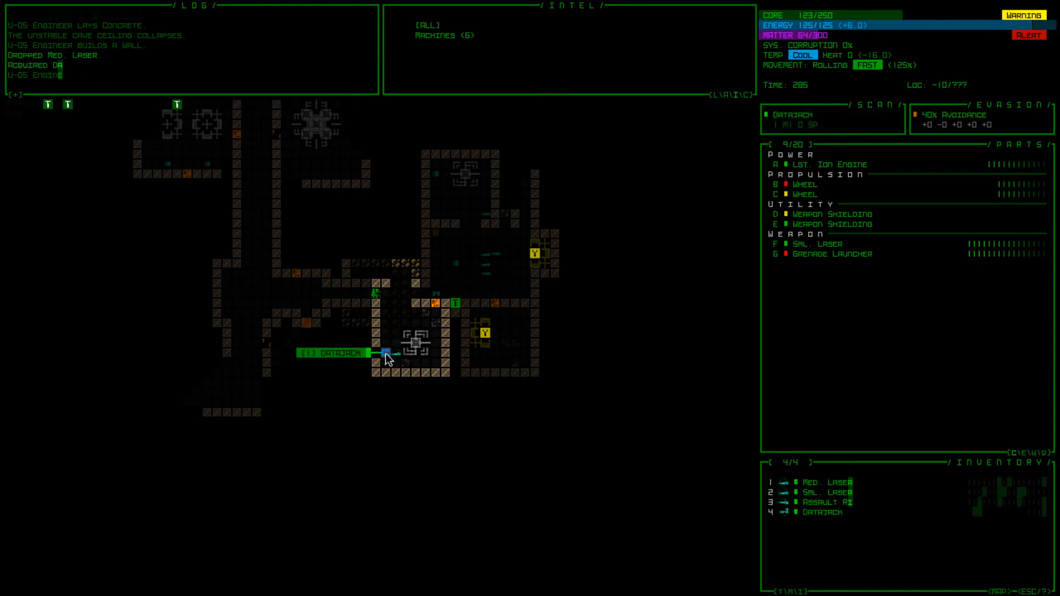
left_click(818, 512)
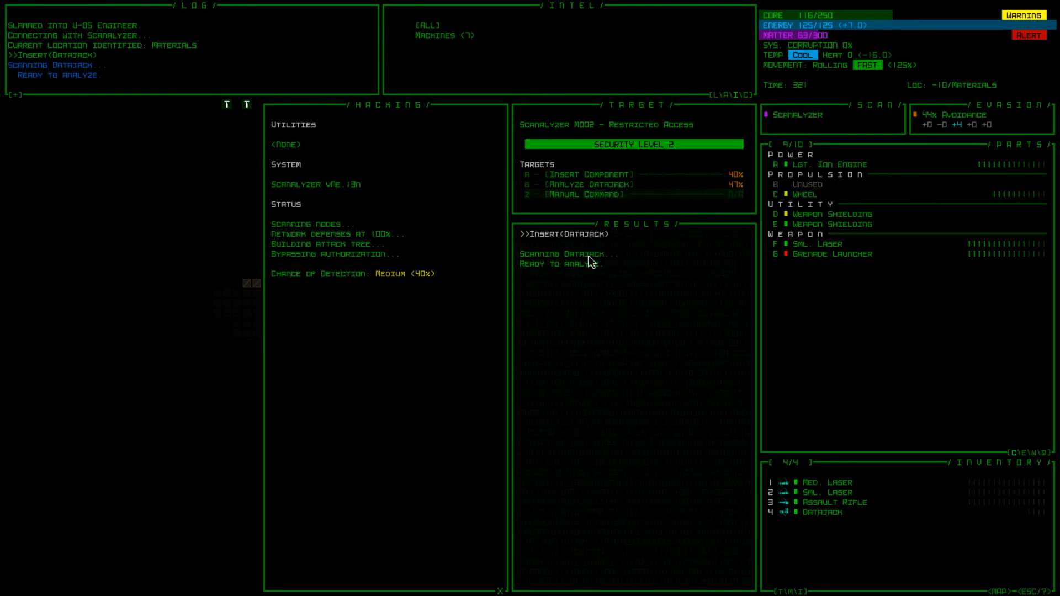
Insert the datajack into the Scanalyzer so Analyze Datajack is offered at 47%
left_click(589, 184)
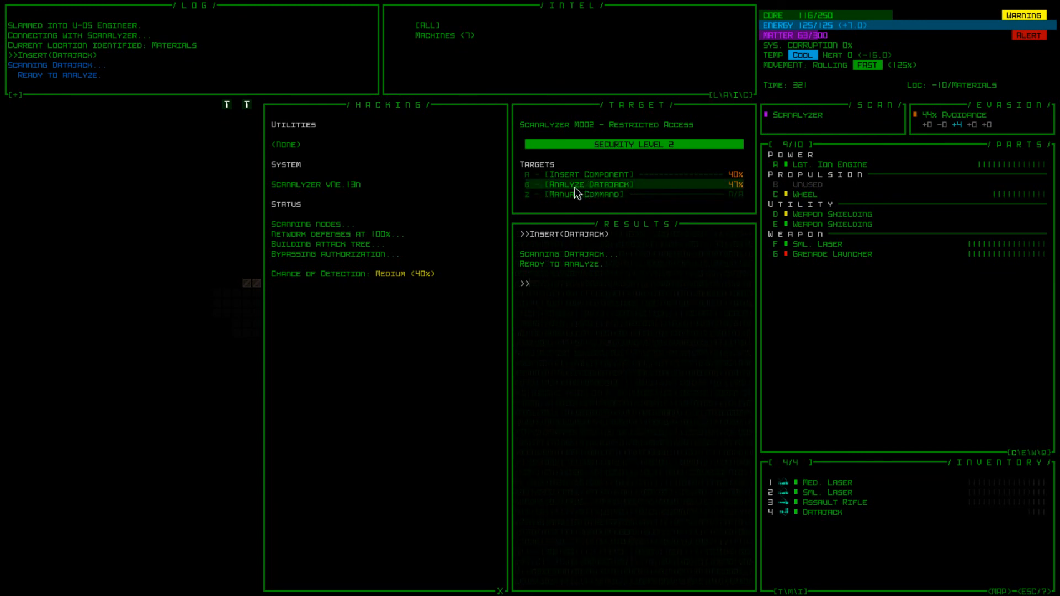
mouse_move(582, 200)
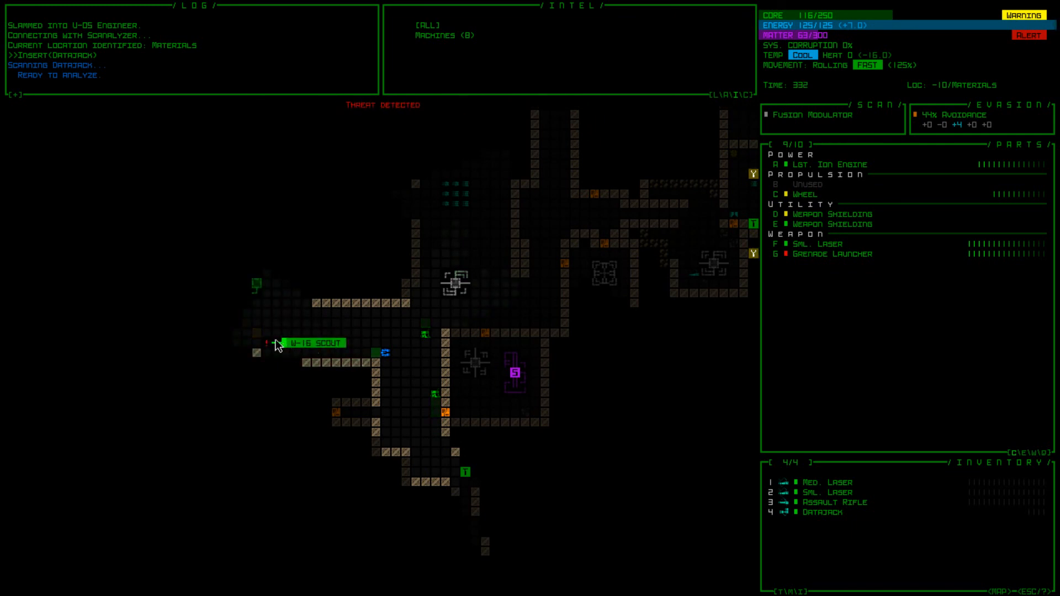
Attack the approaching U-16 Scout near the machines
left_click(292, 342)
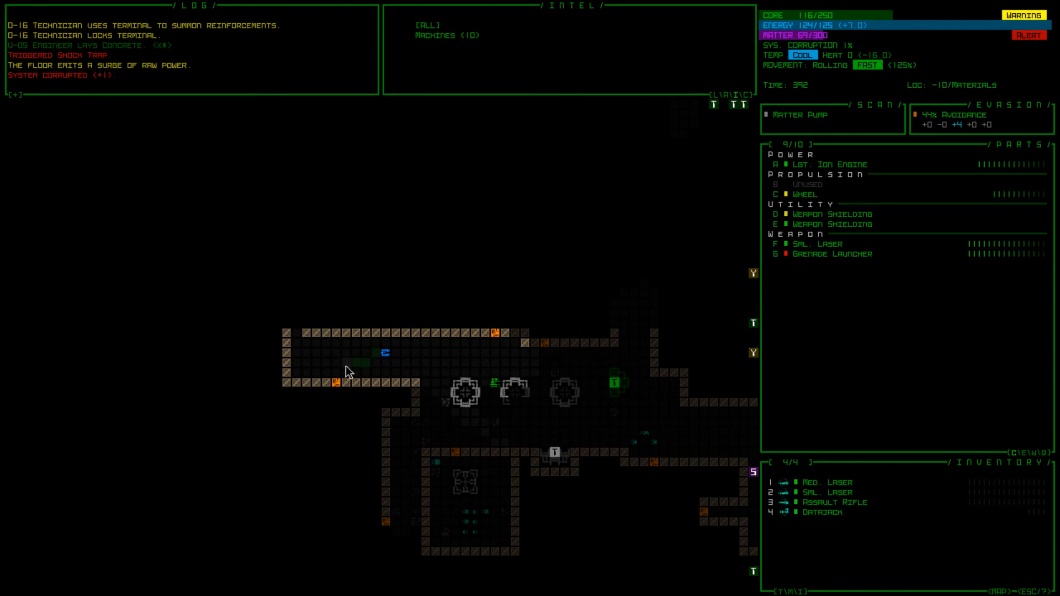
mouse_move(431, 365)
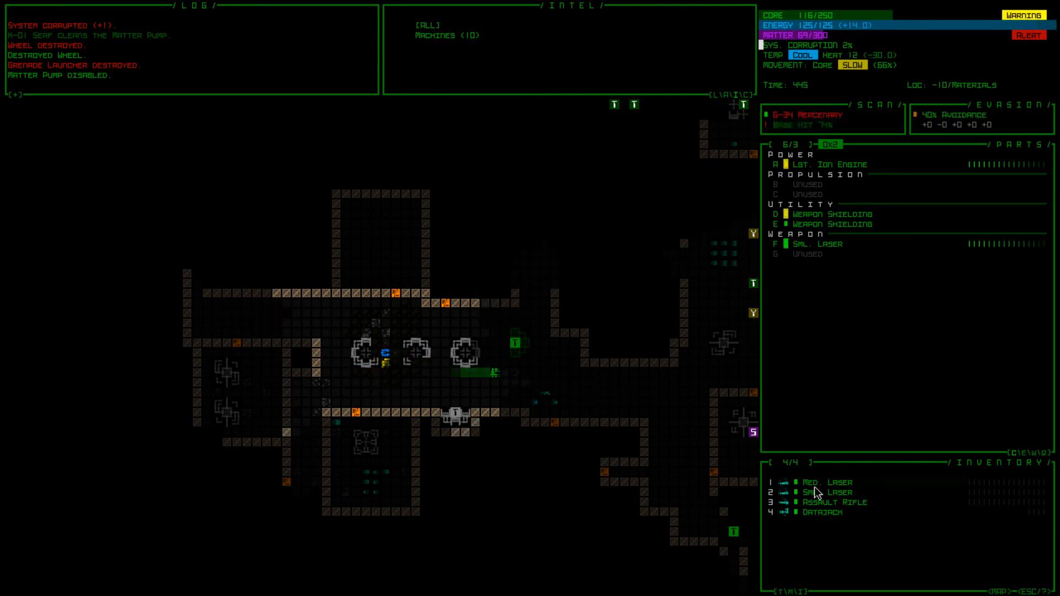
left_click(817, 483)
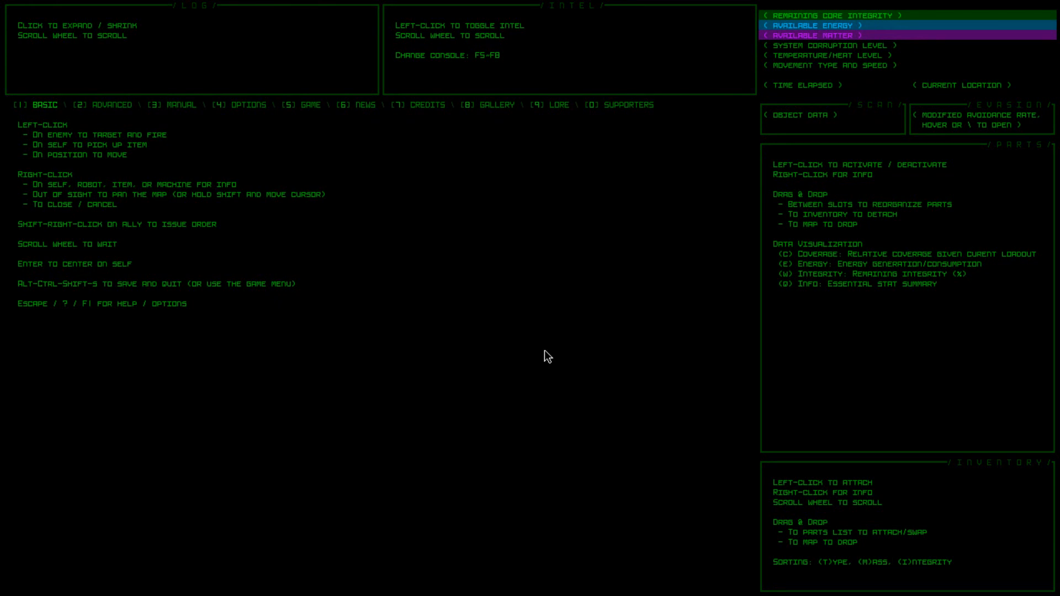
mouse_move(552, 345)
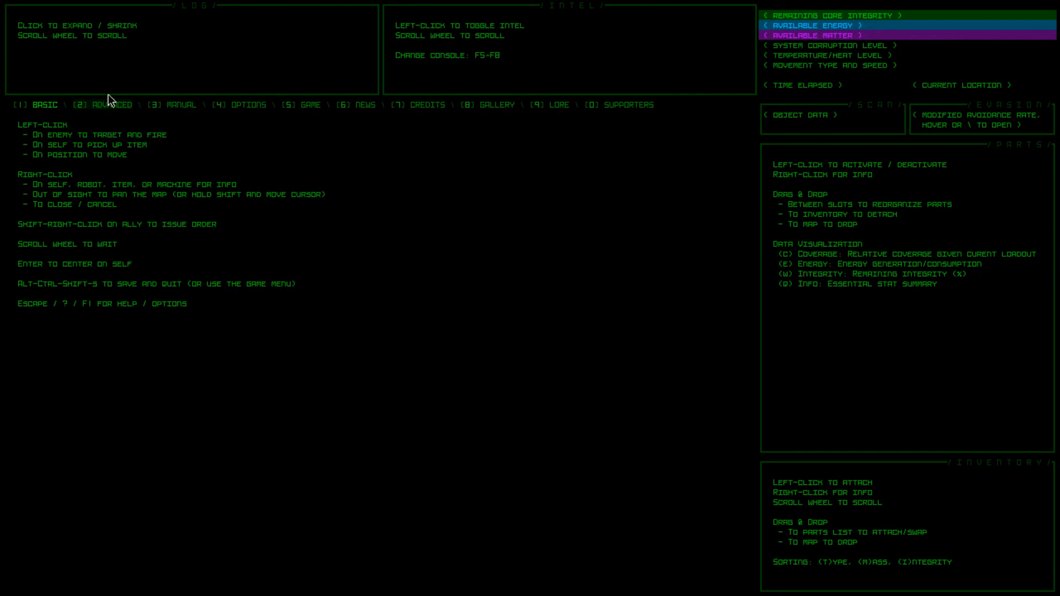
Switch the help screen to the Advanced controls reference page
left_click(108, 104)
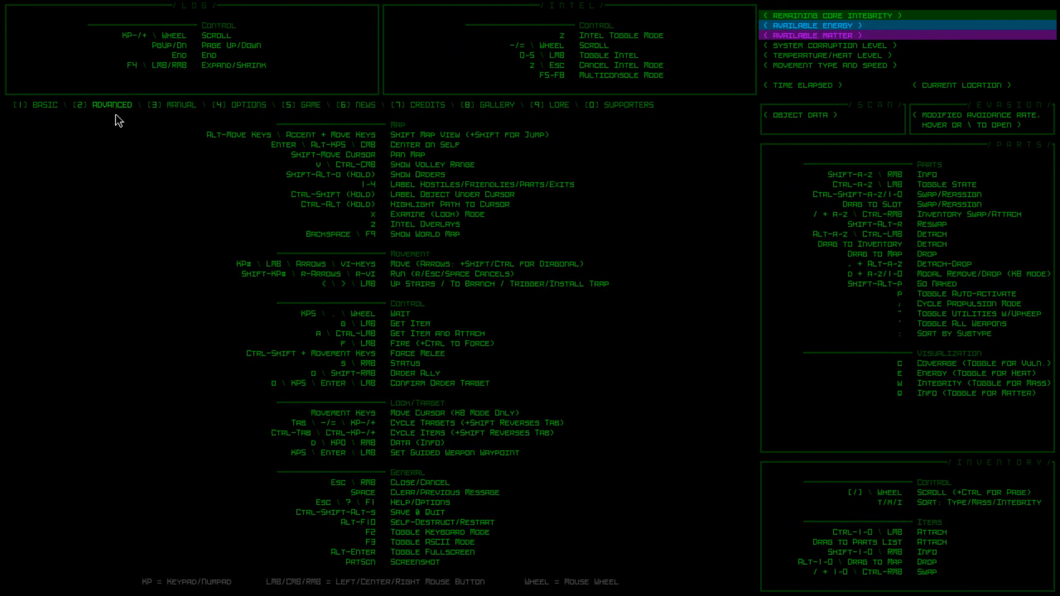